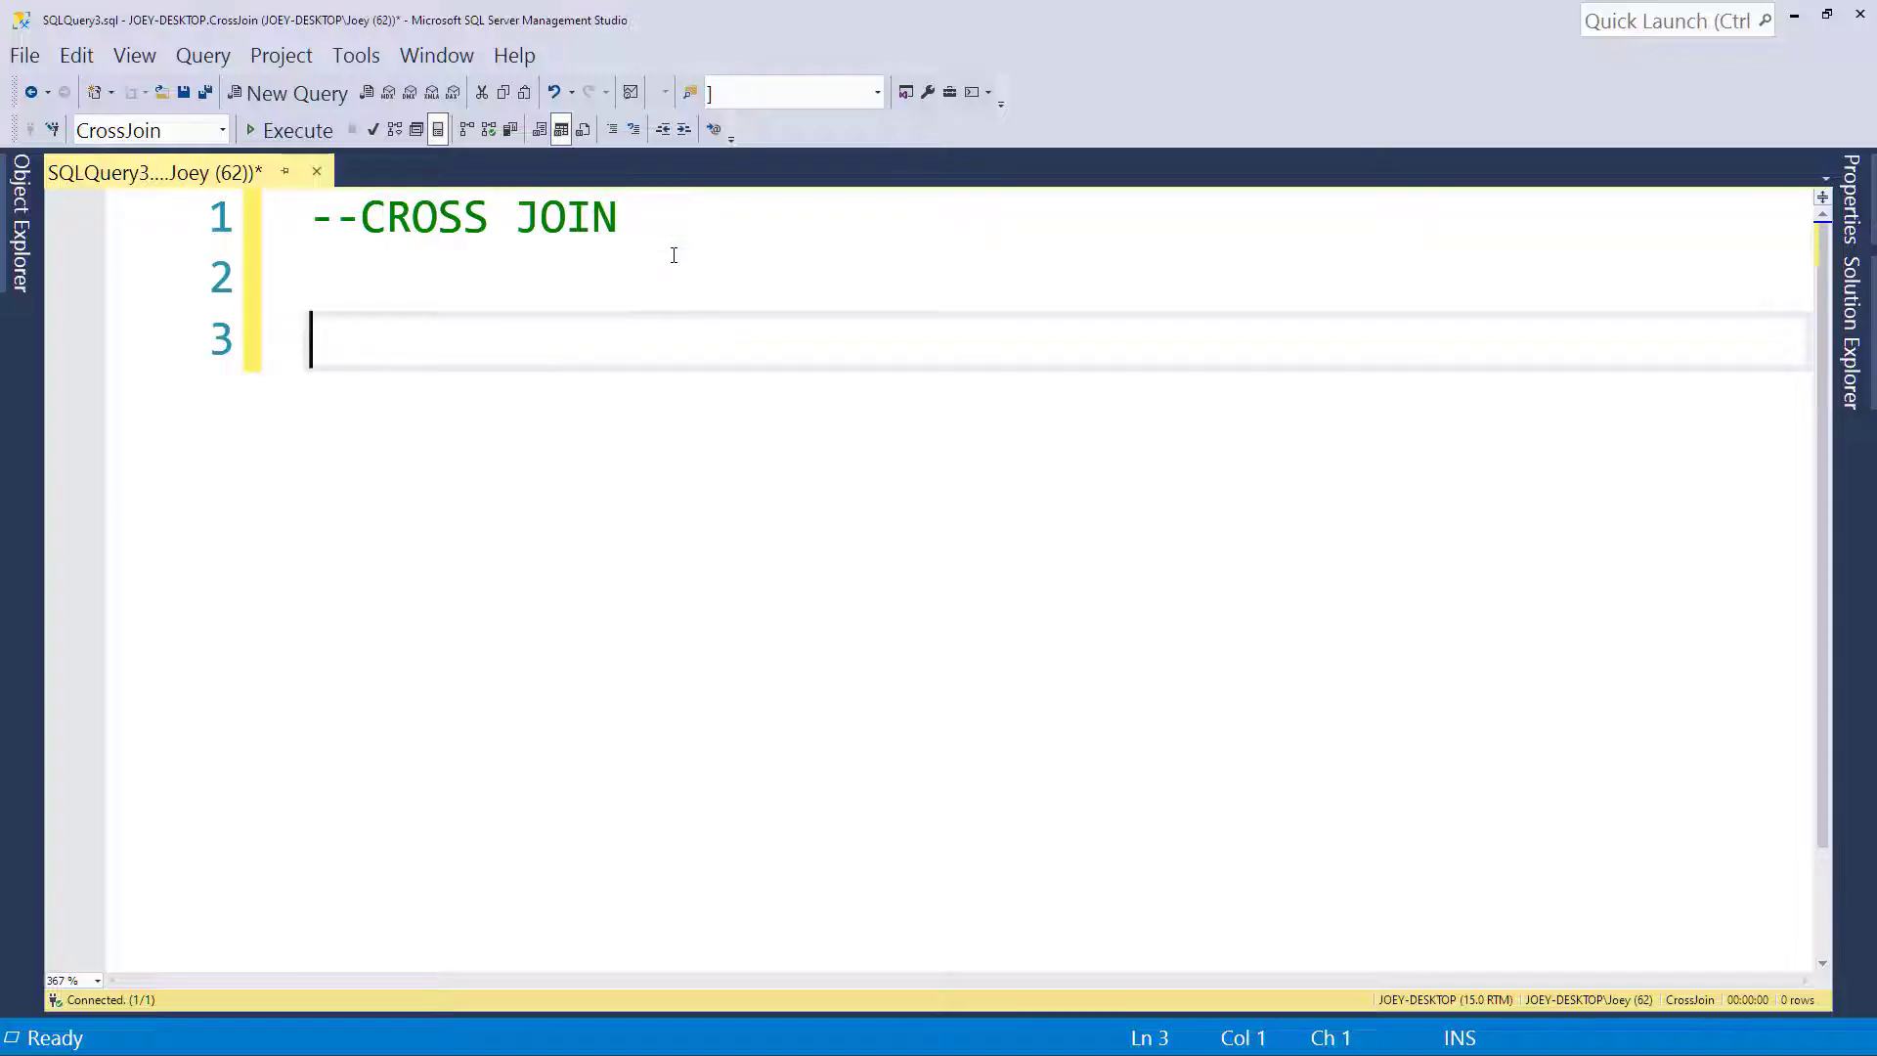
- Run SELECT * FROM products, listing Soap, Toothbrush and Shampoo
text(sele)
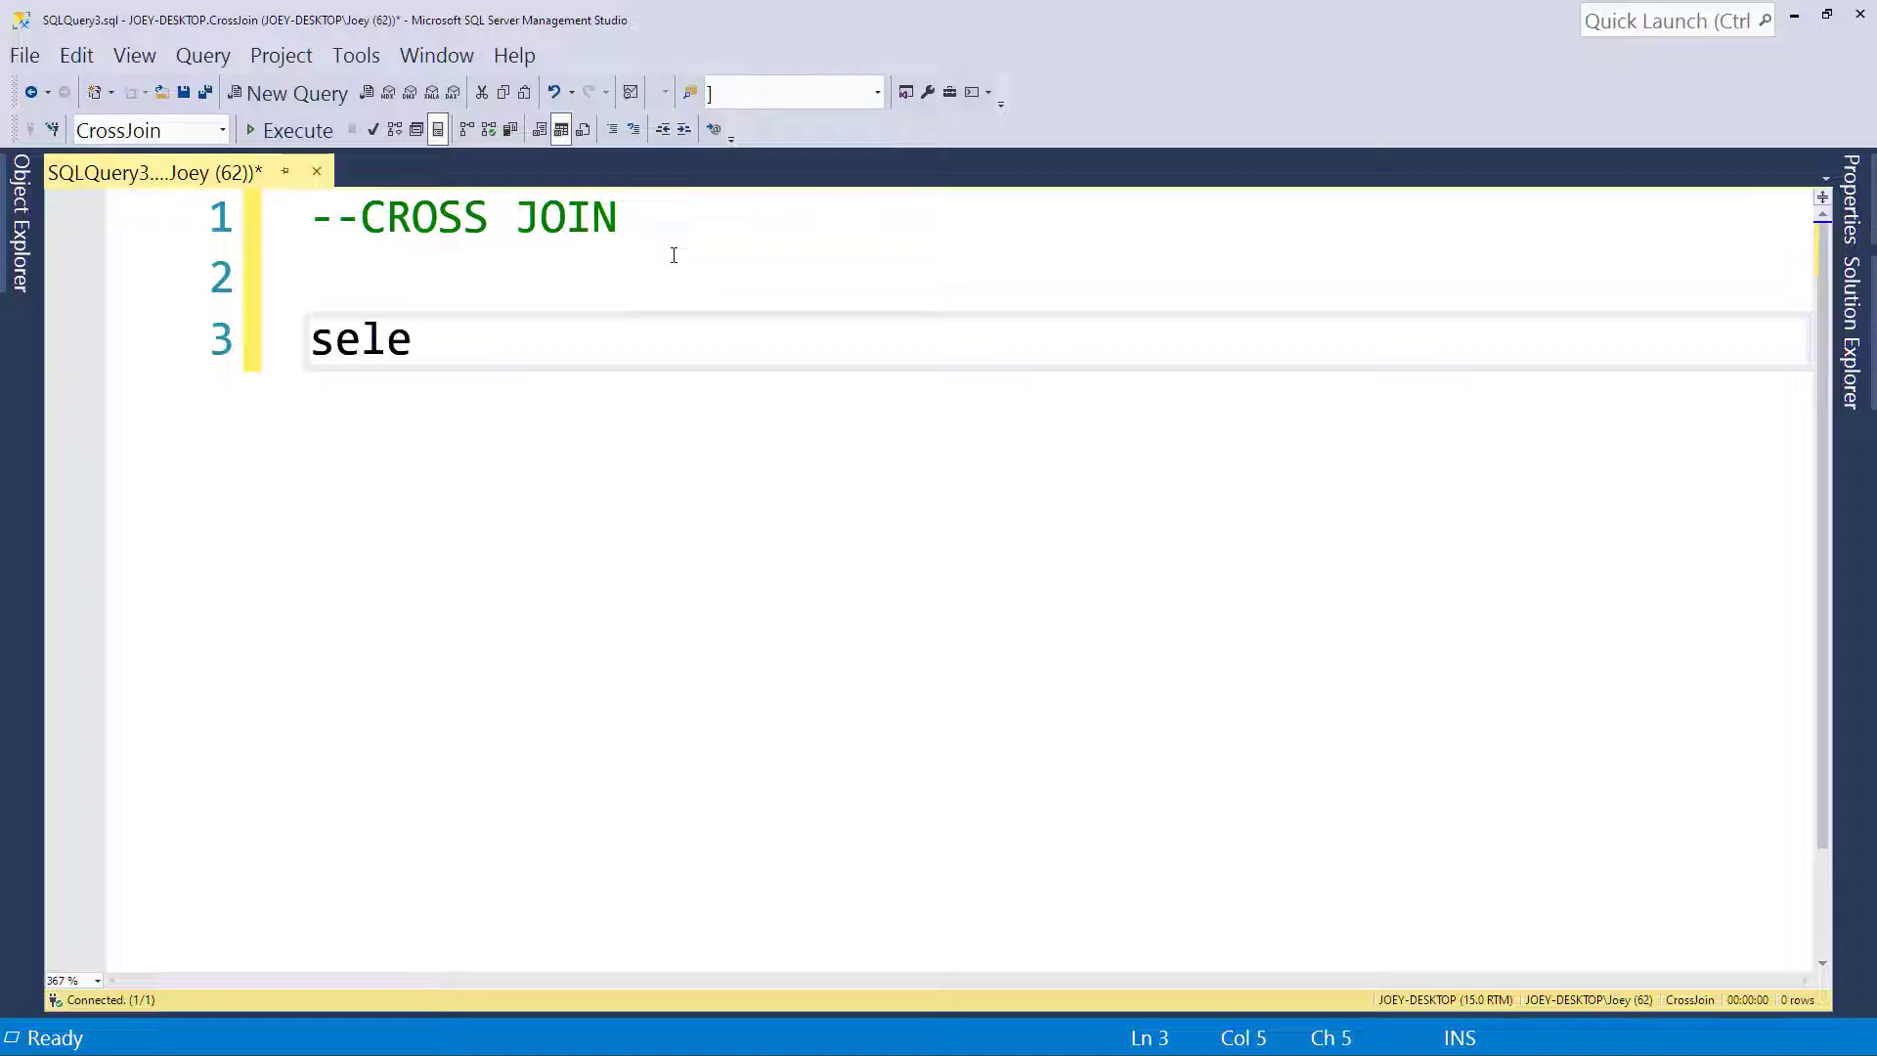
text(ct * from)
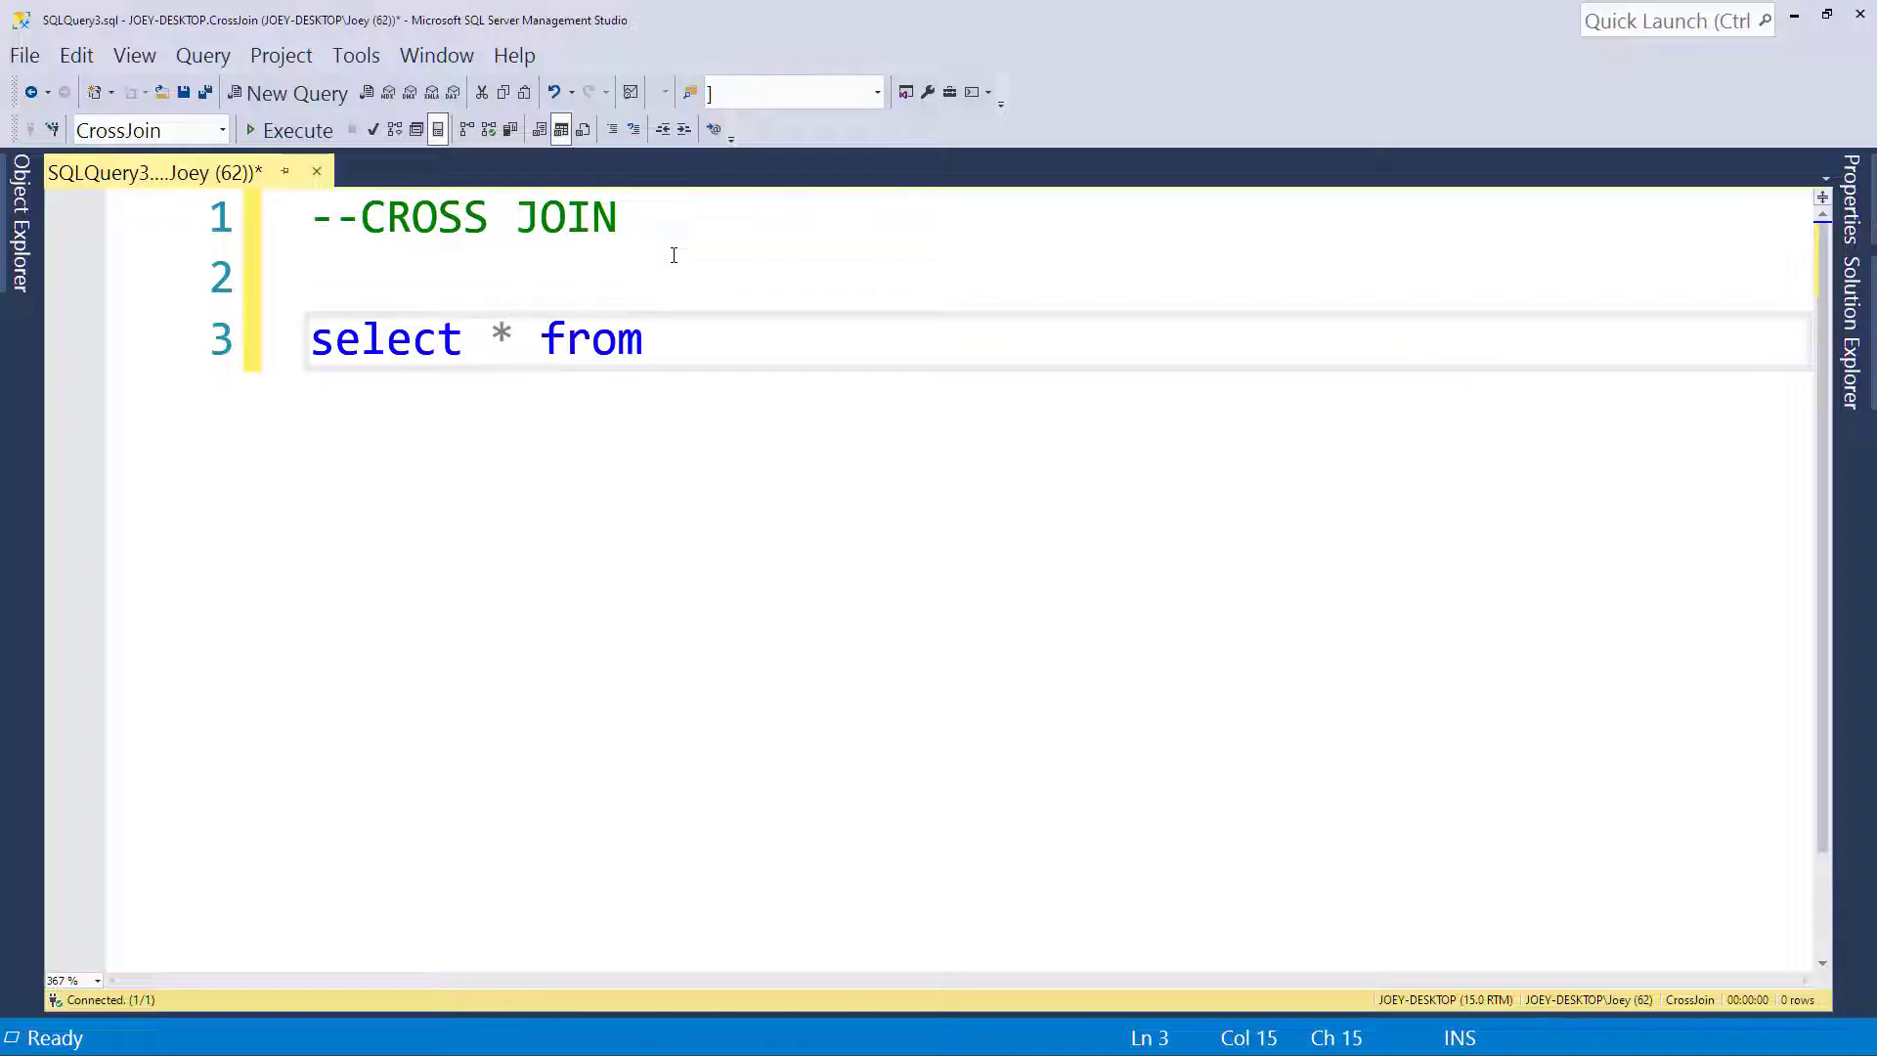
text(products)
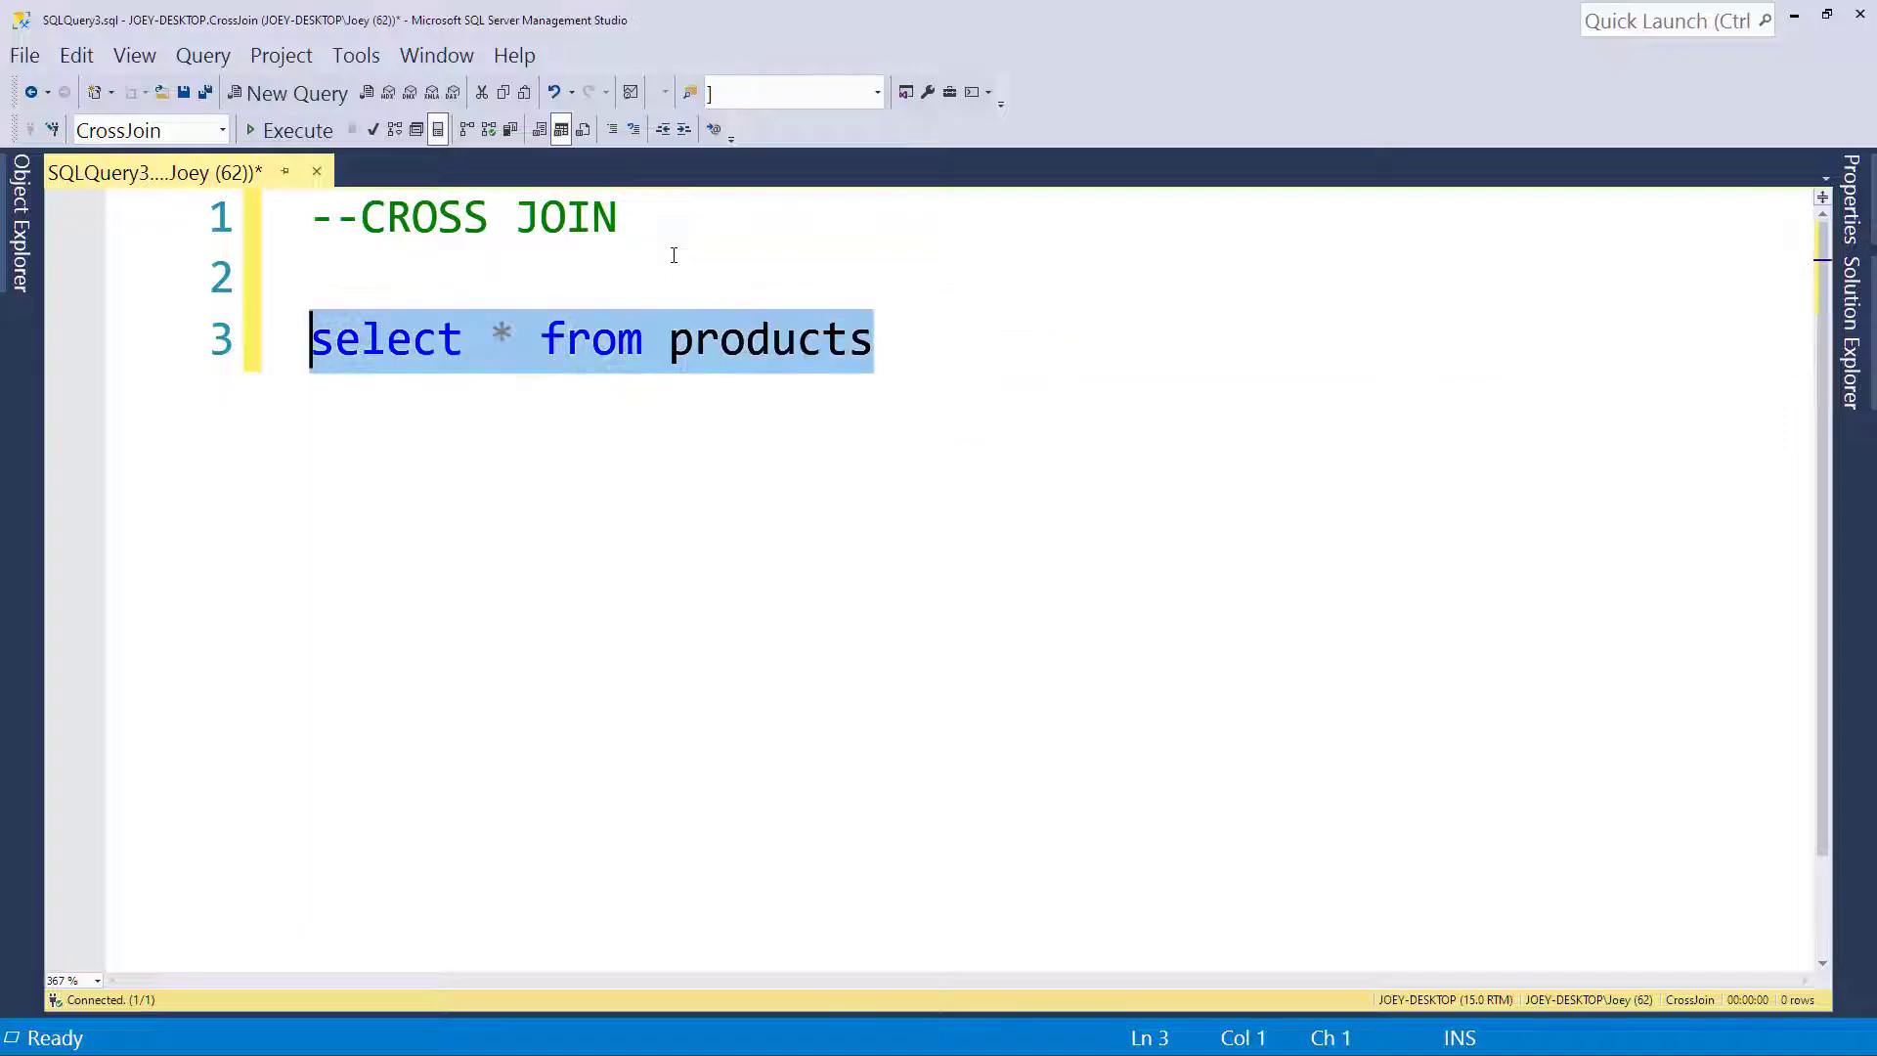
click(297, 129)
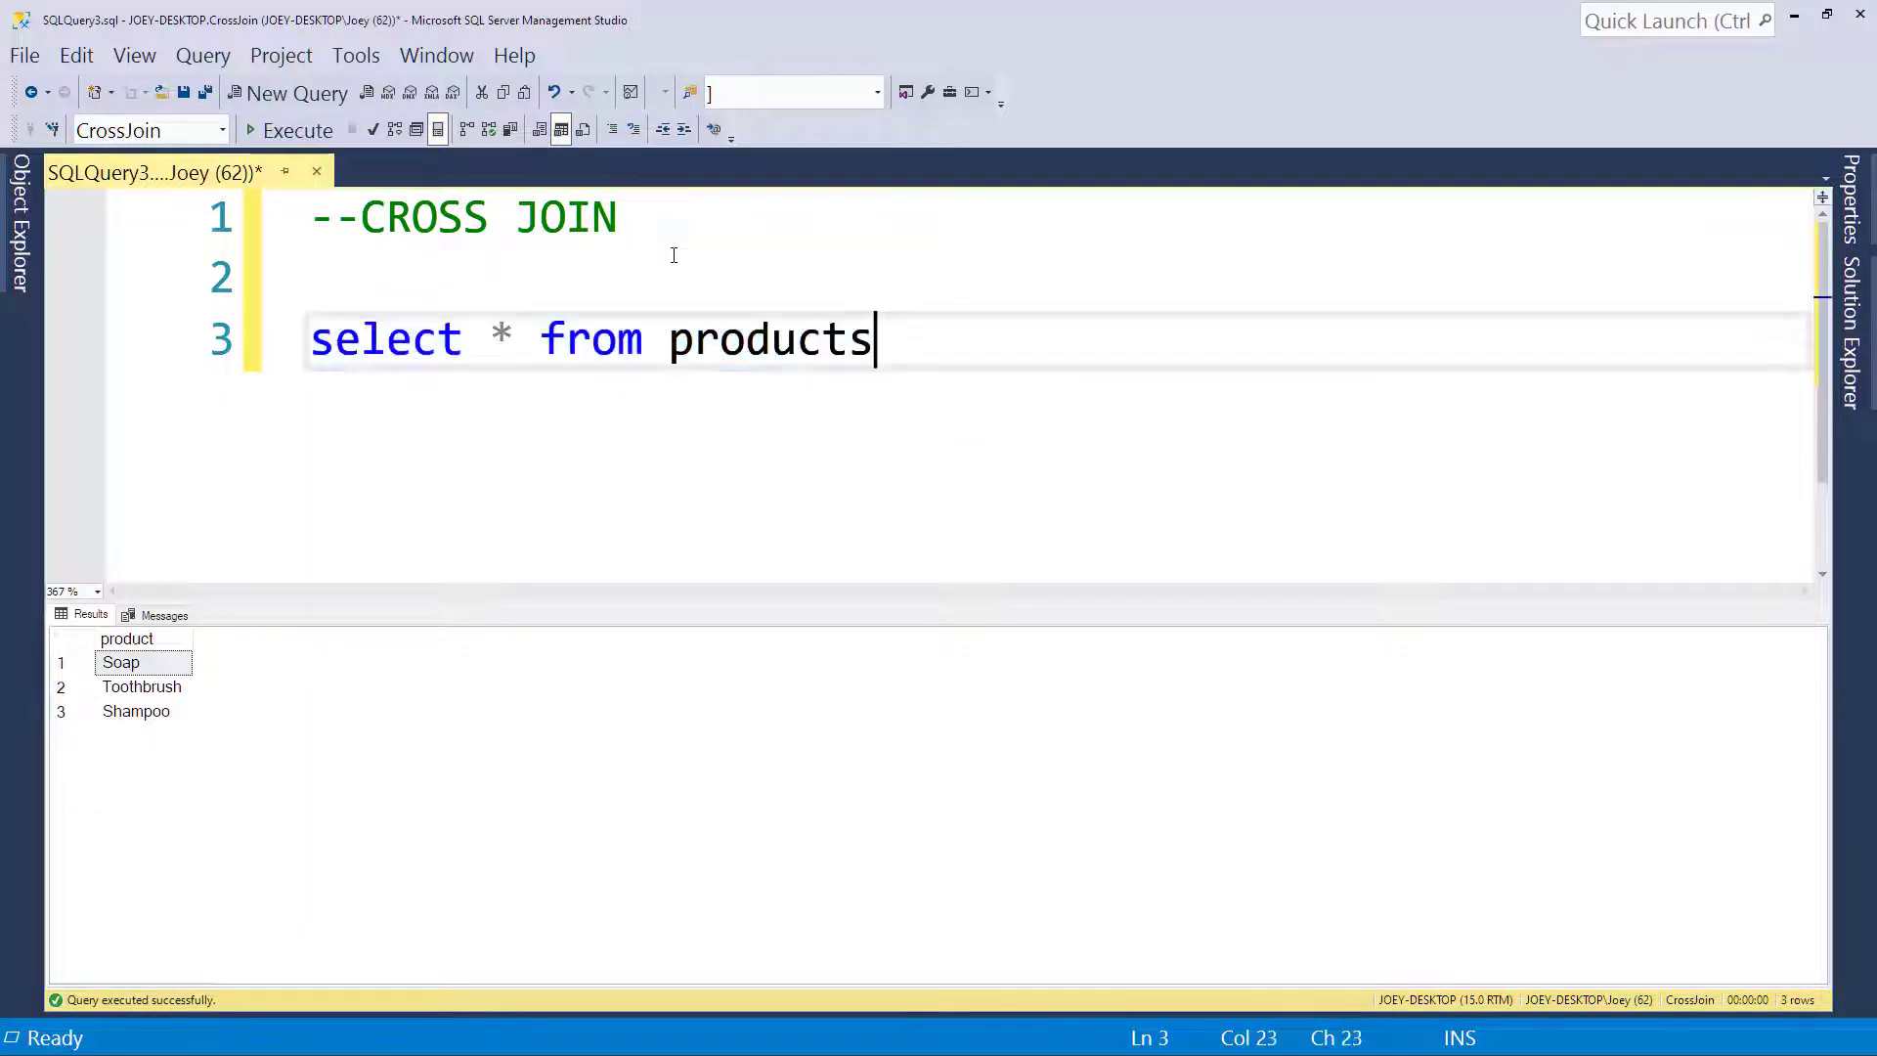
- Write SELECT * FROM divisions (North, South) and put the products FROM clause on its own line
text(select * f)
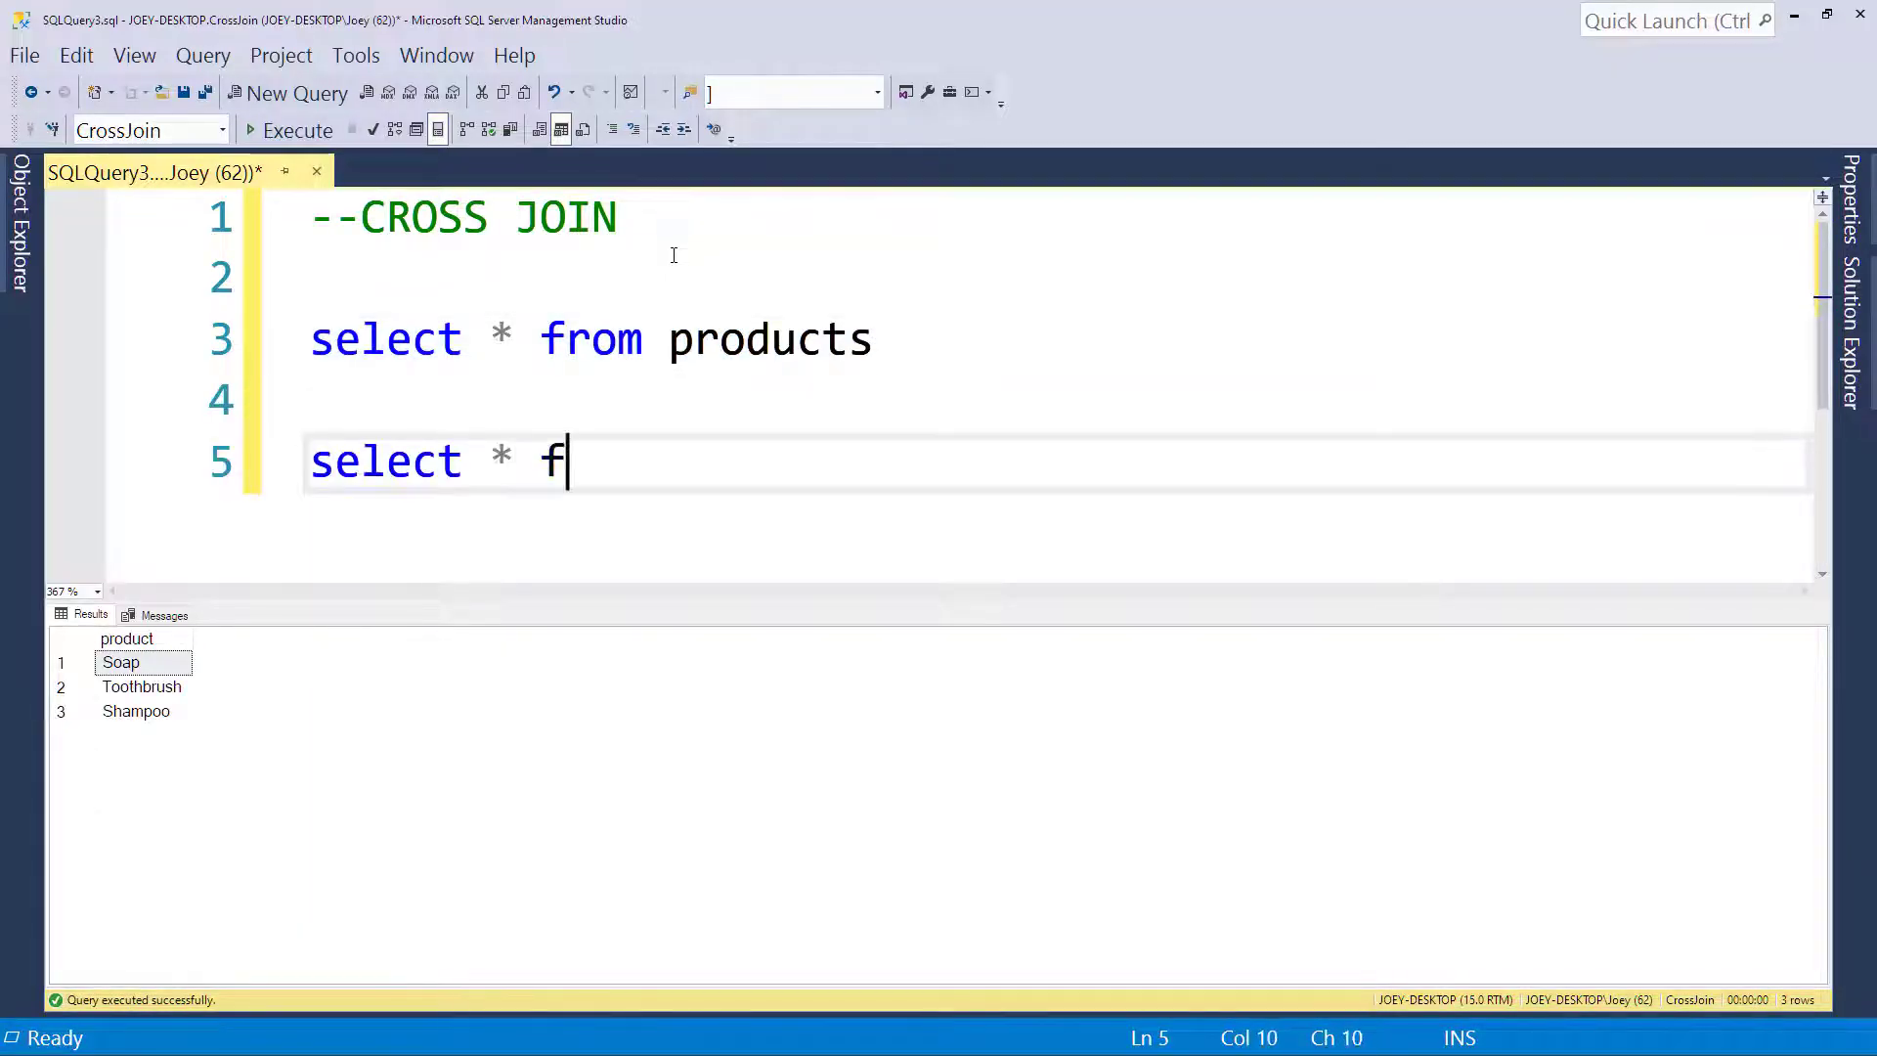
text(rom divisions)
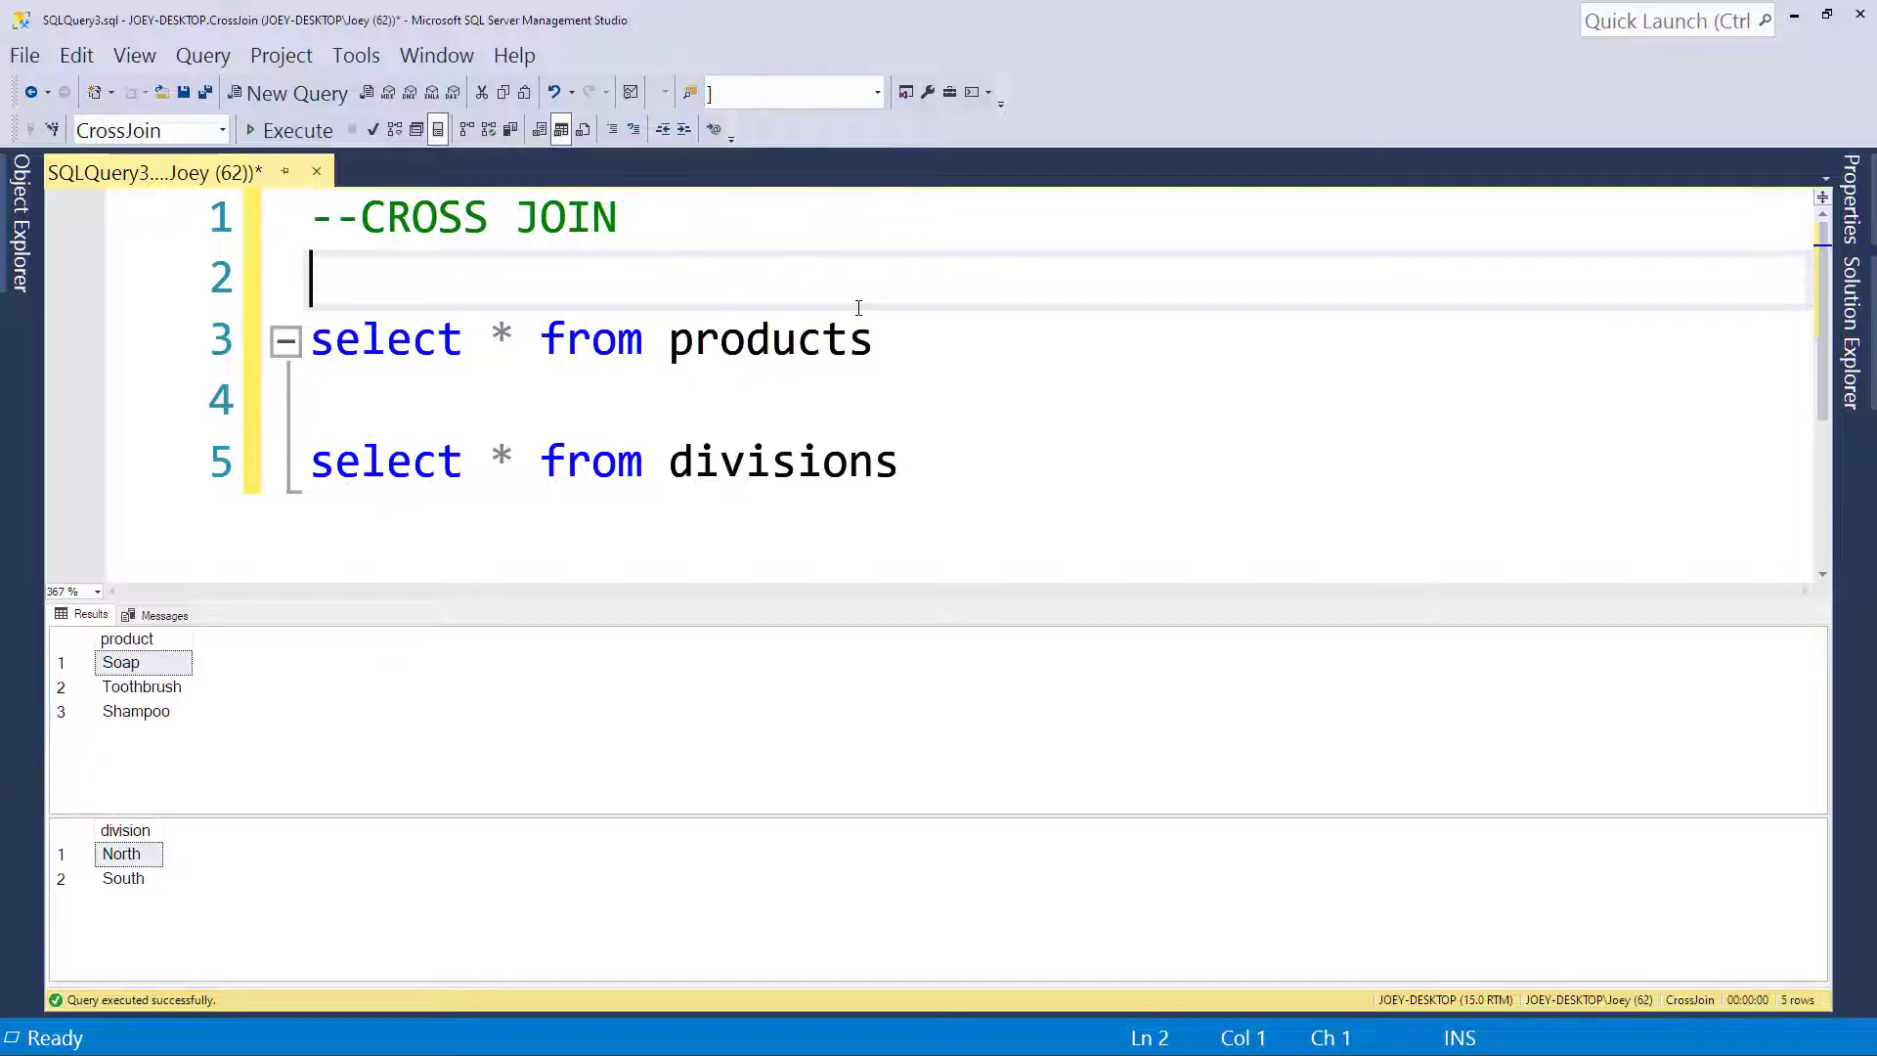
mouse_move(434, 664)
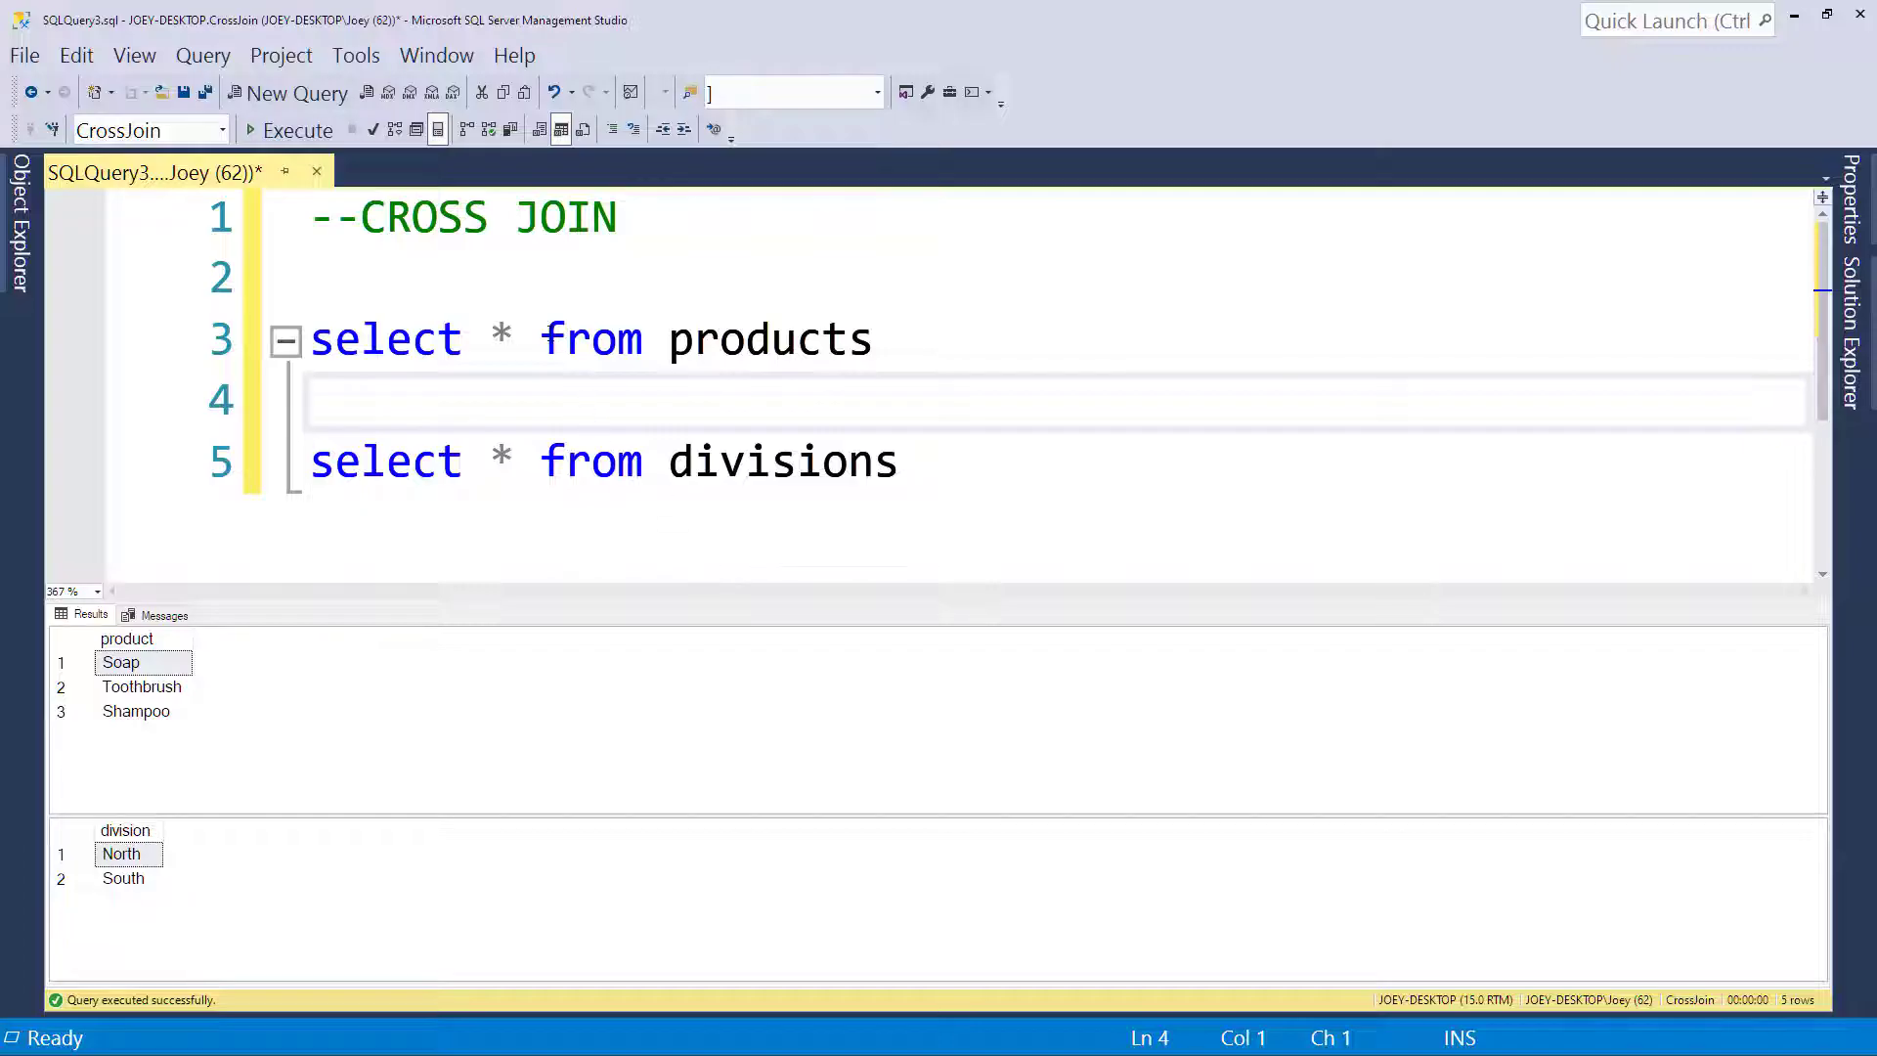
key(Enter)
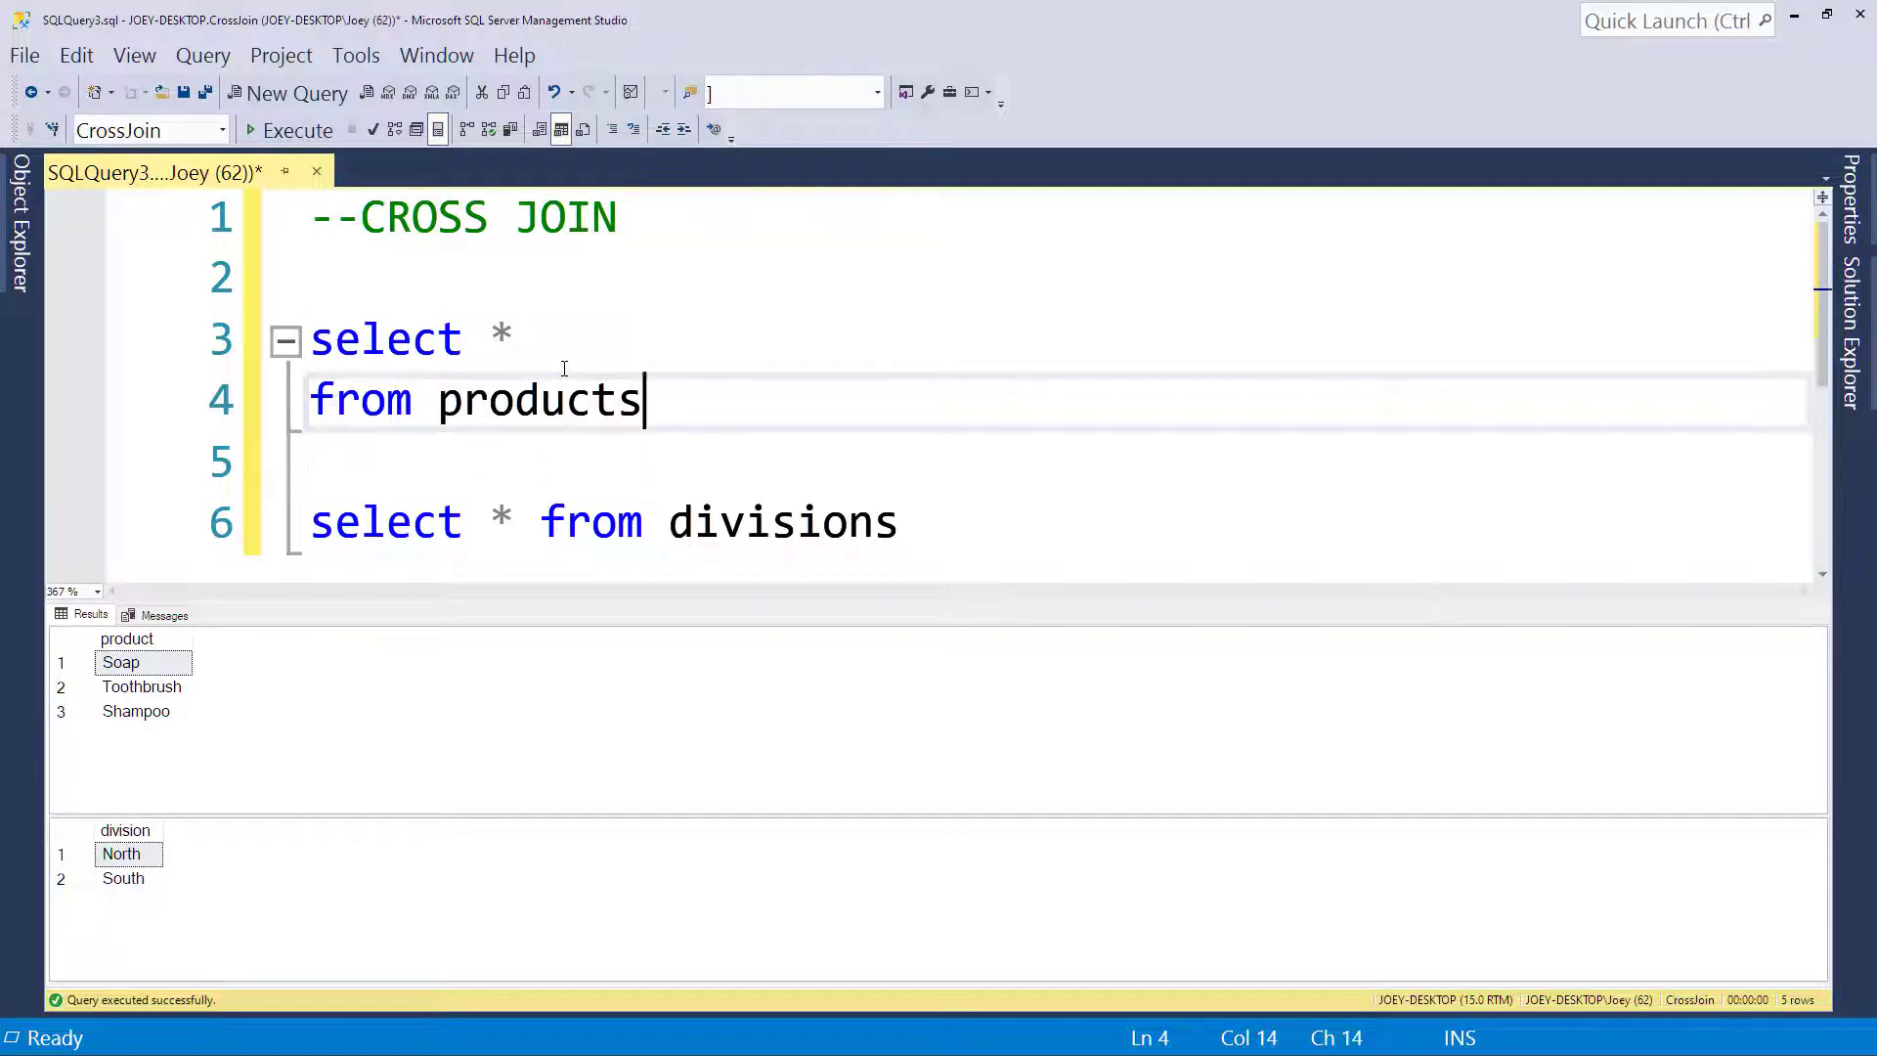
- Append CROSS JOIN divisions after FROM products in the first query
text(cross)
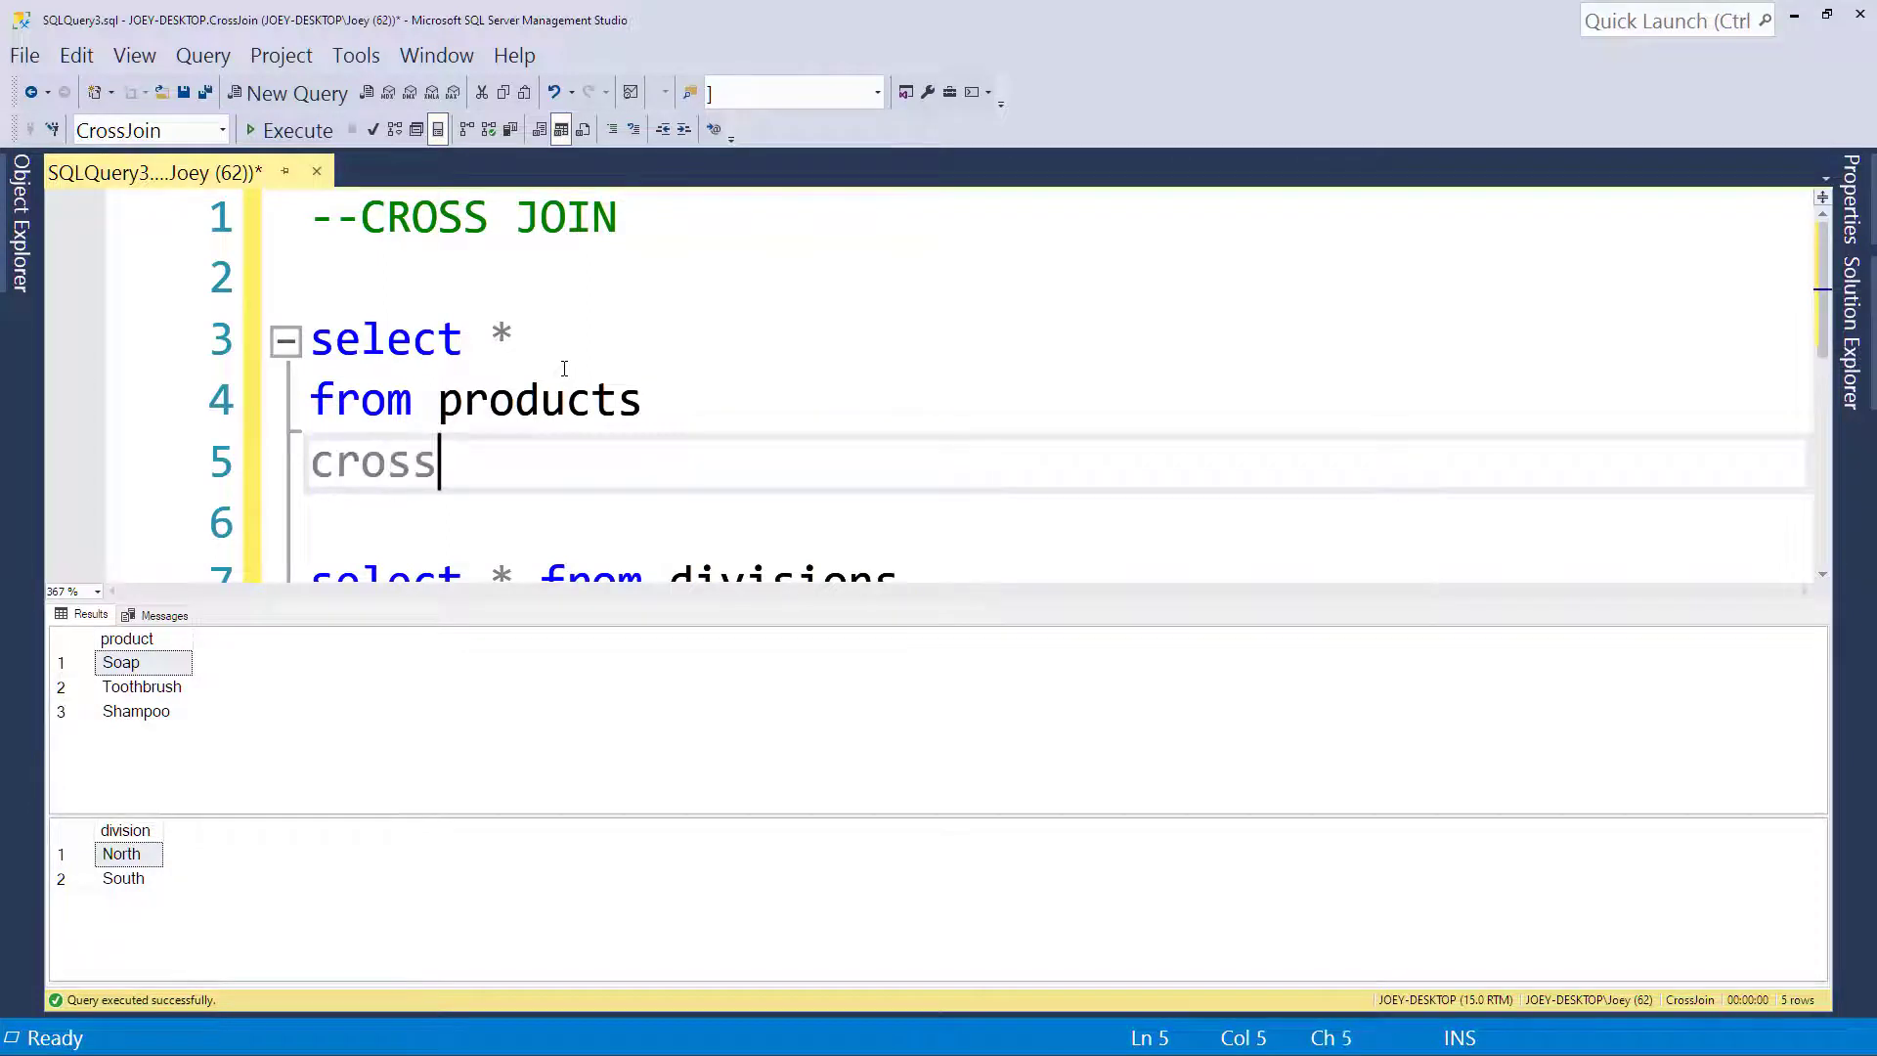
text(join)
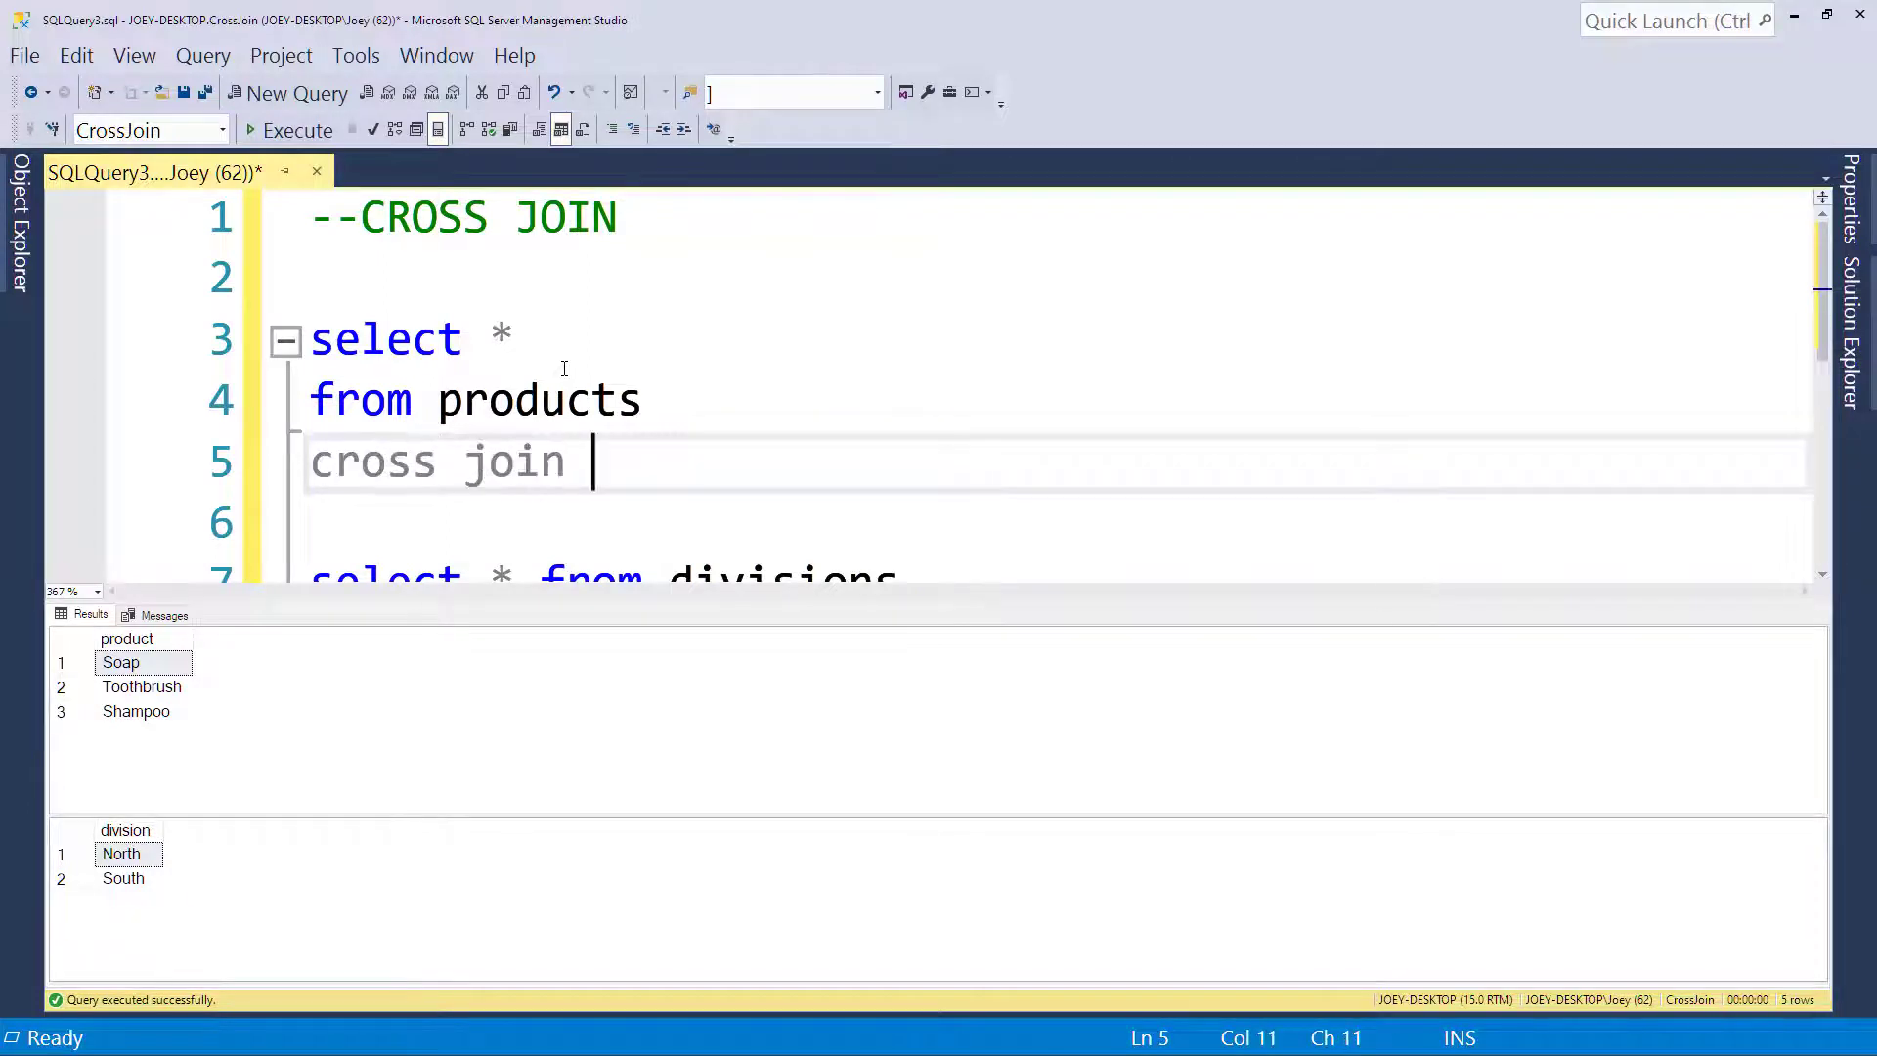
text(divisions)
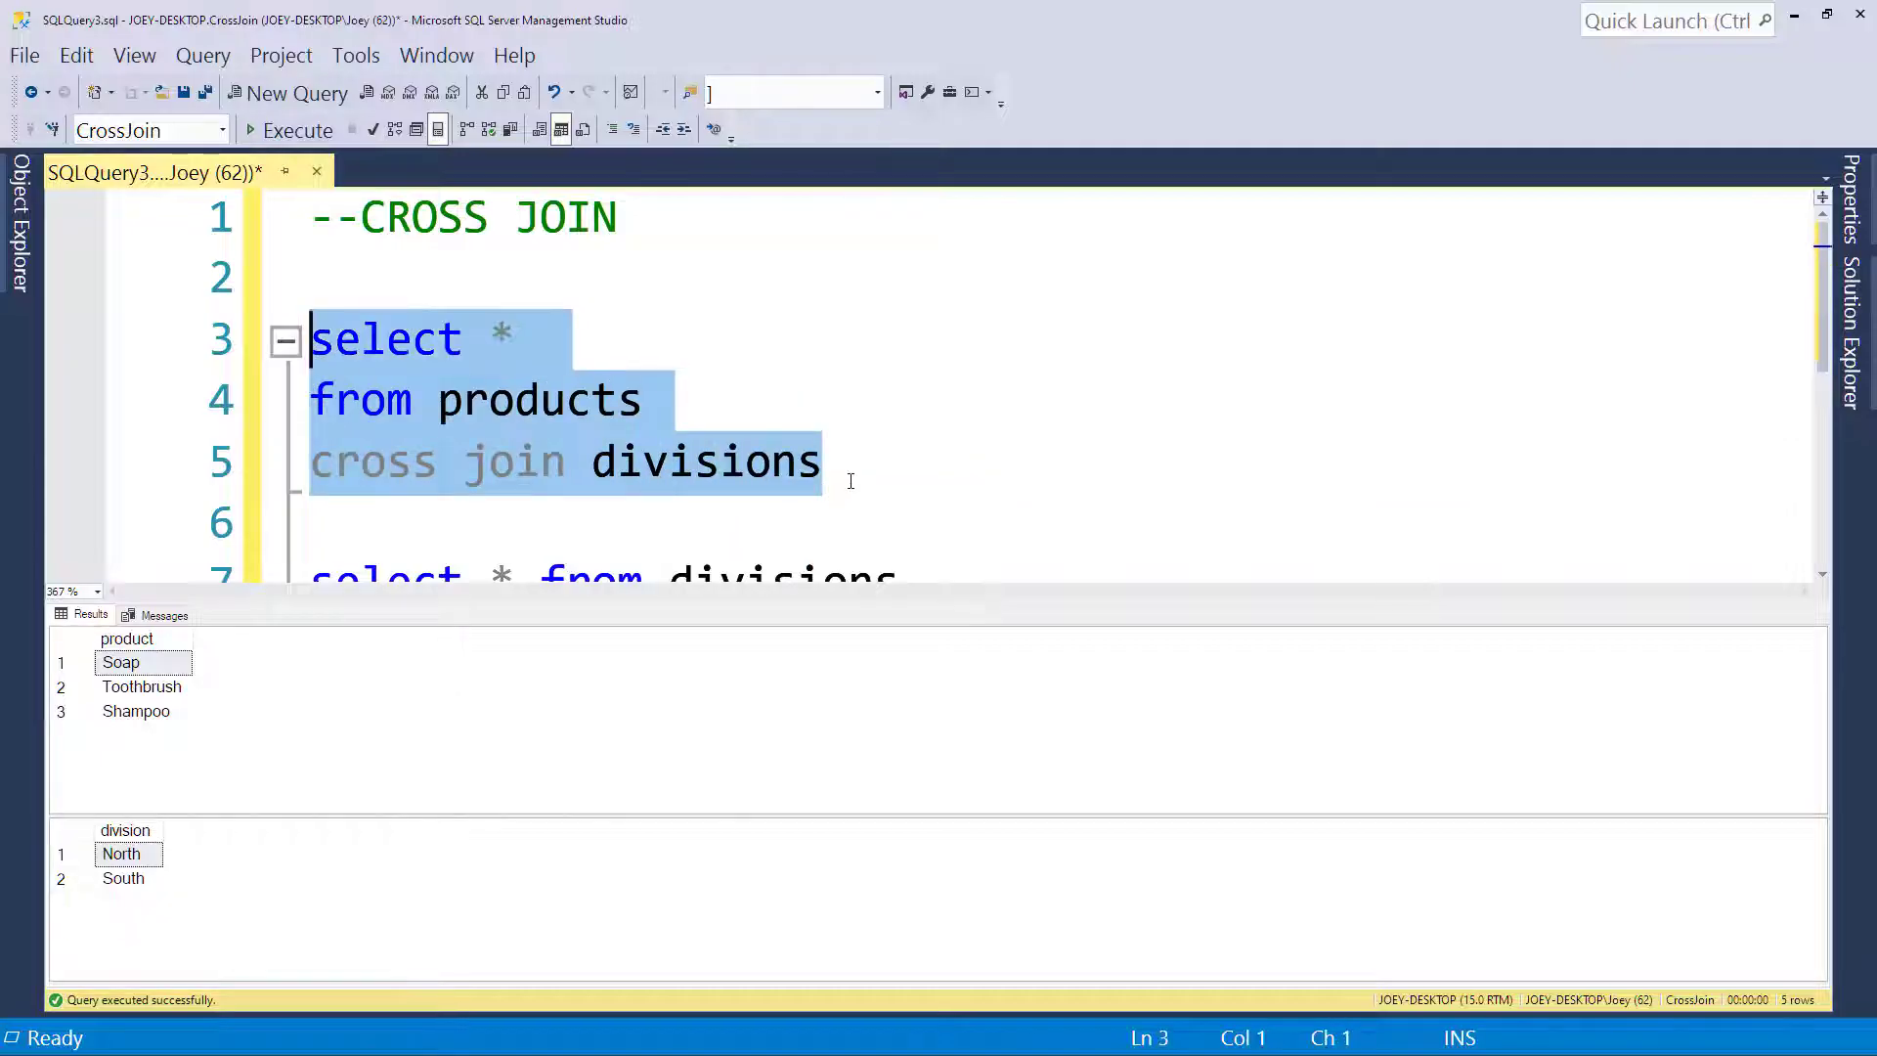
- Run the products–divisions cross join and review the three North and three South rows
click(297, 129)
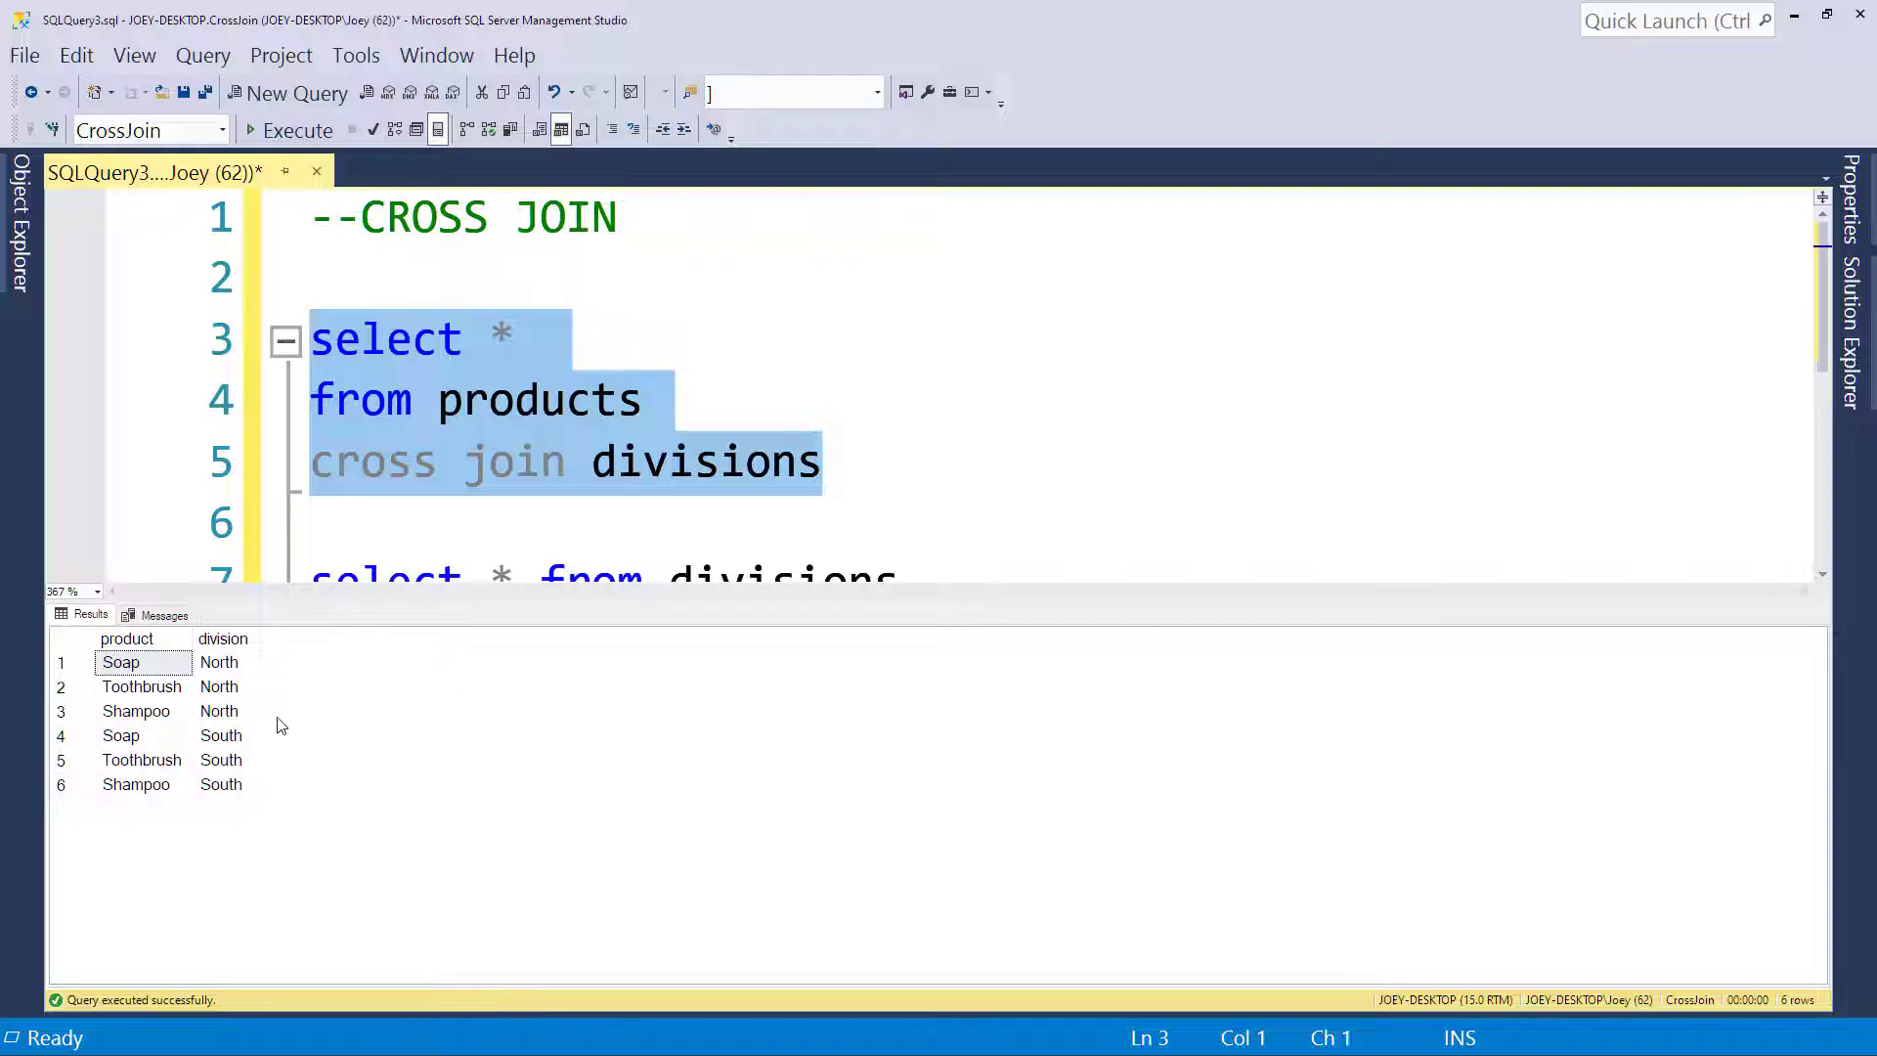
click(220, 662)
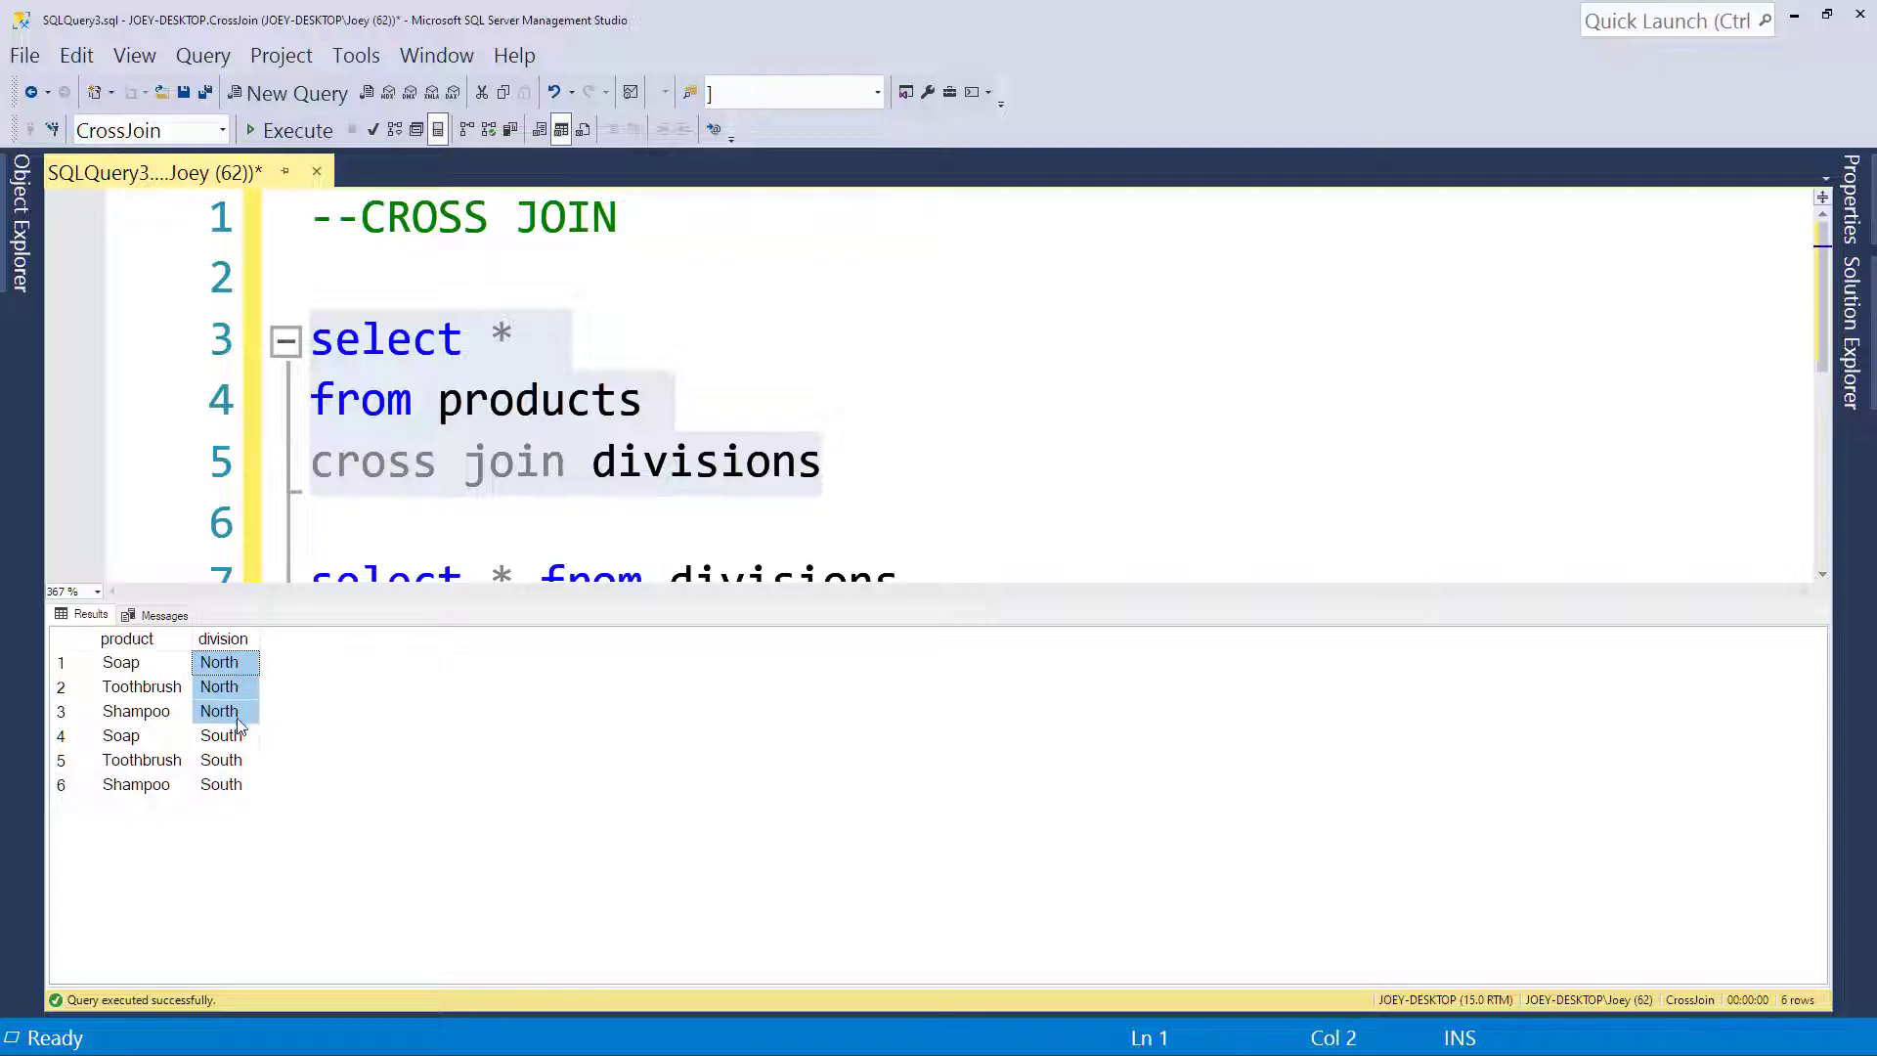
click(219, 661)
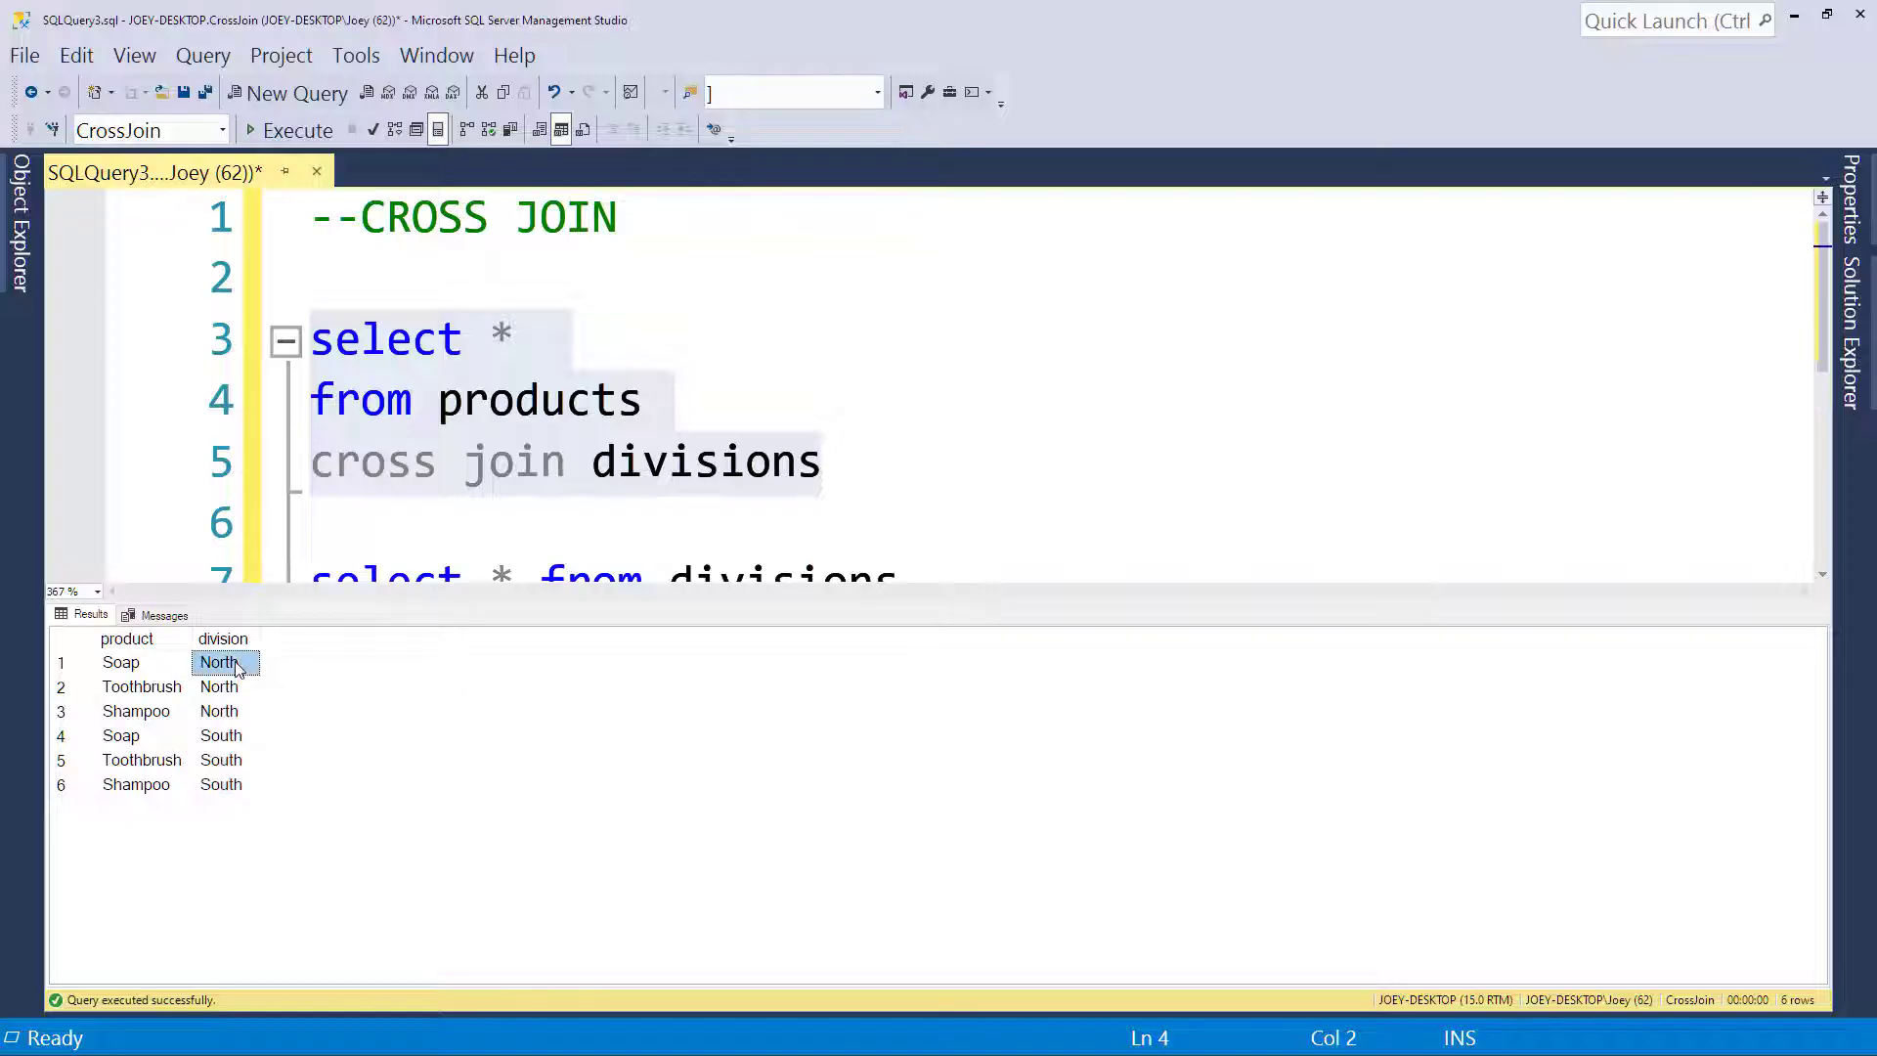
drag(222, 662, 222, 710)
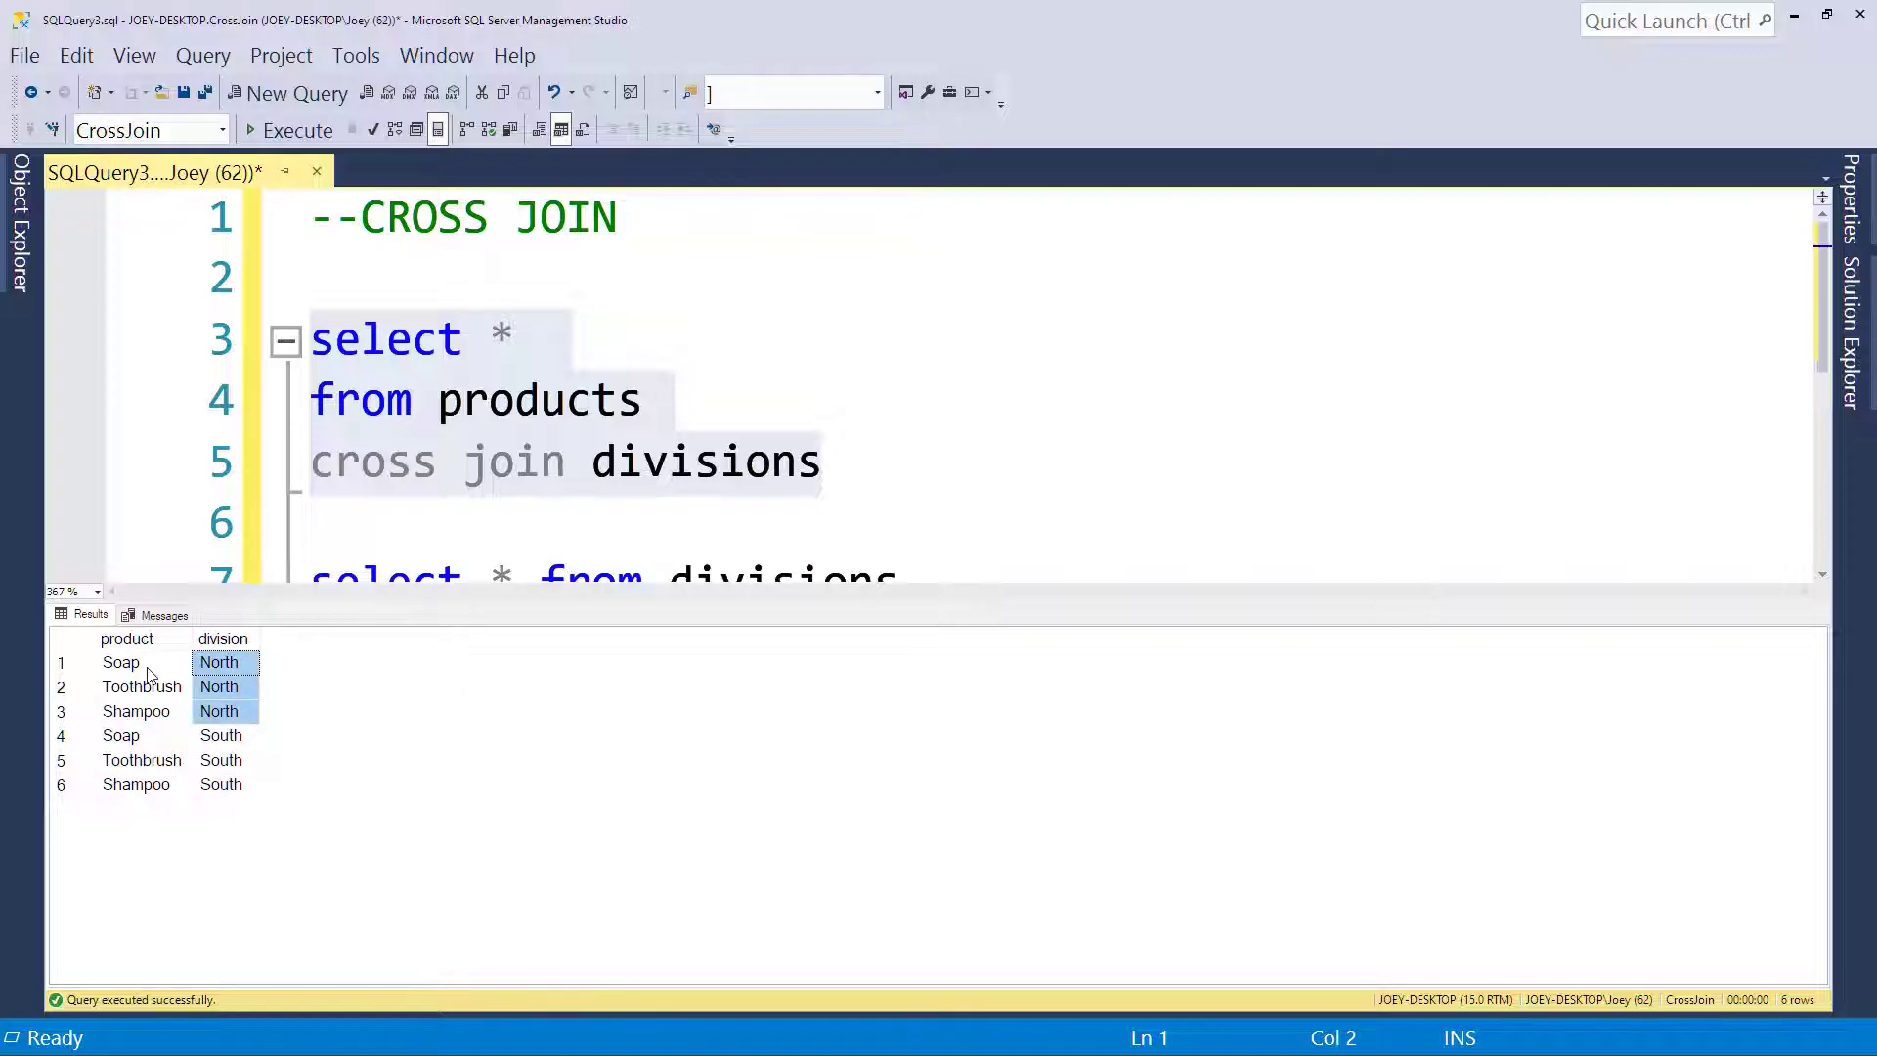
click(119, 662)
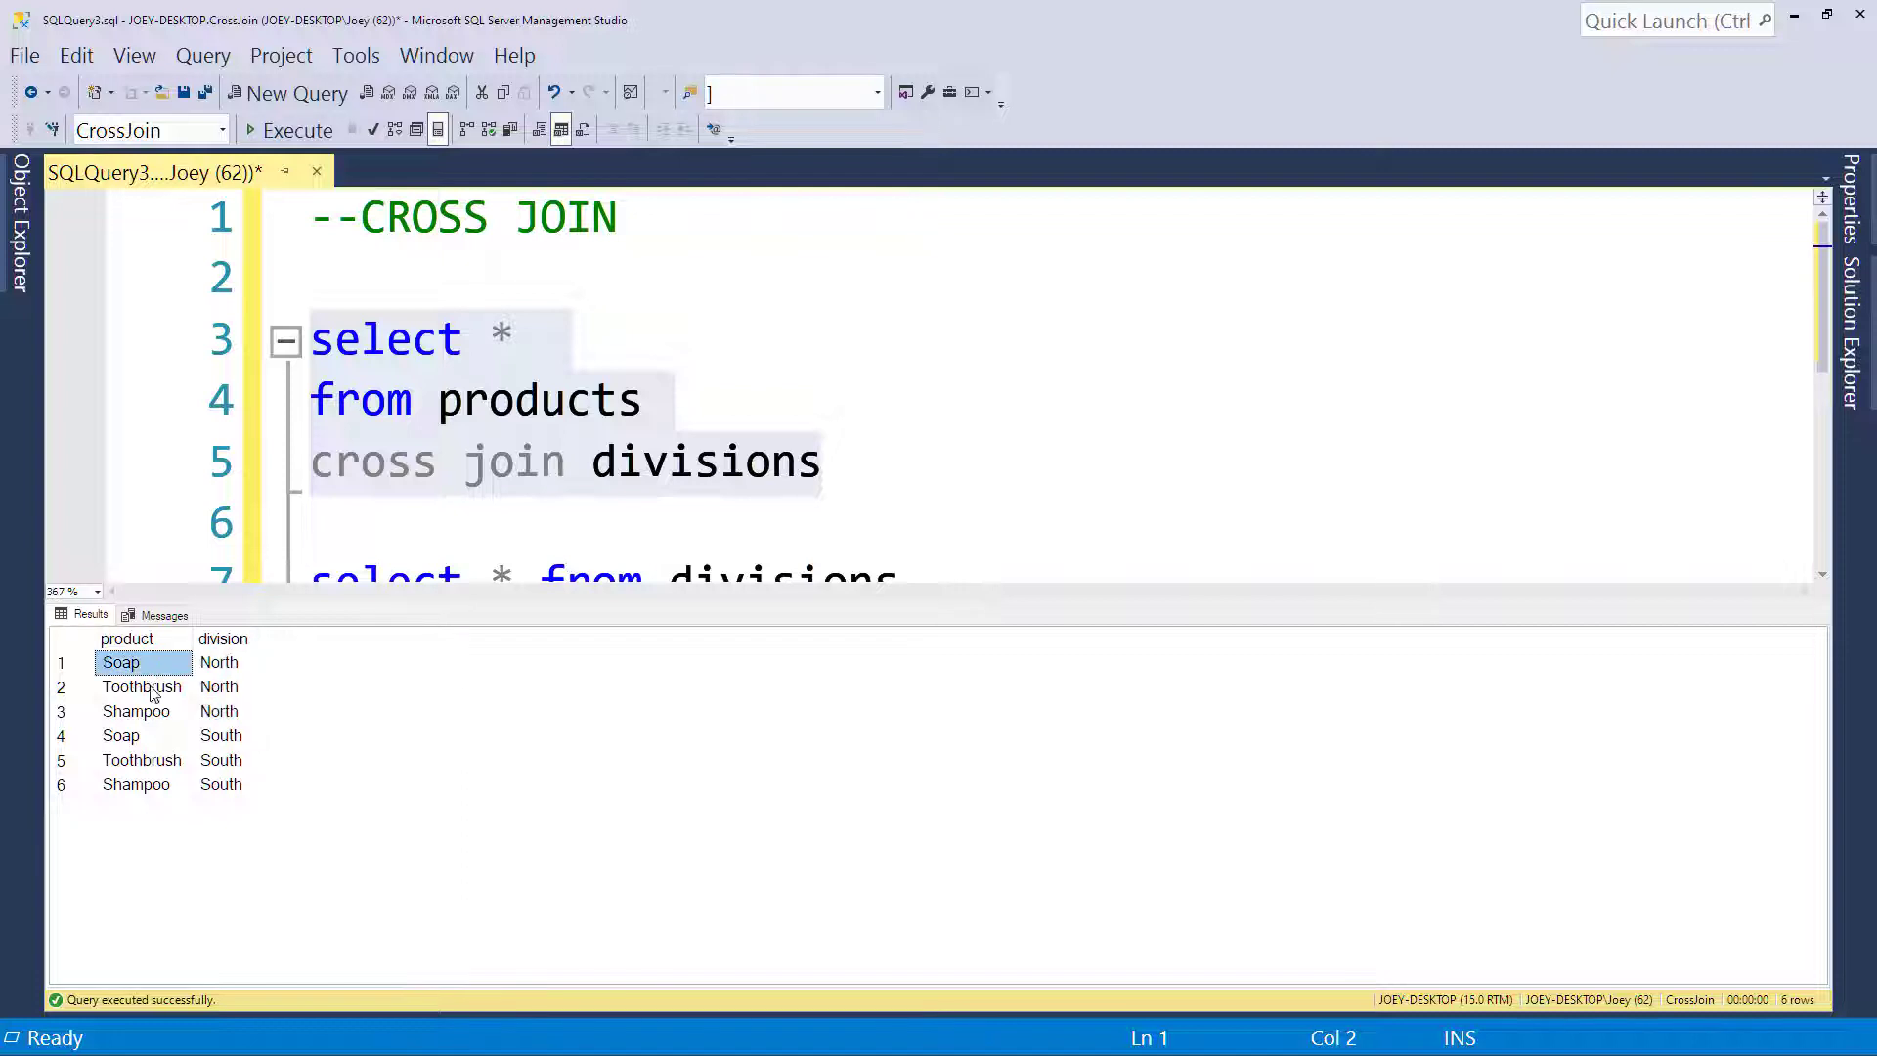
click(220, 735)
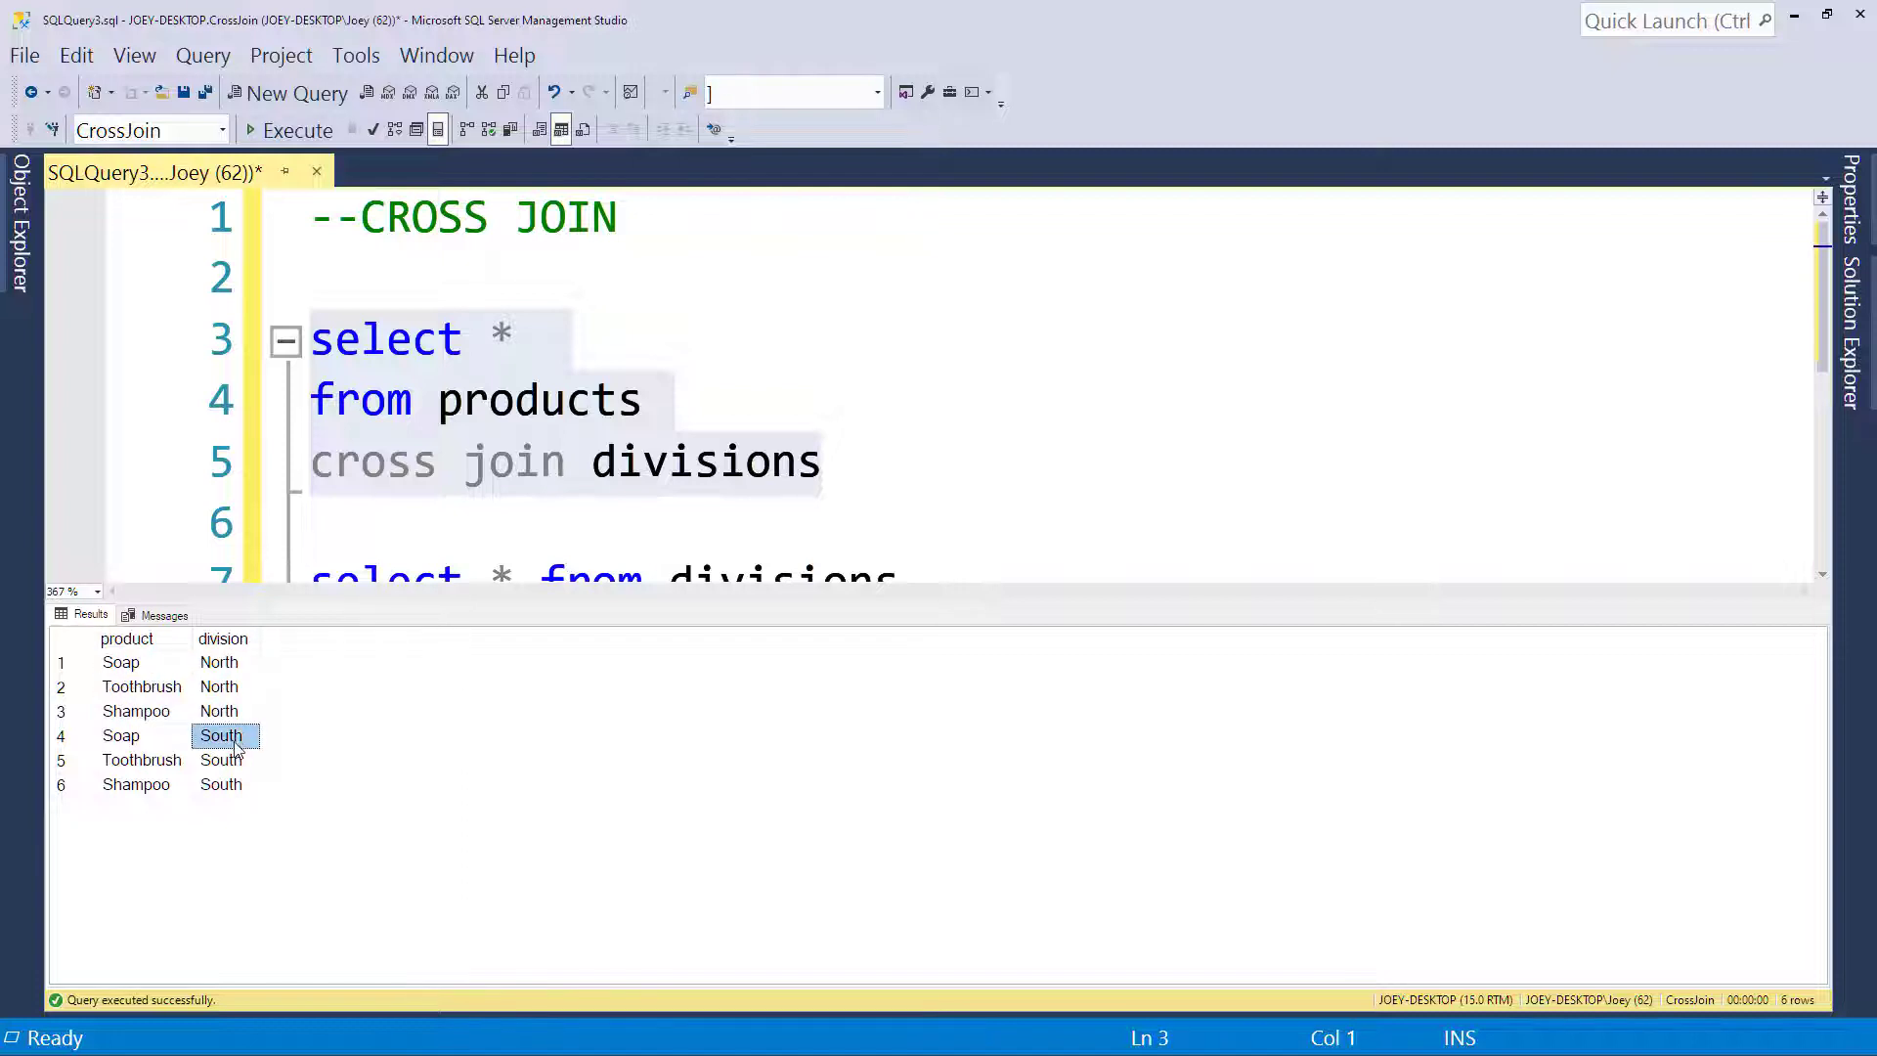
drag(222, 735, 222, 784)
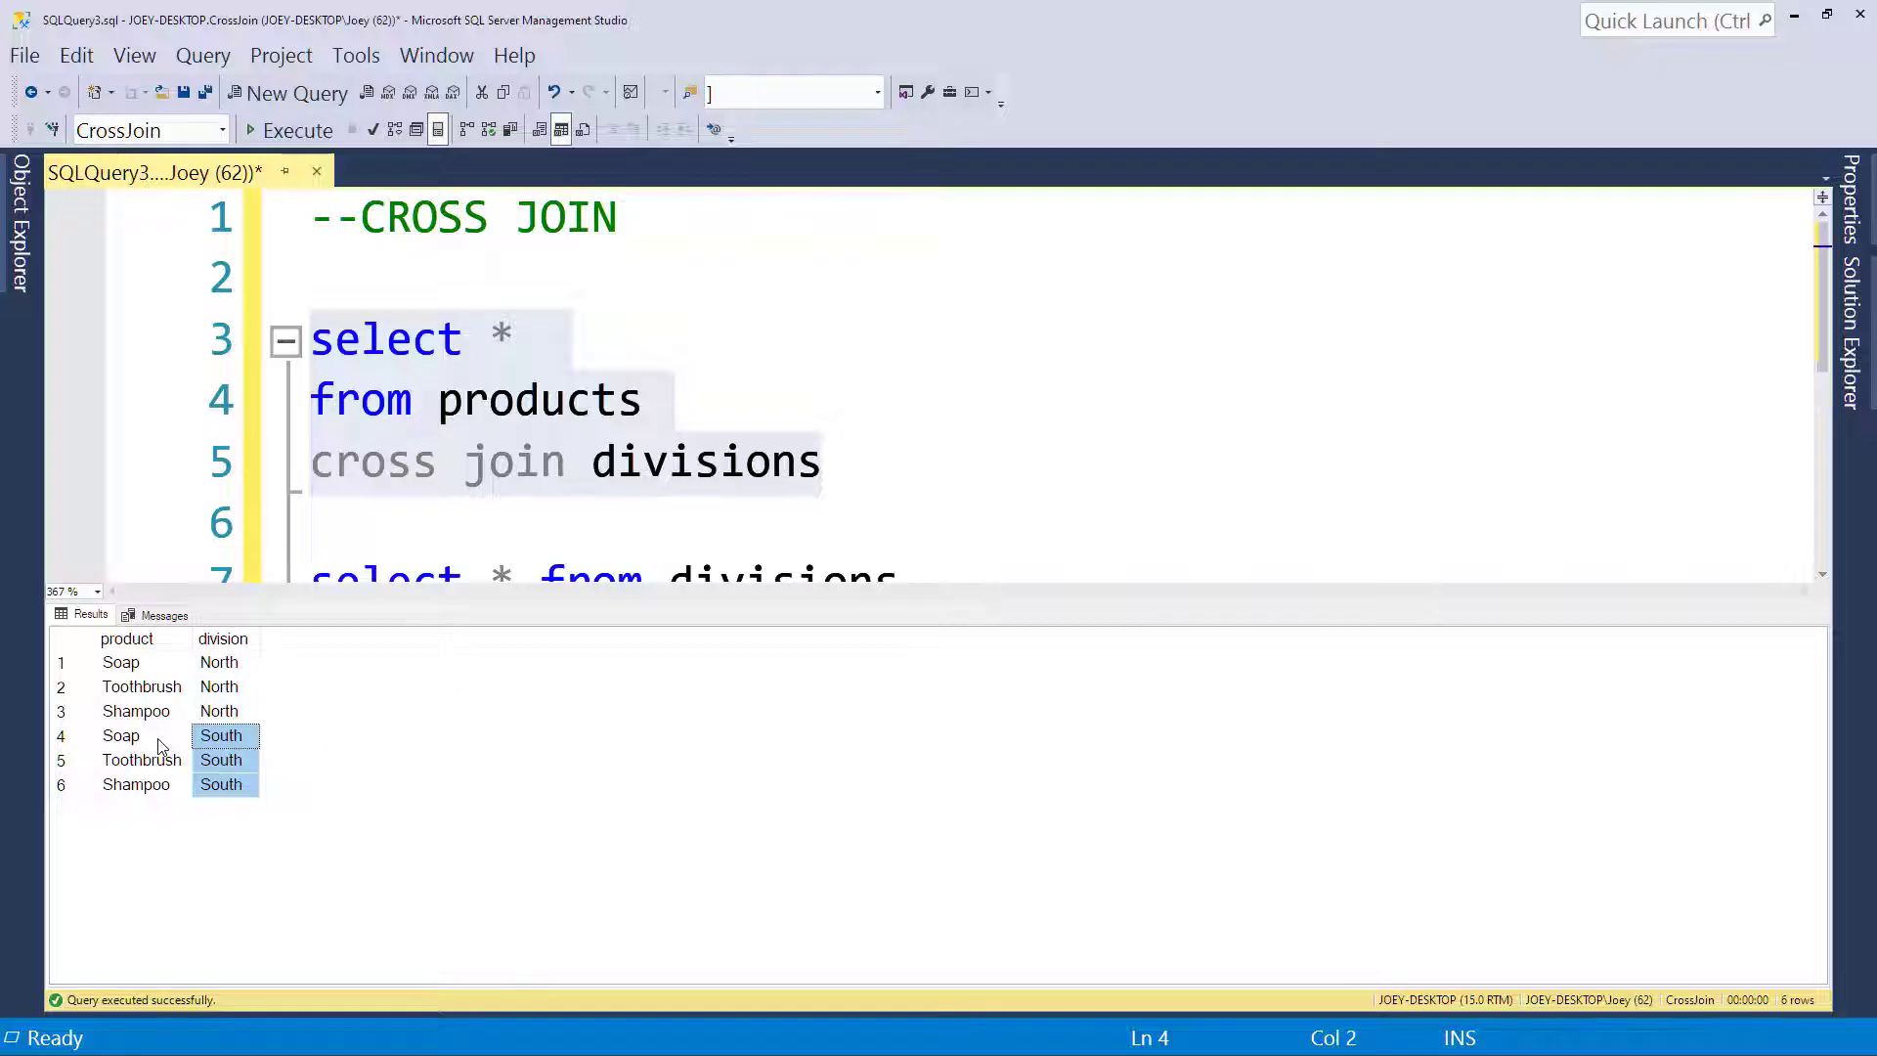
click(135, 784)
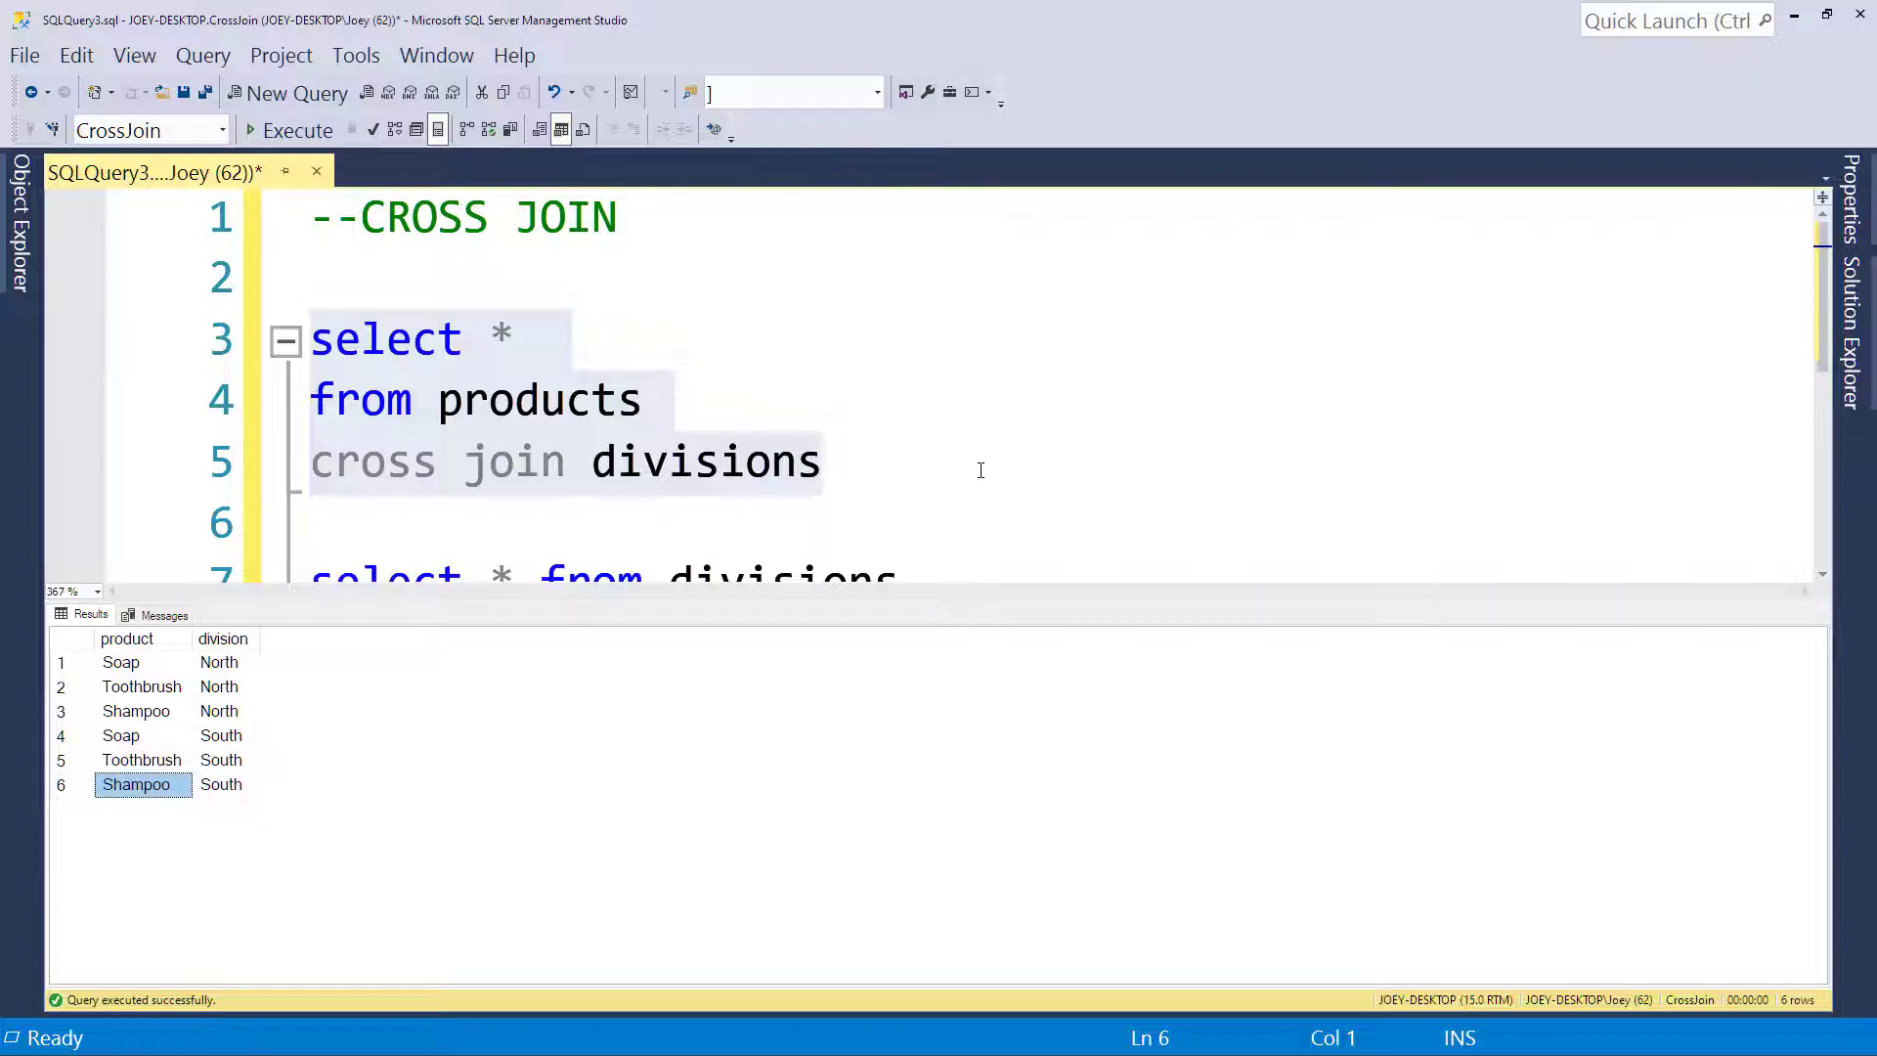
mouse_move(884, 463)
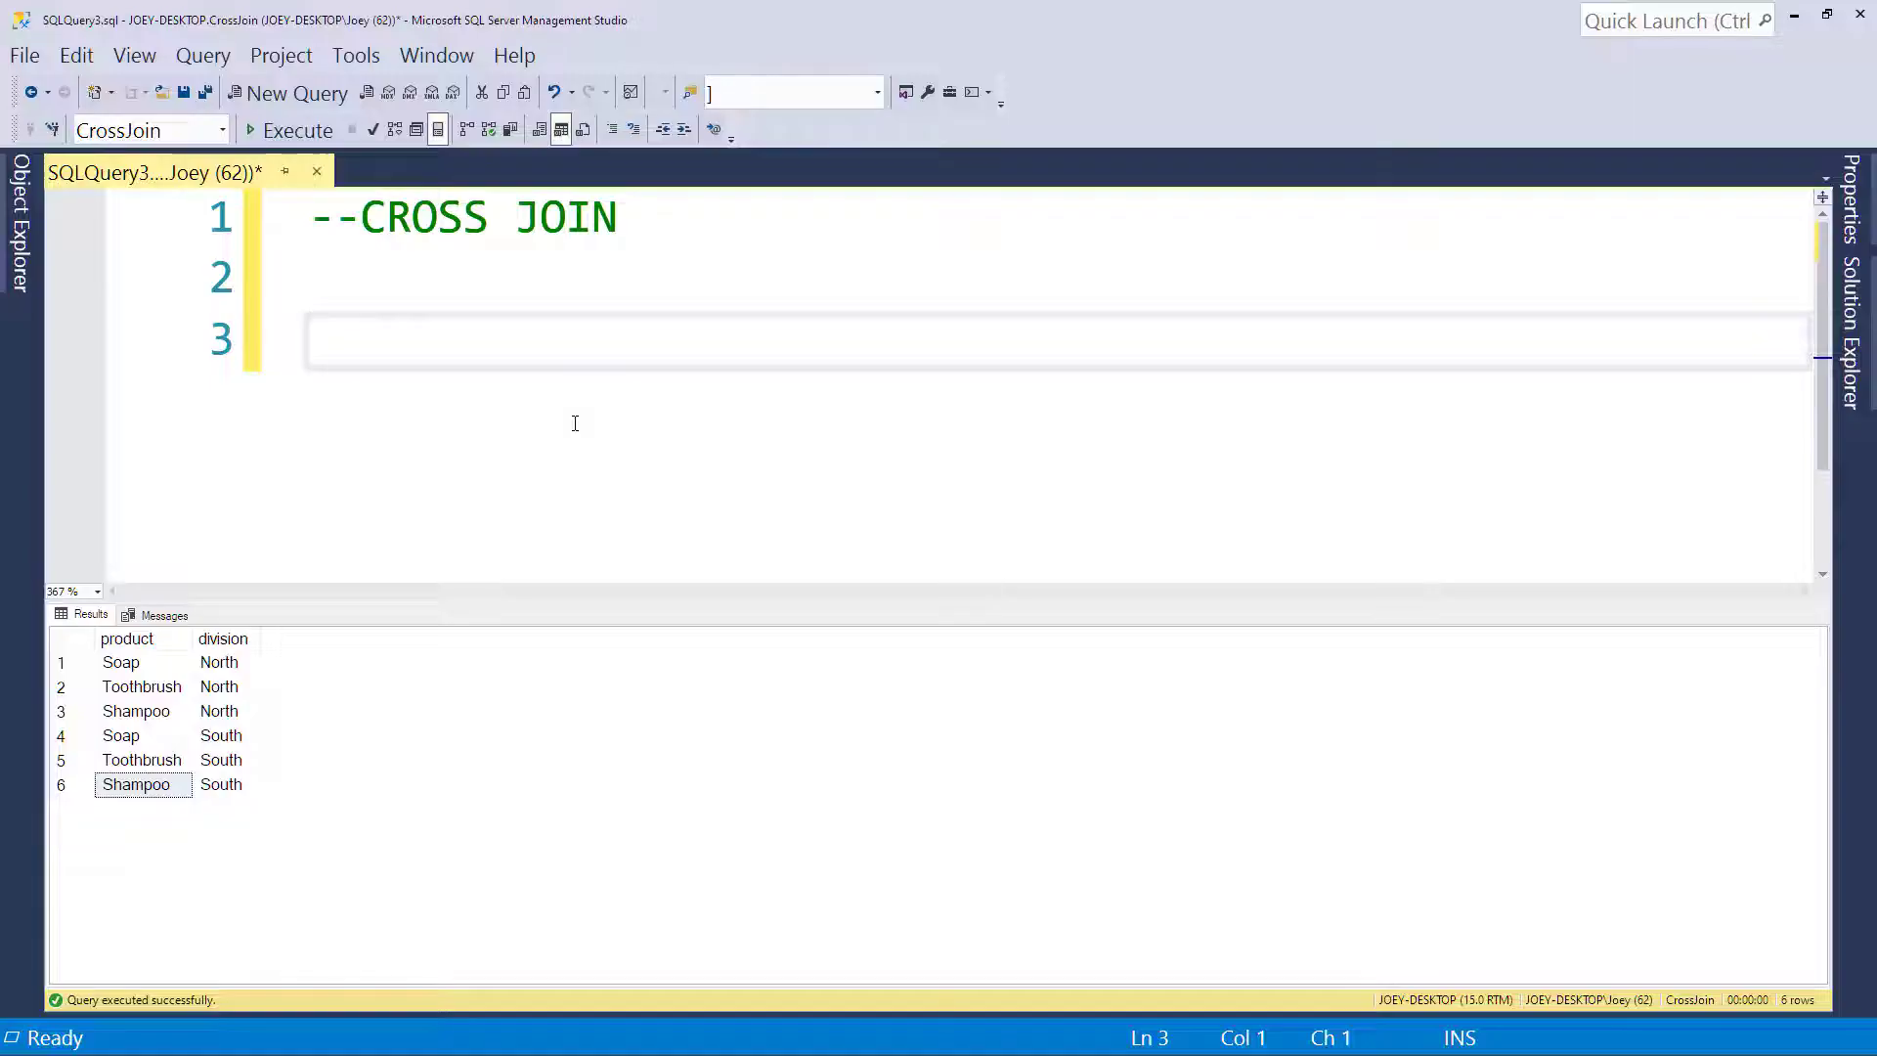
- Run SELECT * FROM budget and review Sales 48000 and Accounting 12000 for 2021
click(317, 339)
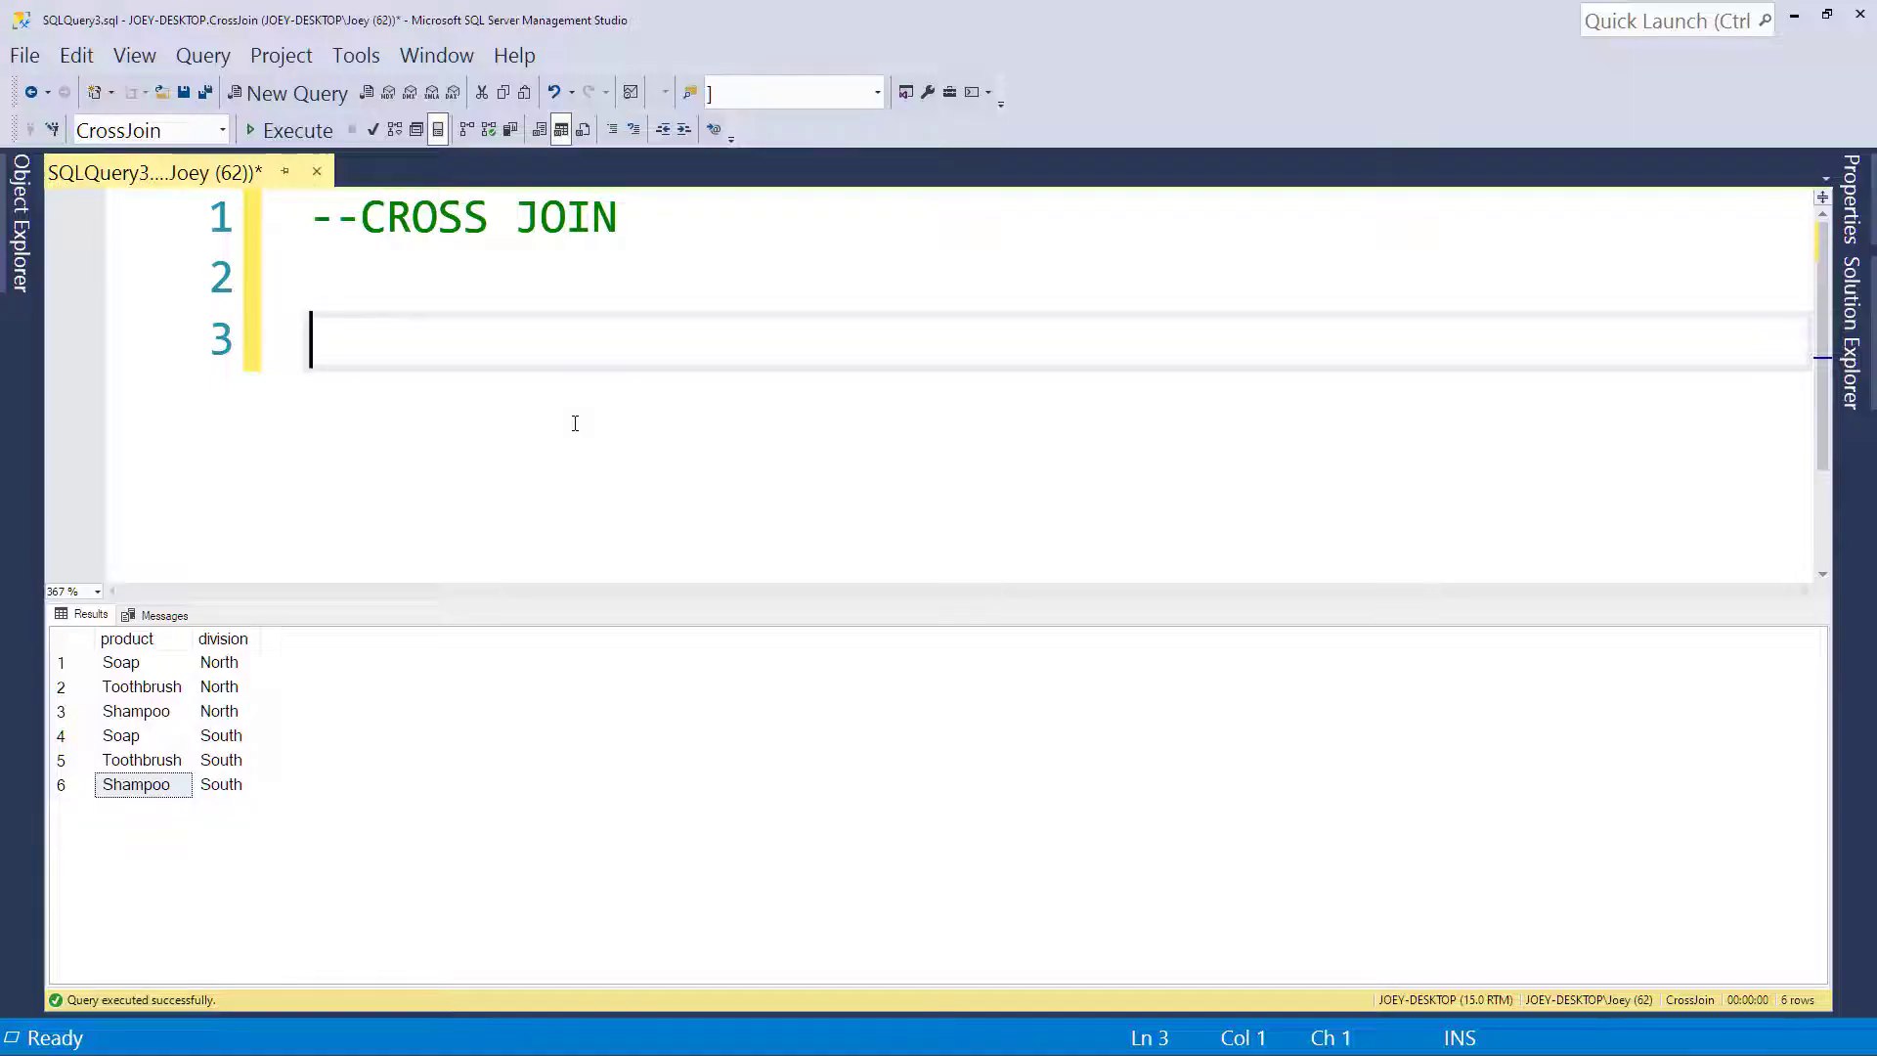
text(select * fr)
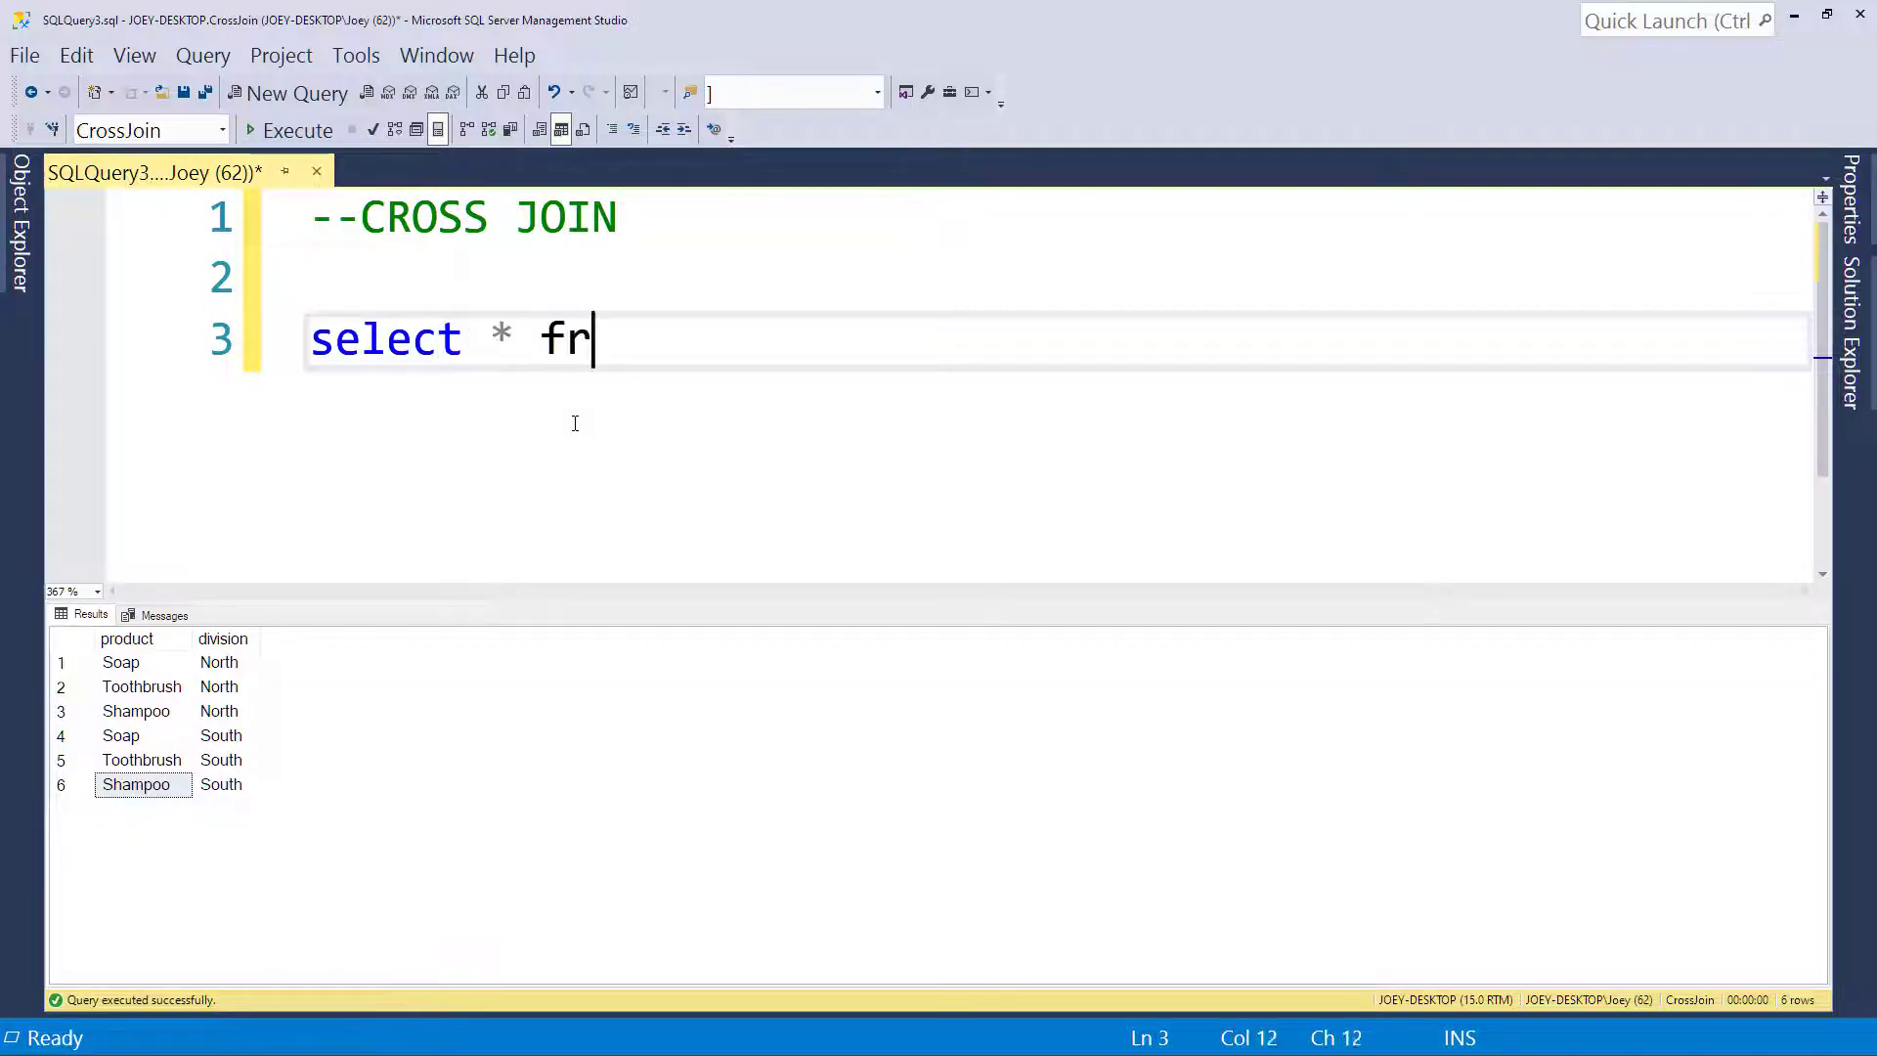
text(om budget)
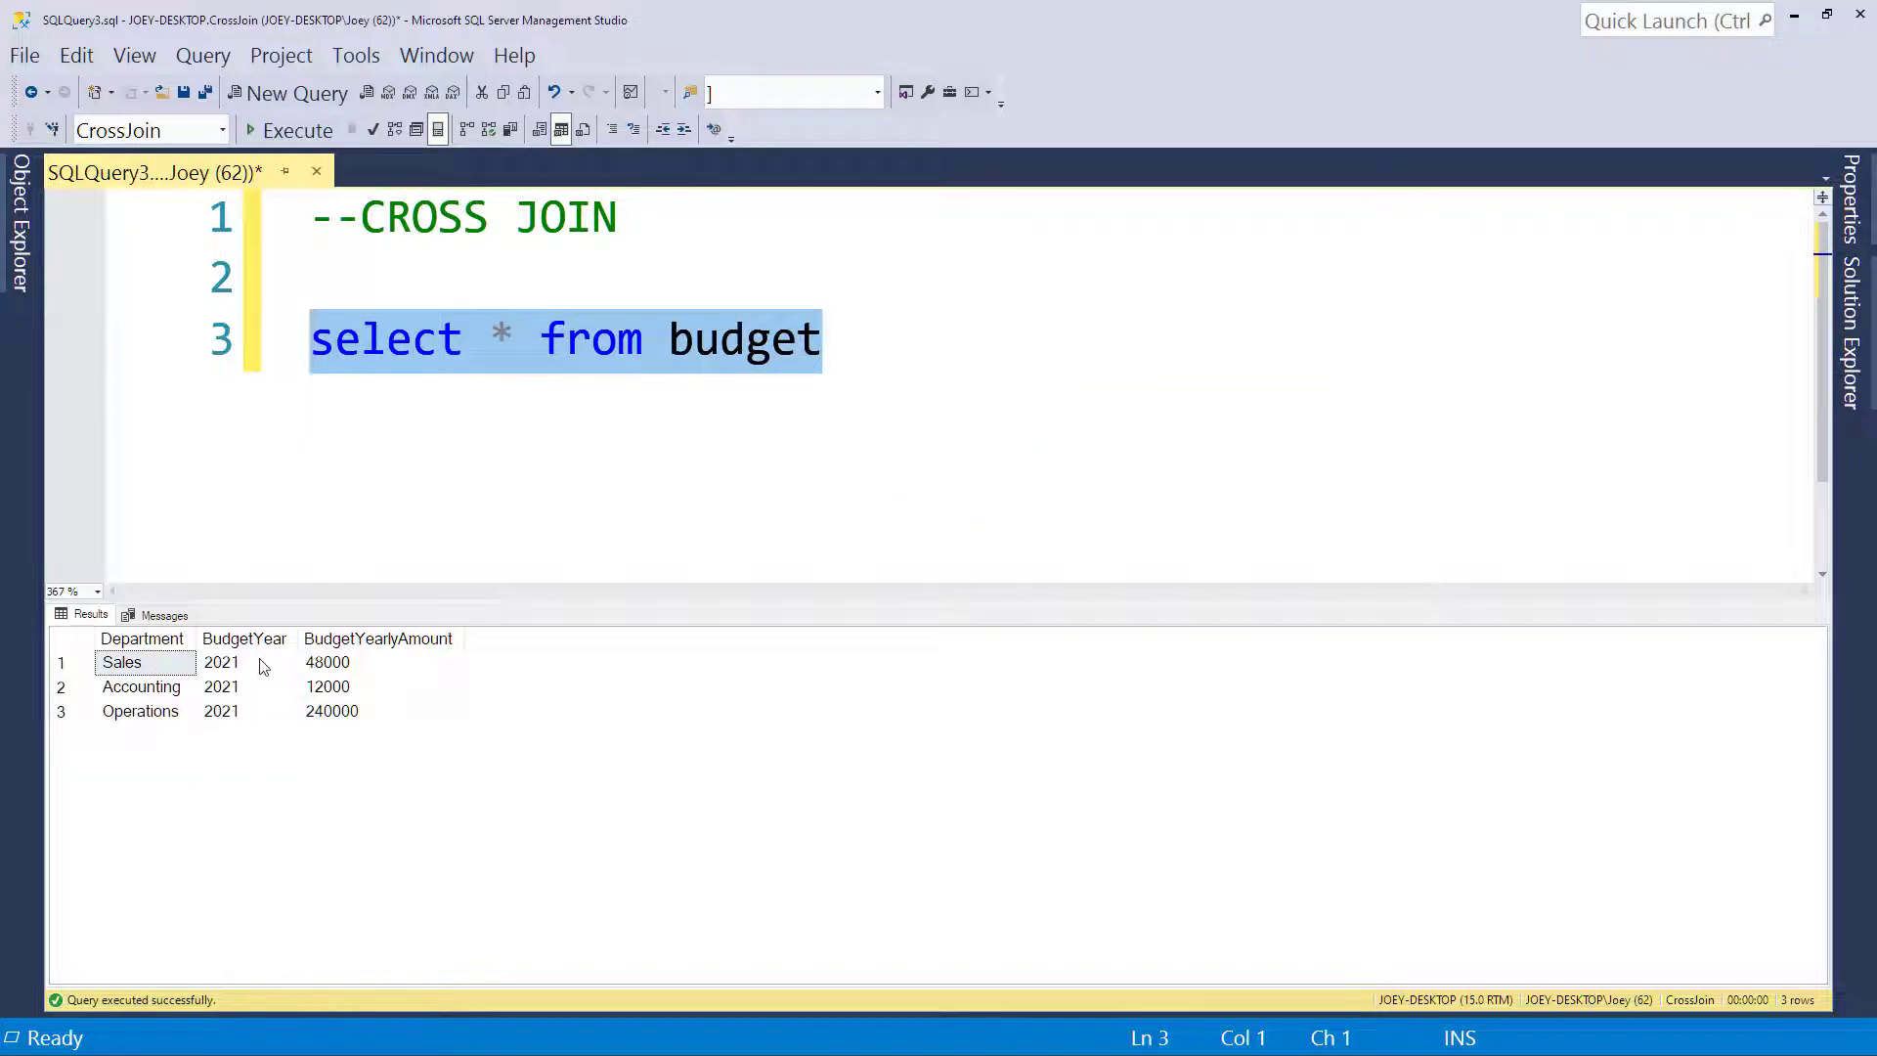
mouse_move(400, 651)
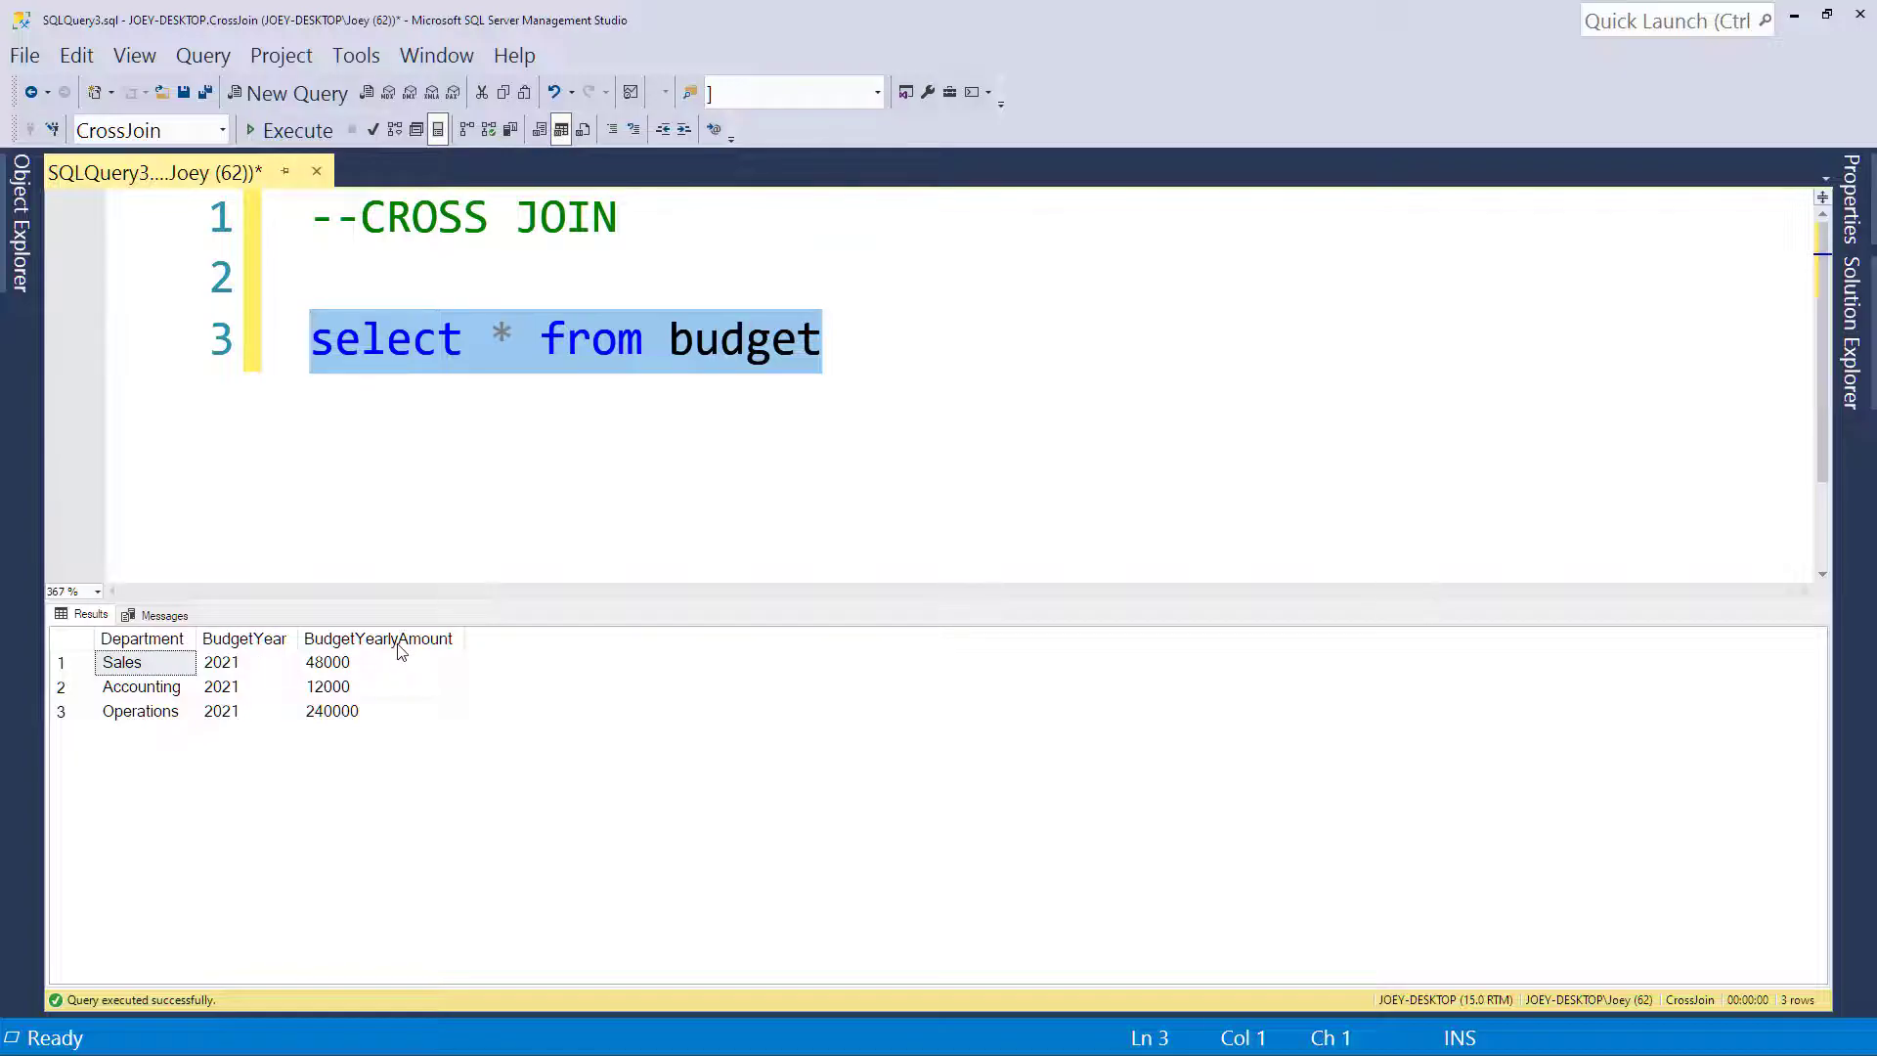
mouse_move(387, 727)
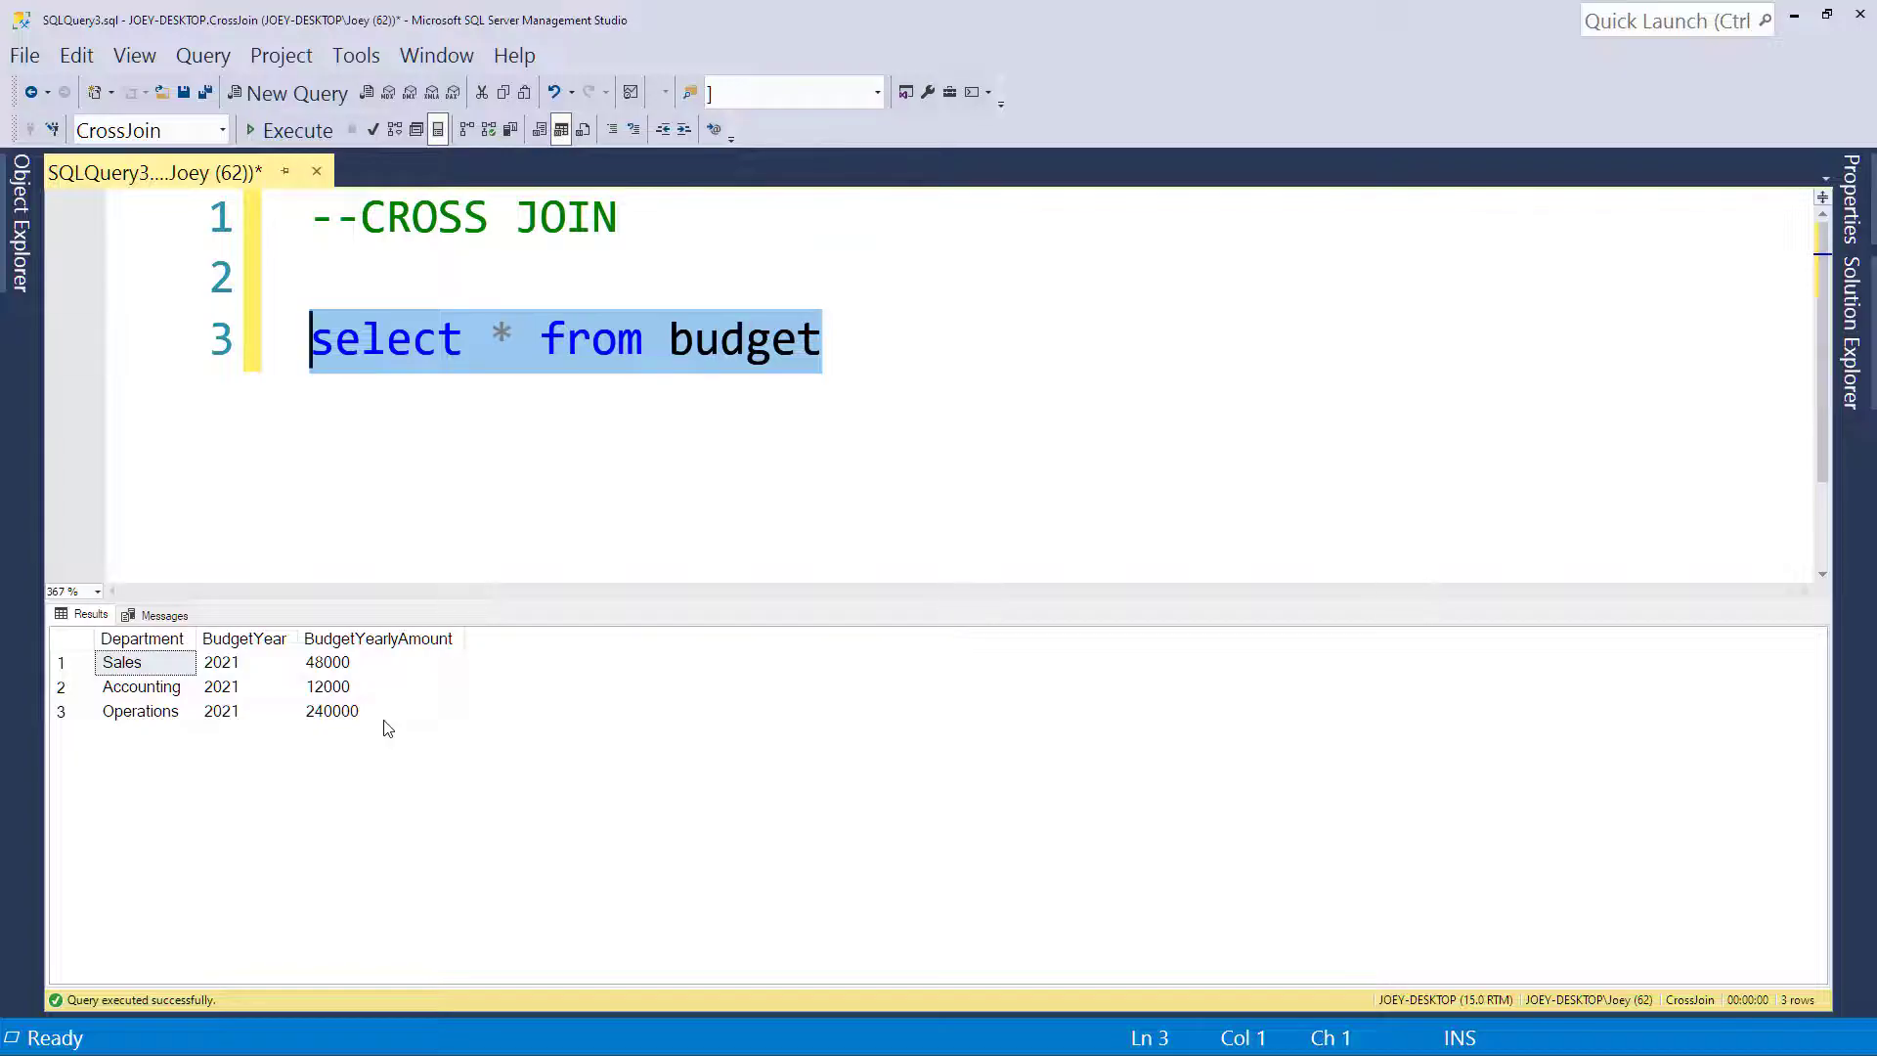
mouse_move(378, 685)
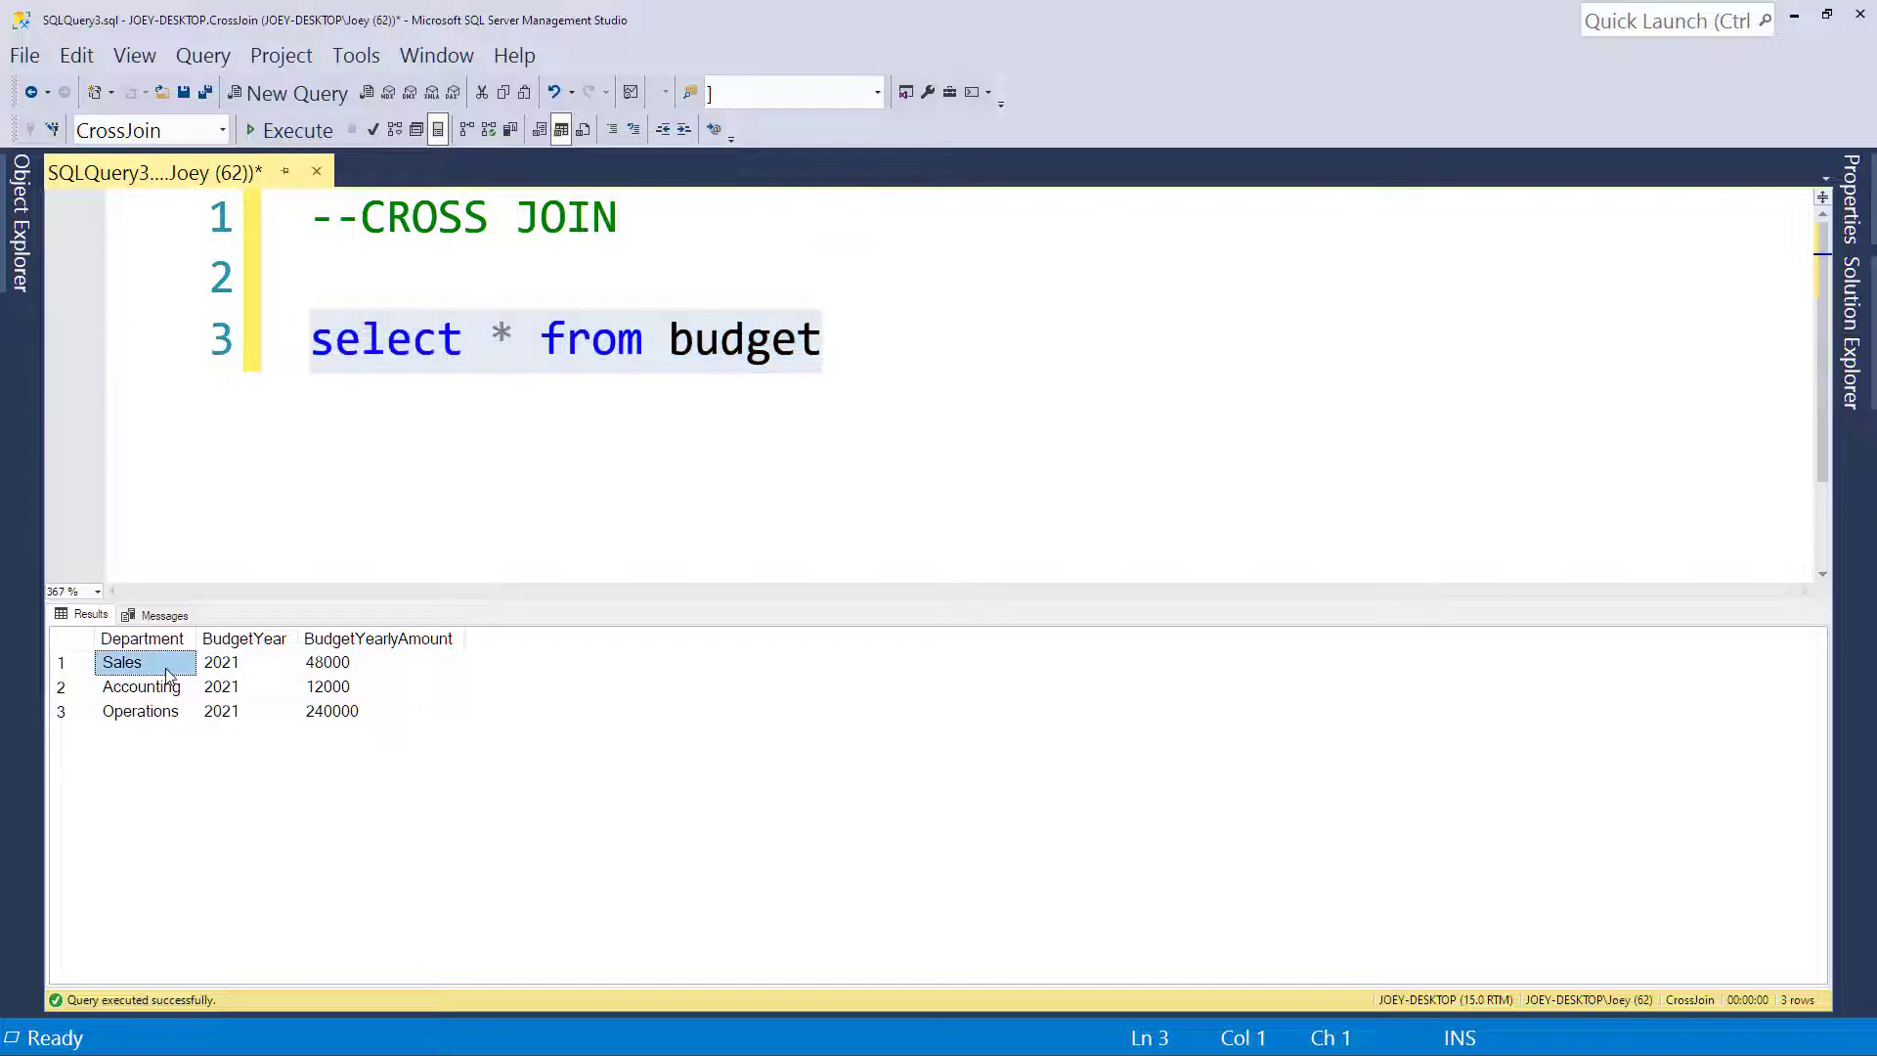
click(220, 662)
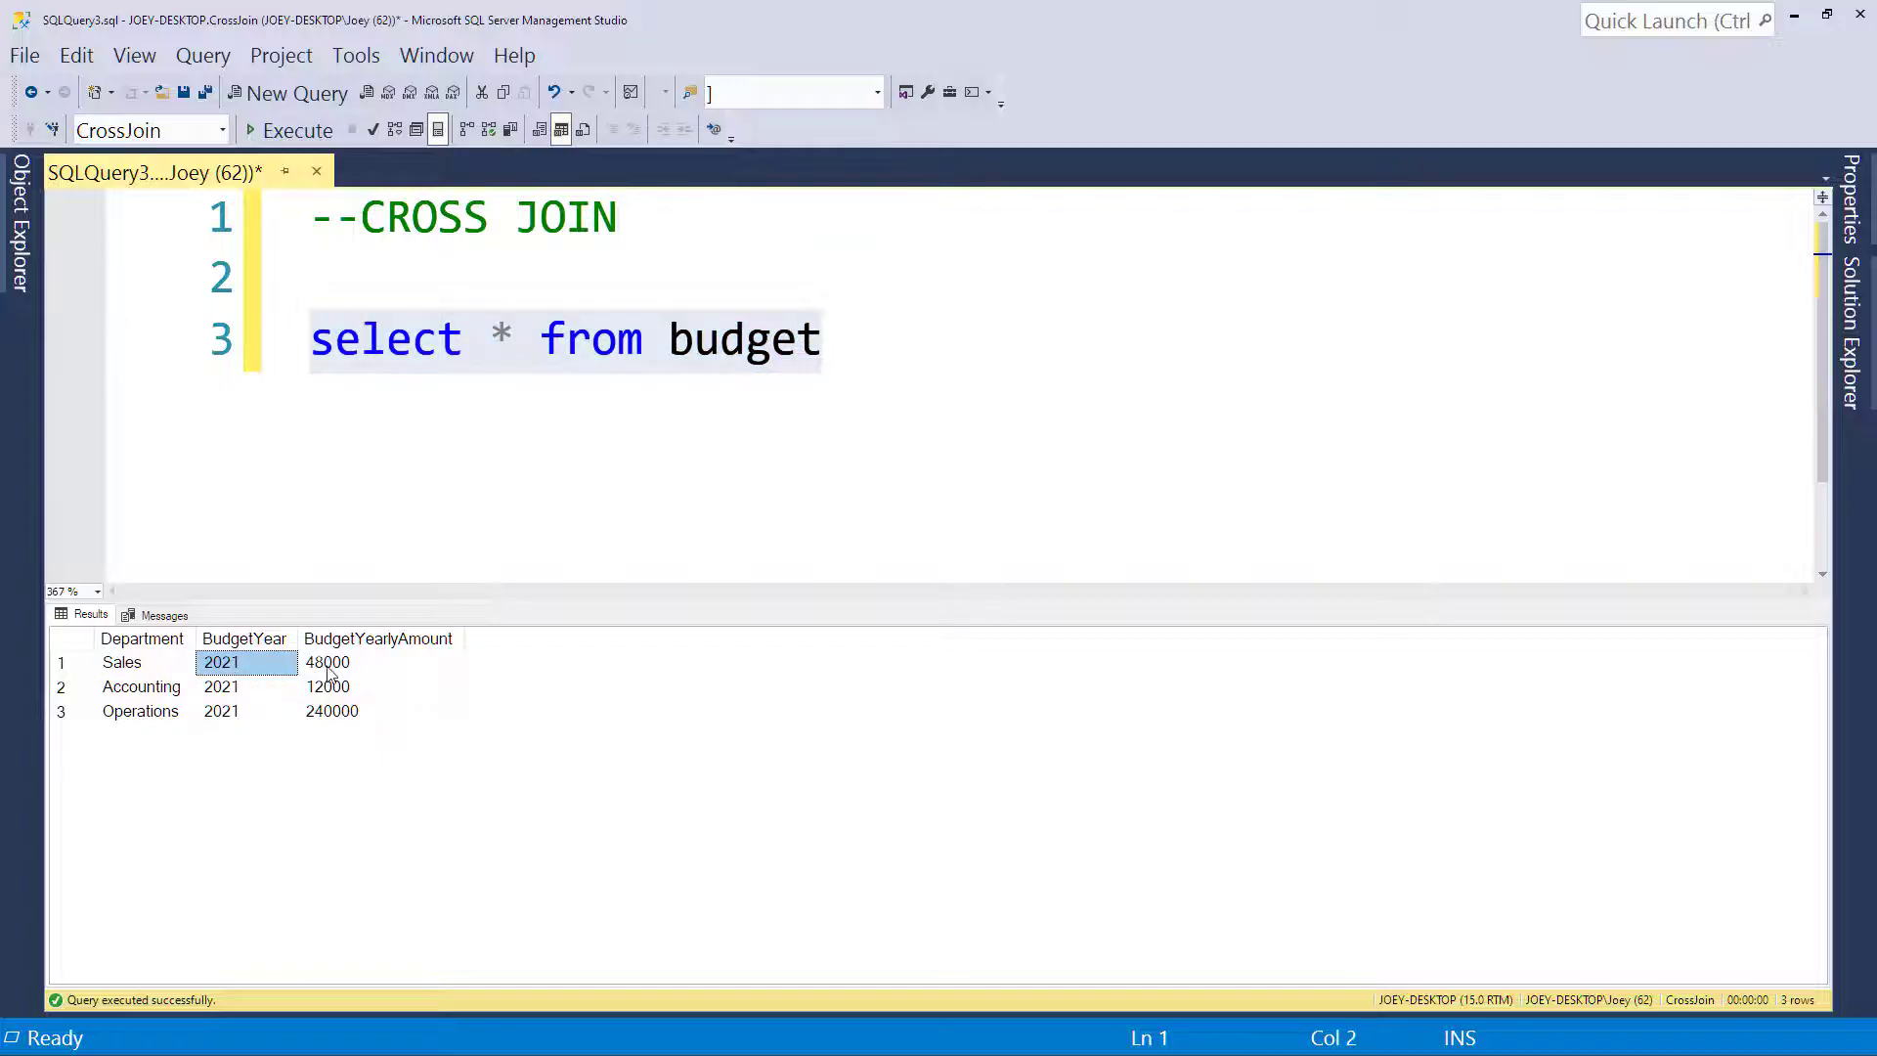
click(379, 662)
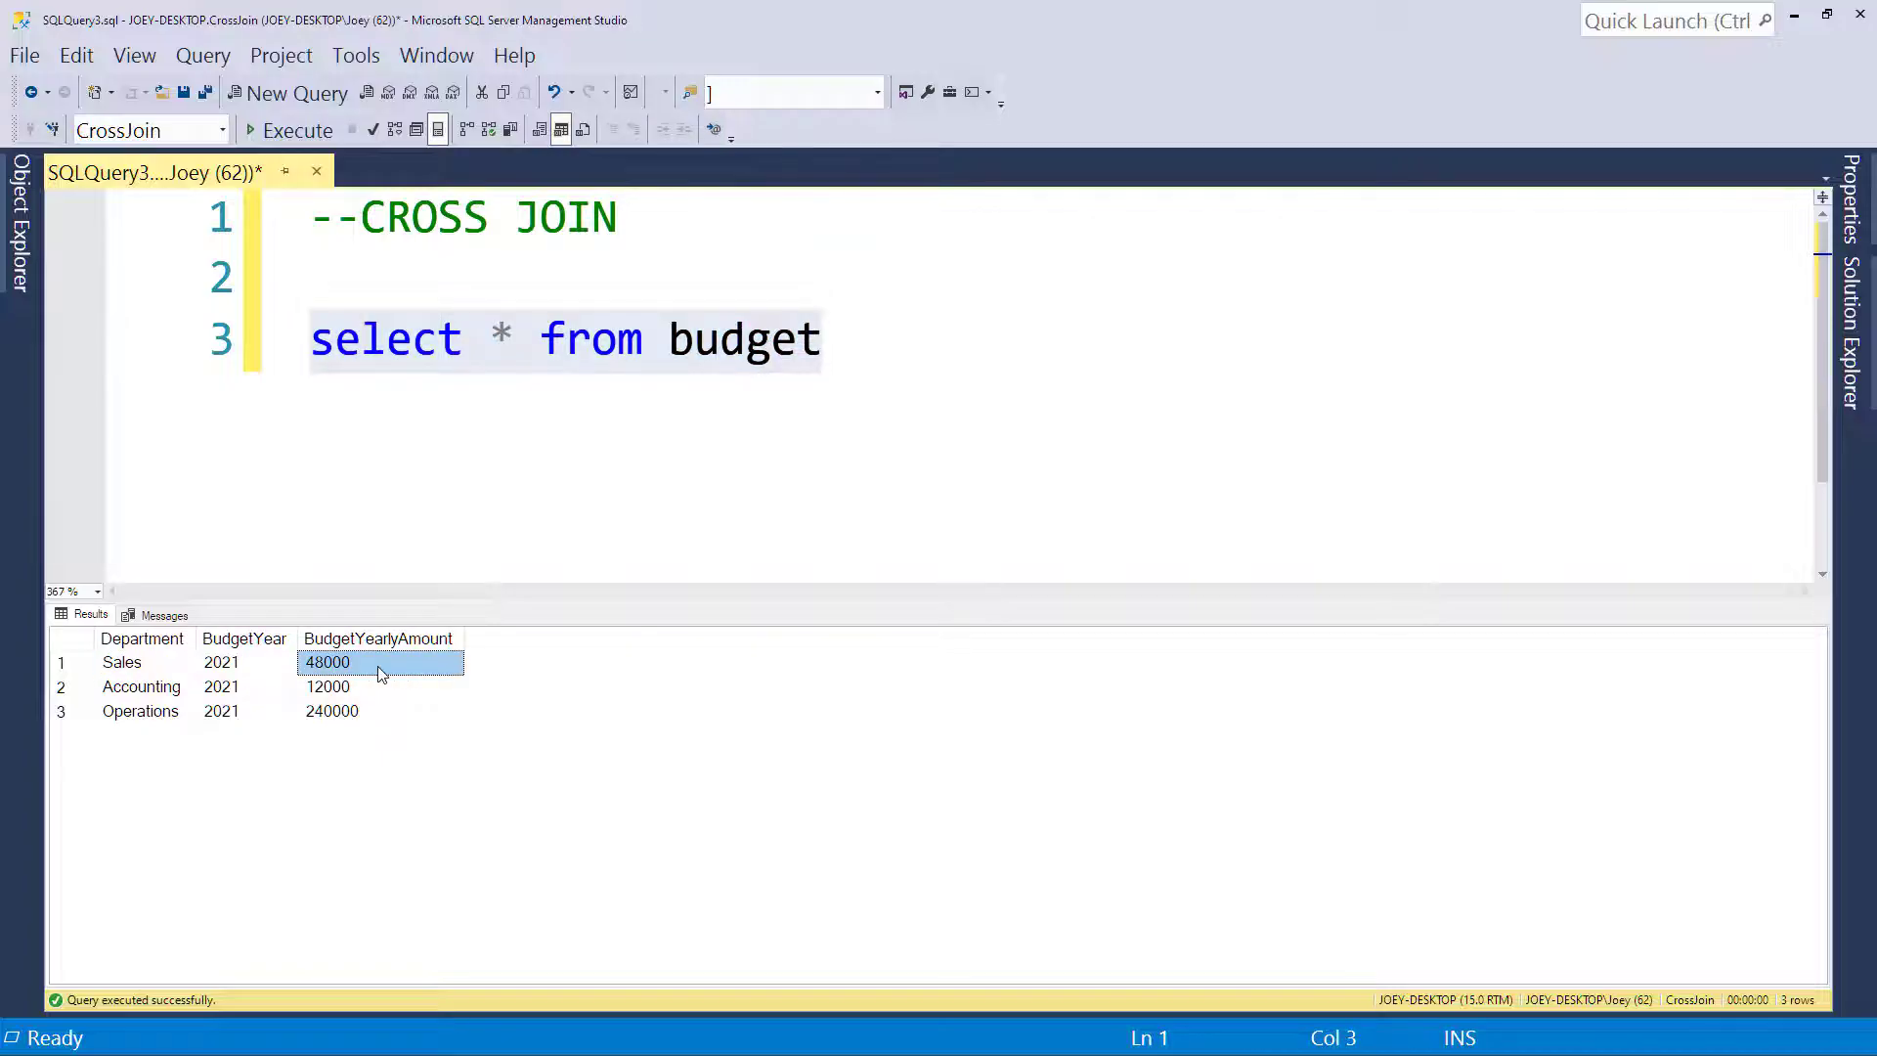
mouse_move(363, 674)
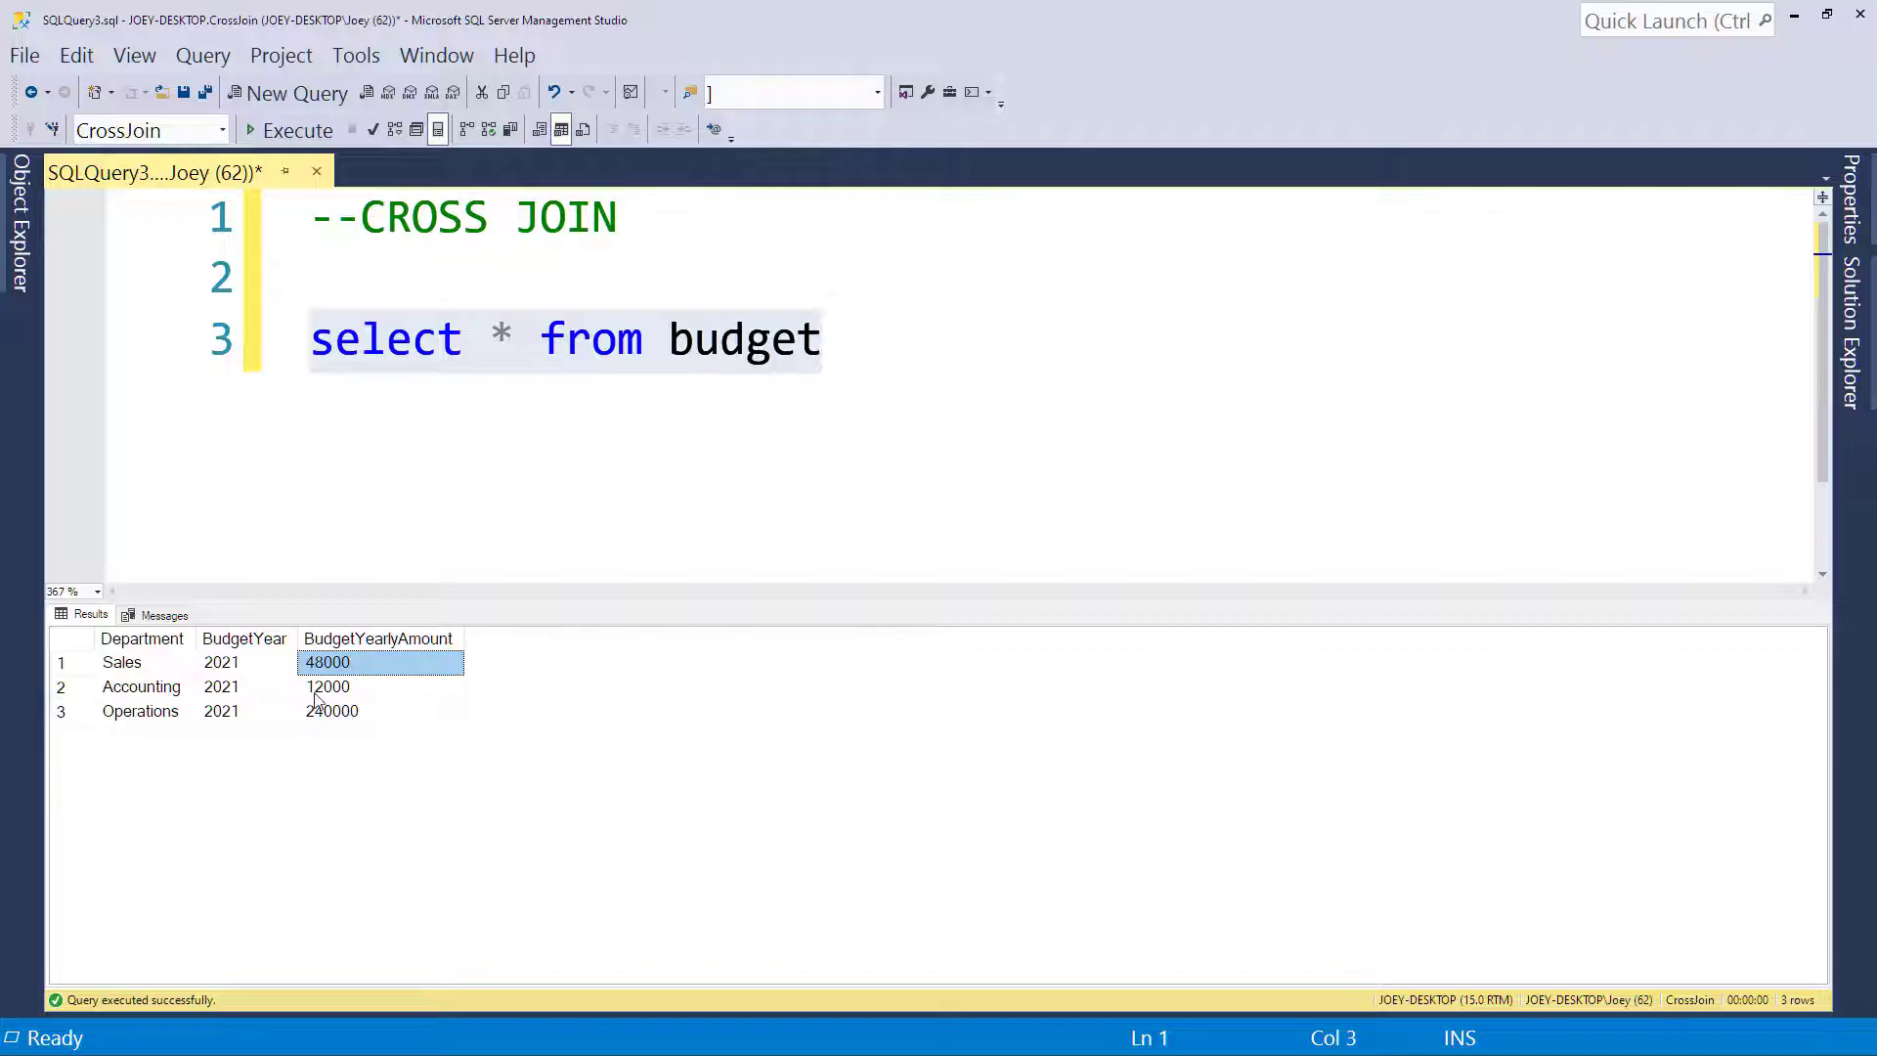
click(380, 687)
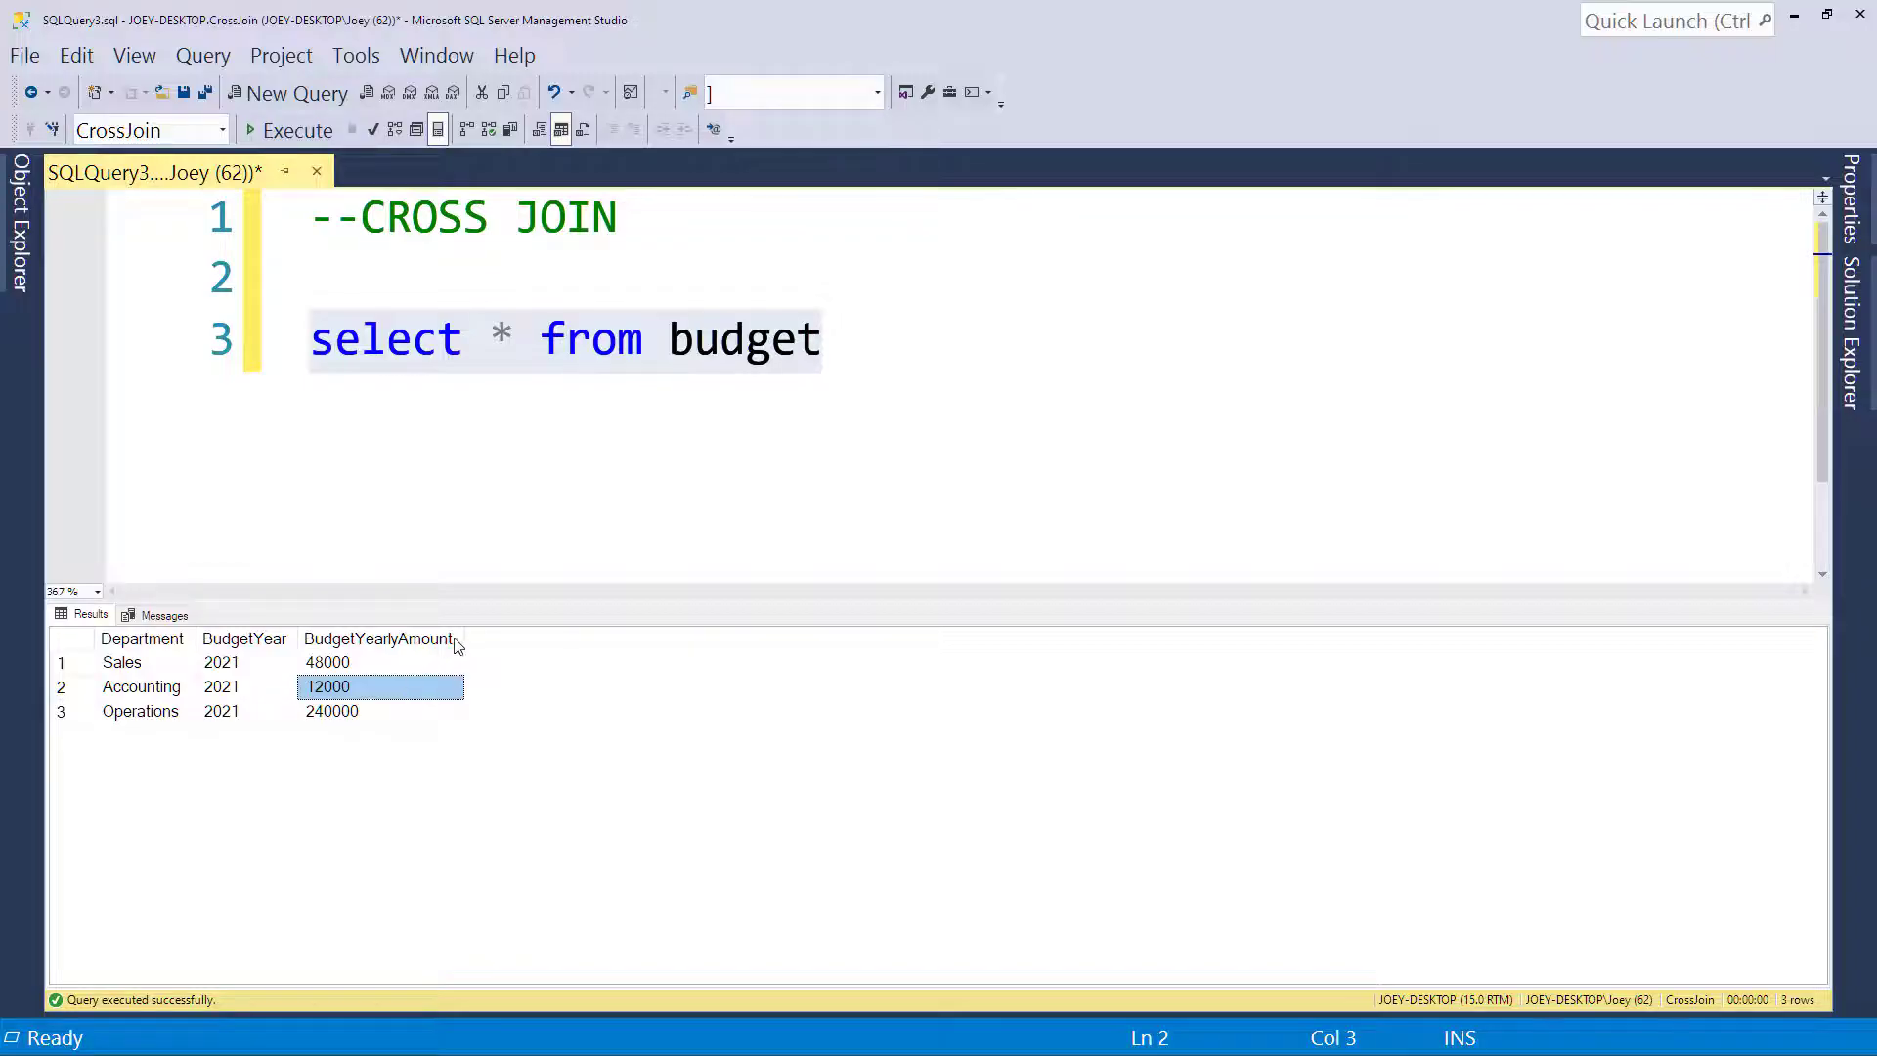
click(870, 342)
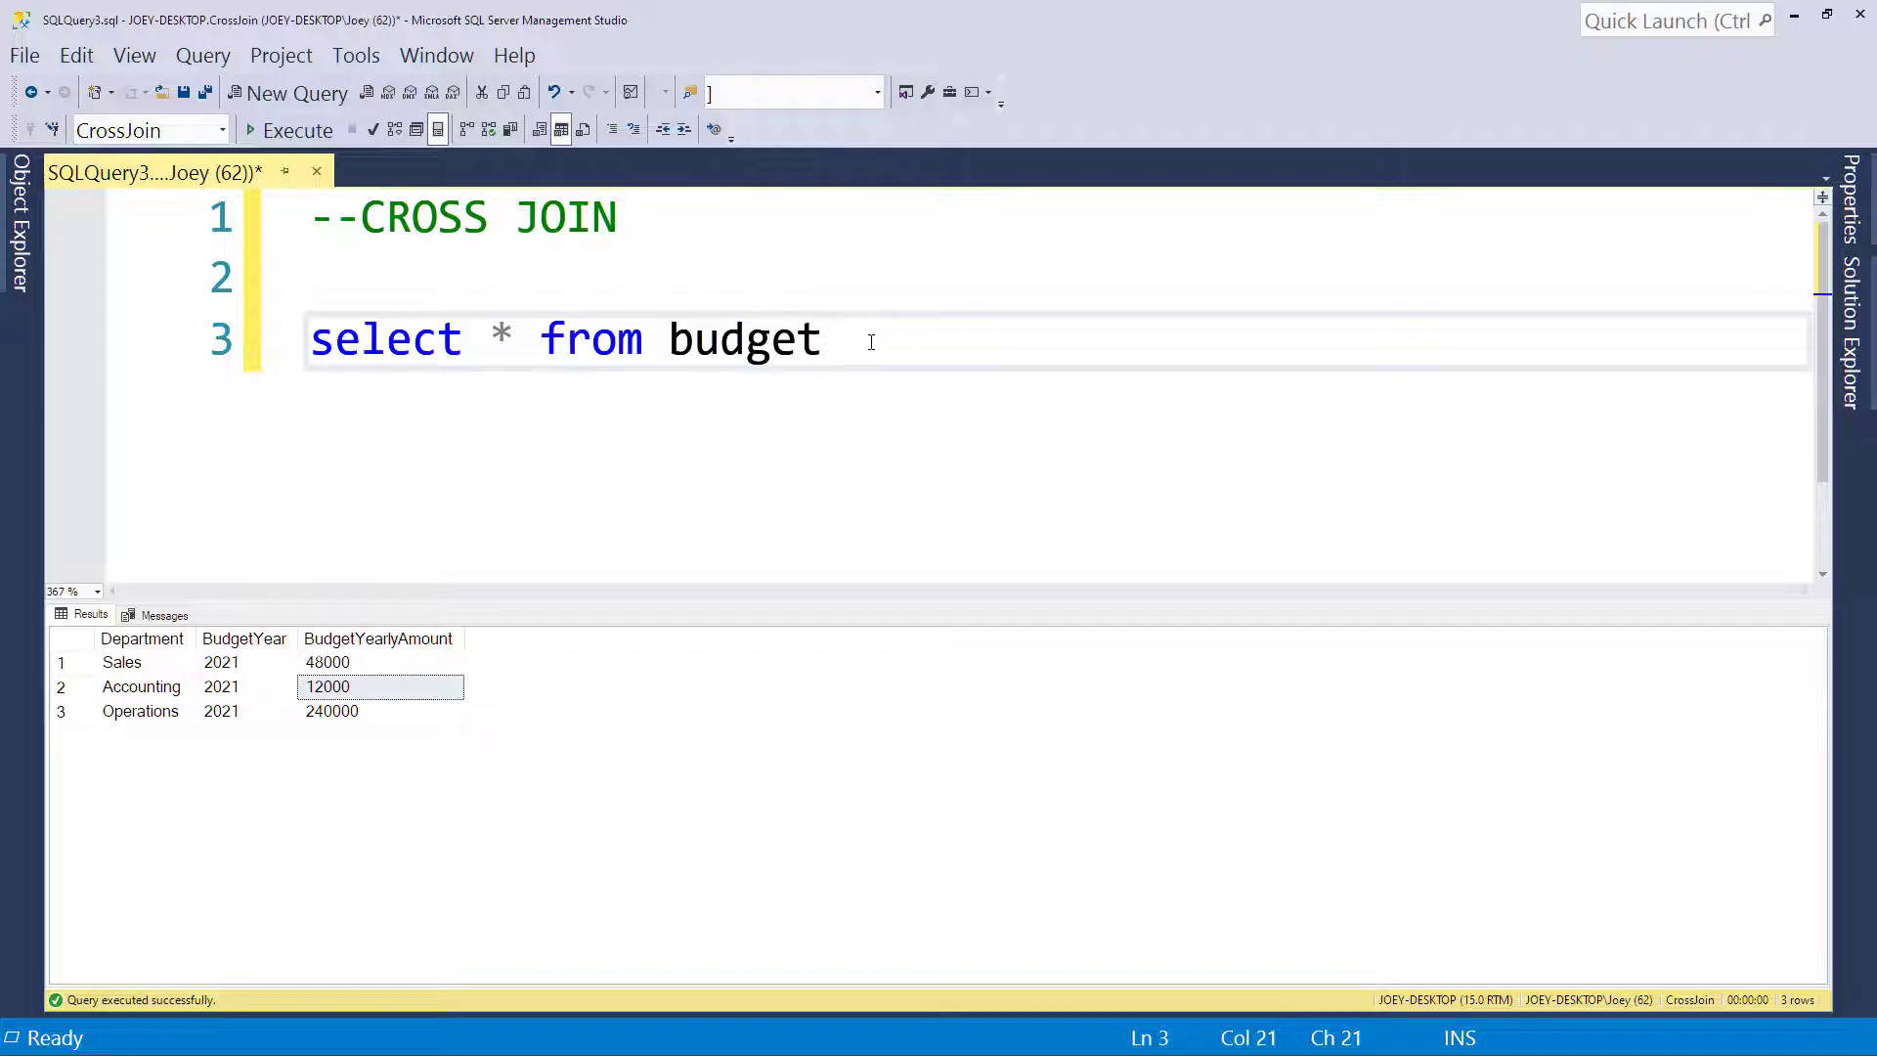
- On a new line, run SELECT * FROM Months to list month numbers 1–12
key(enter)
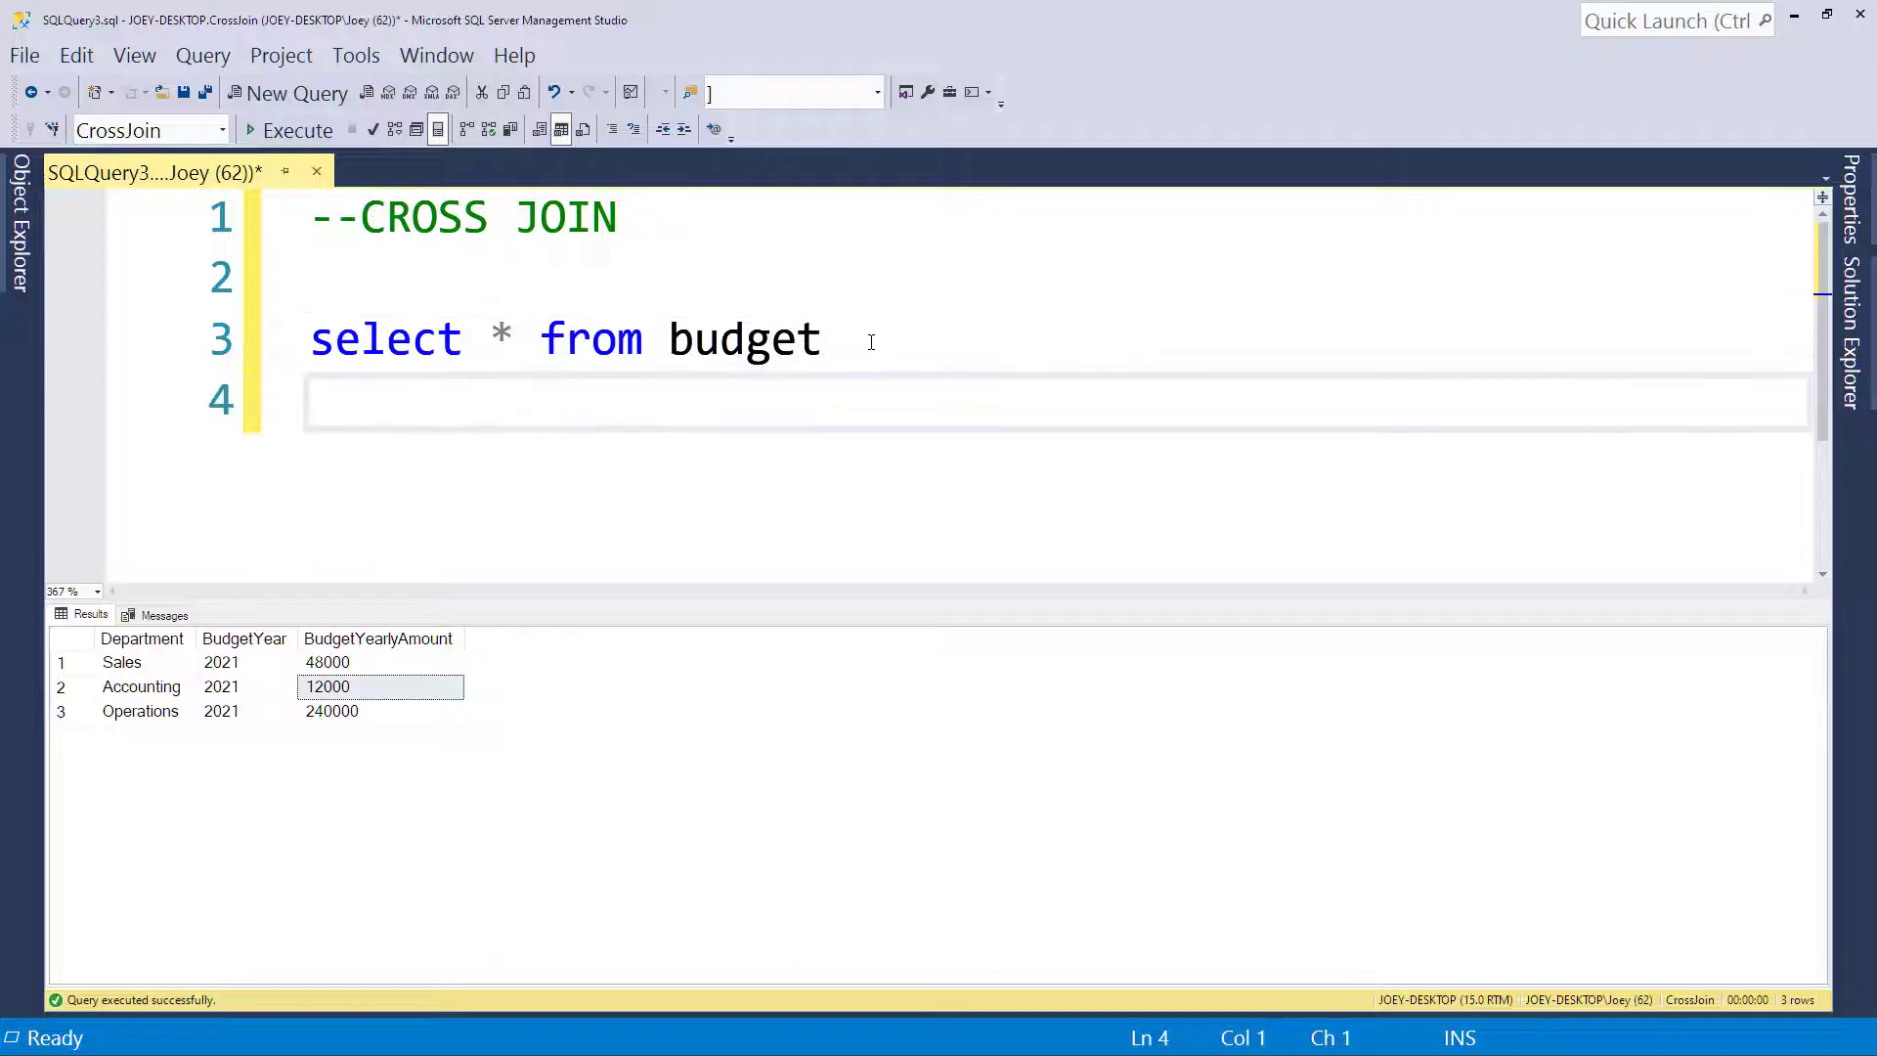
text(select * form)
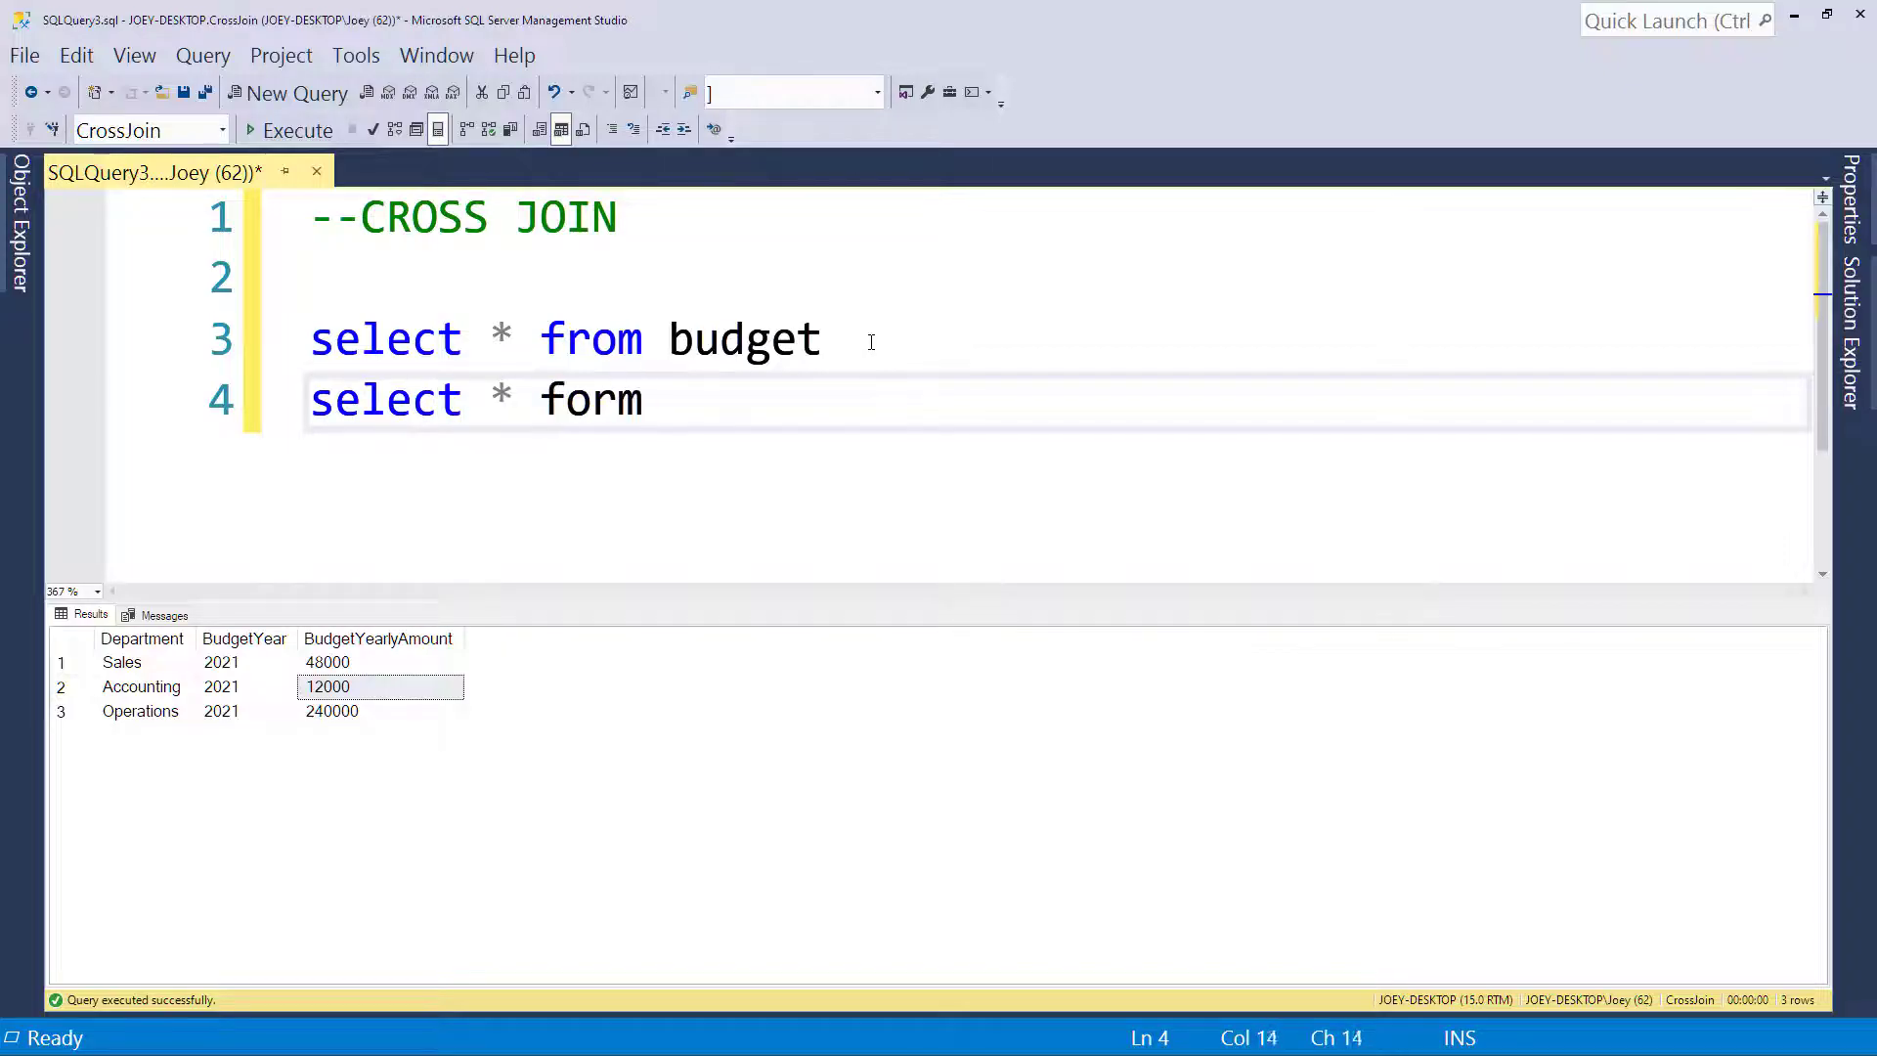
text(from)
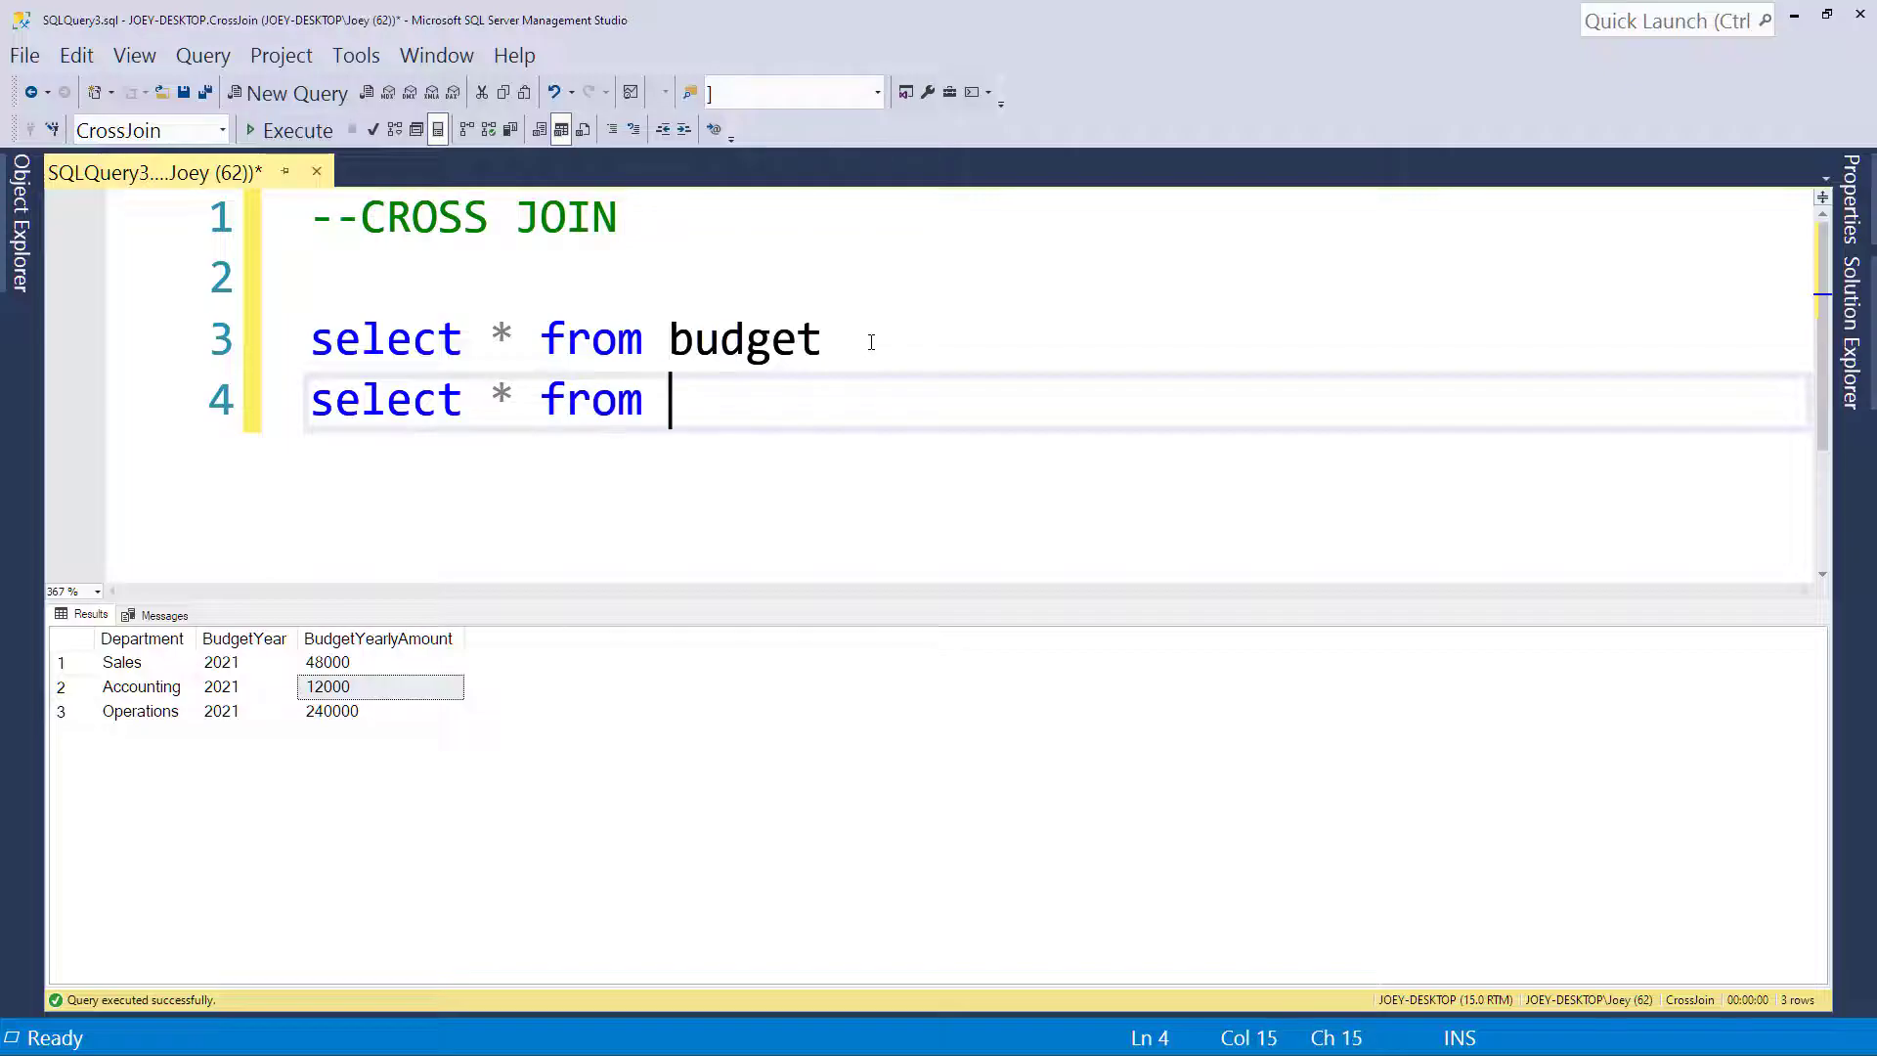
text(Months)
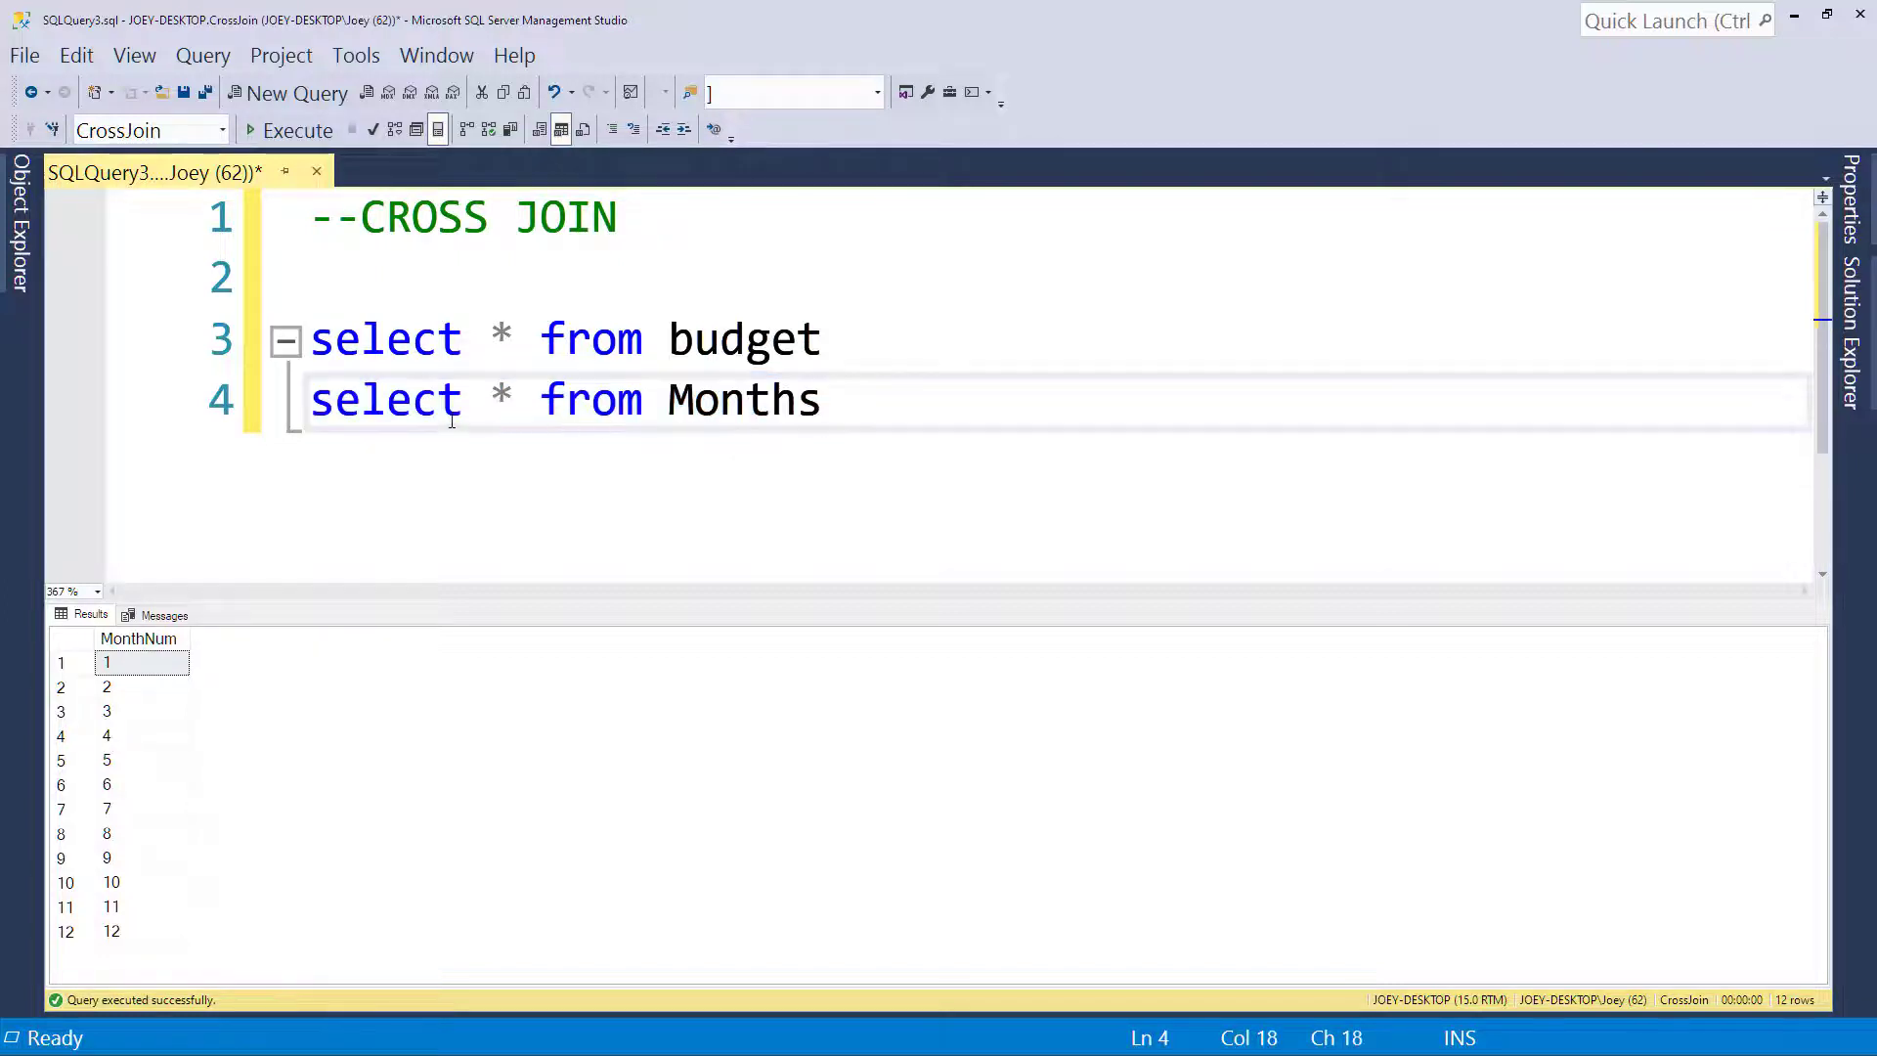
mouse_move(587, 458)
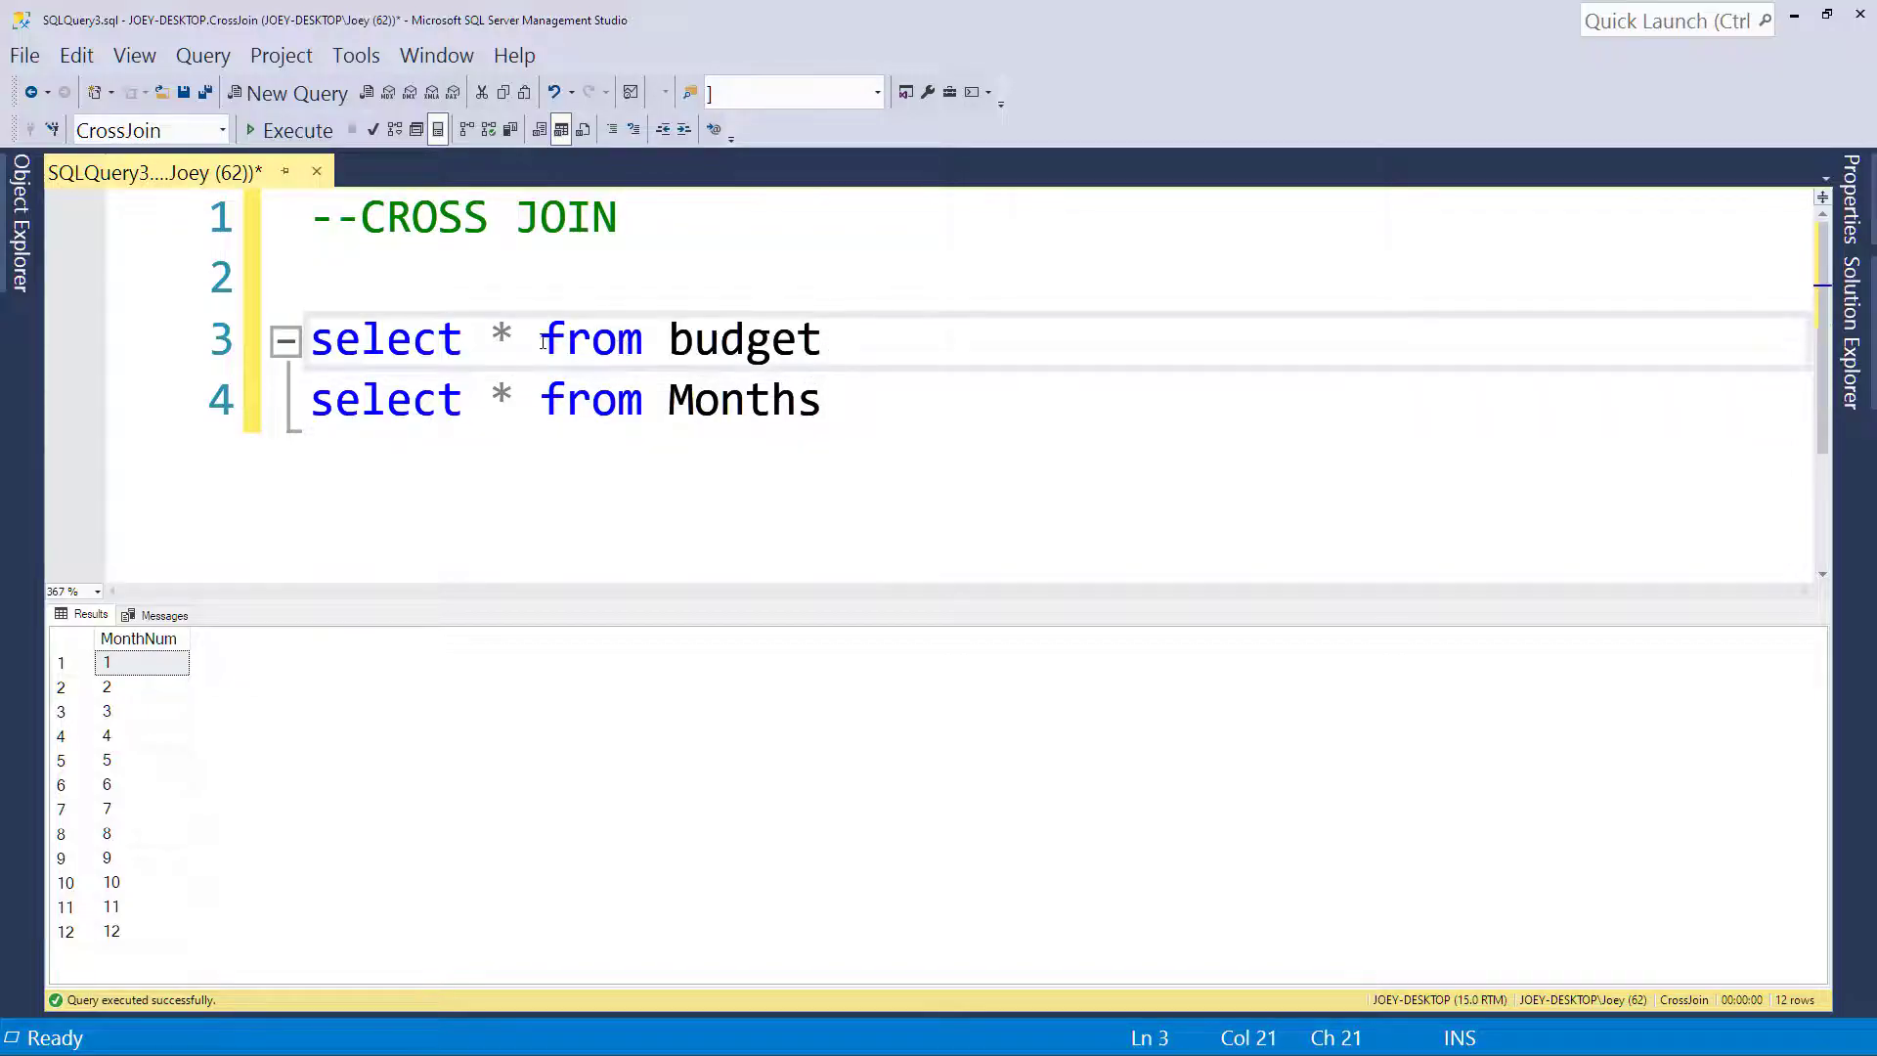
- Add CROSS JOIN months to the budget query and run it, returning 36 rows
key(Enter)
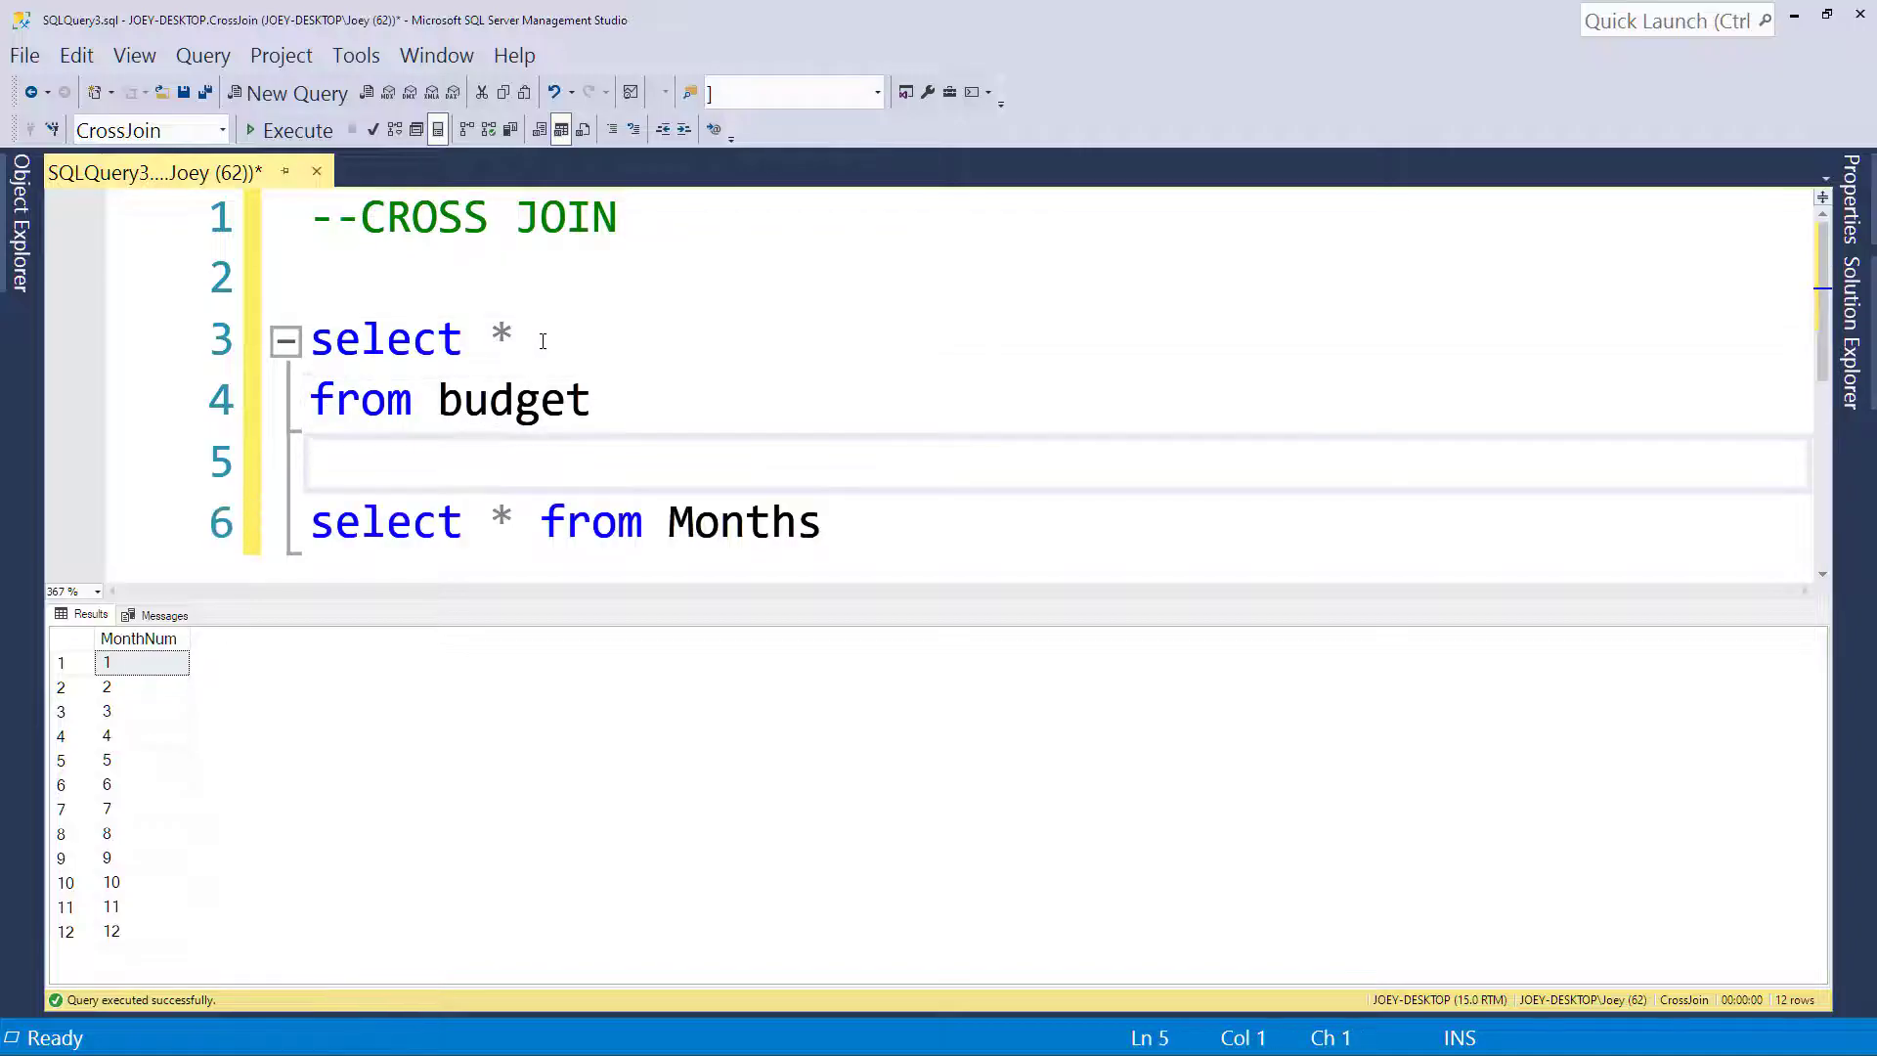
text(cross join)
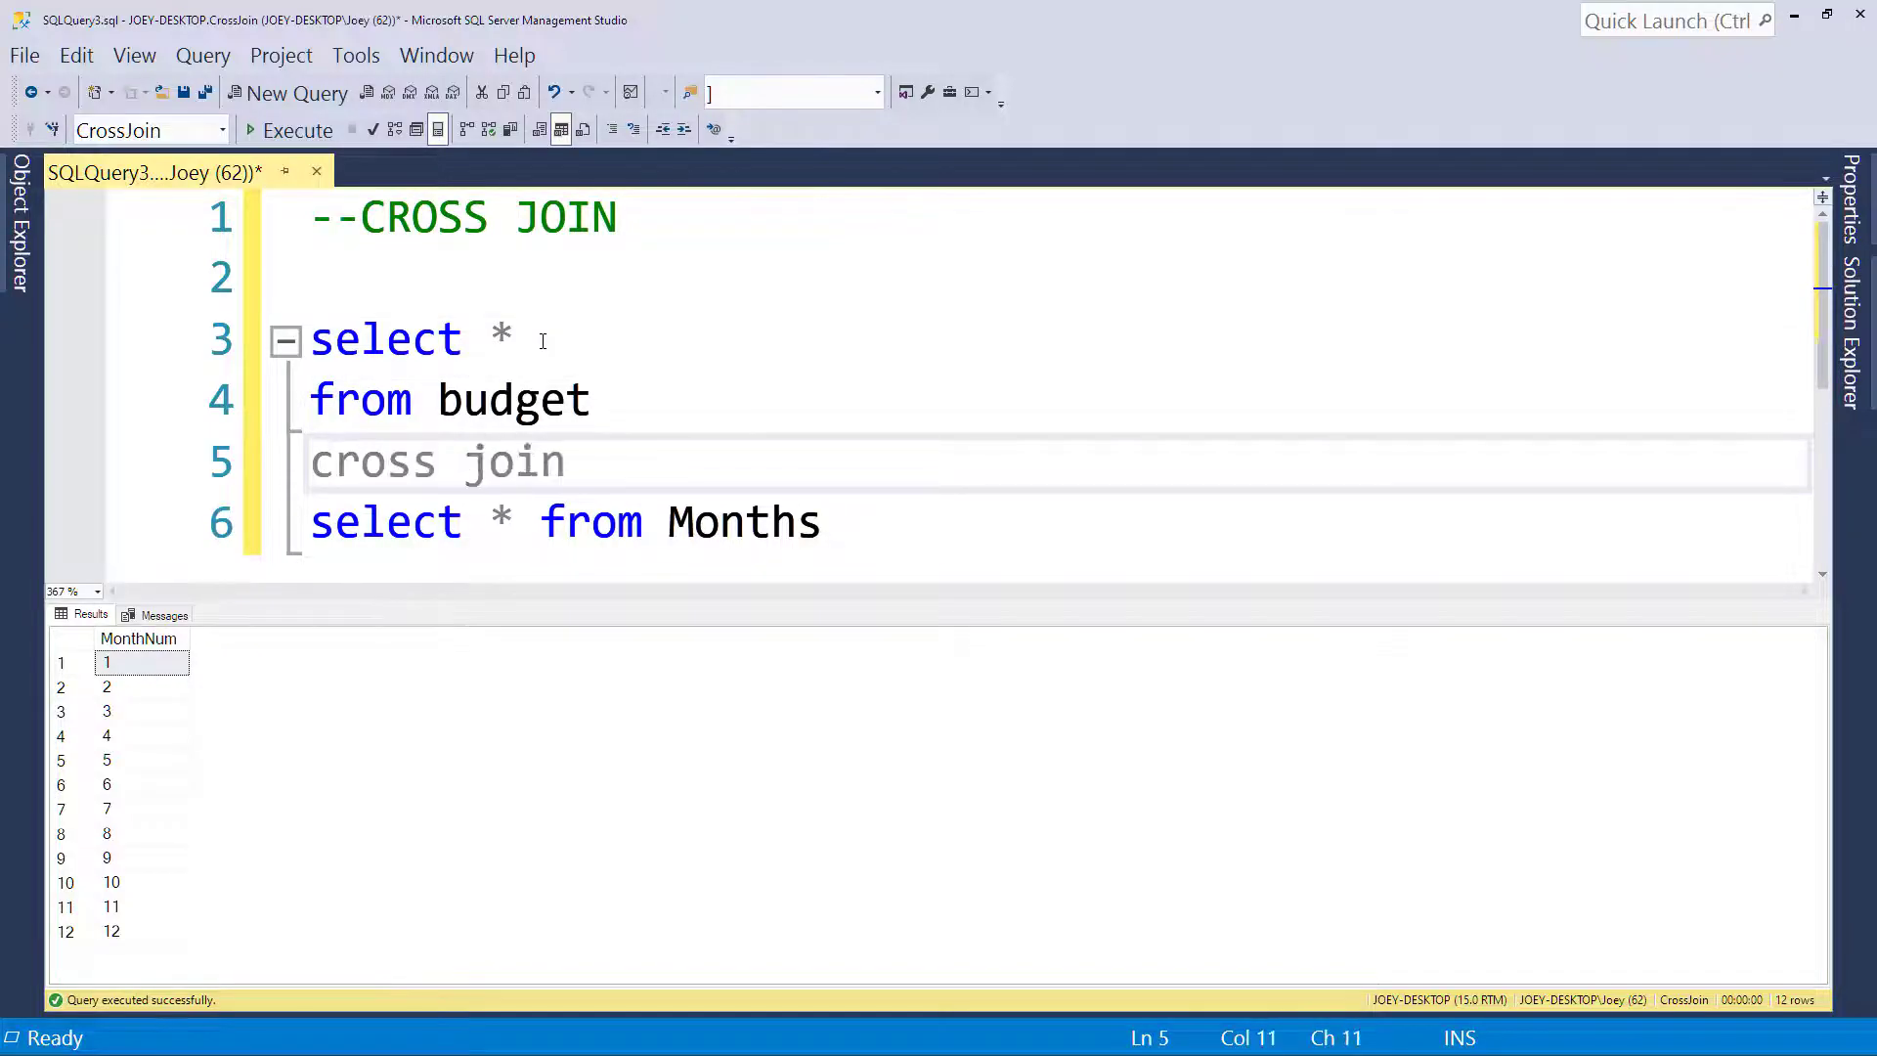
text(months)
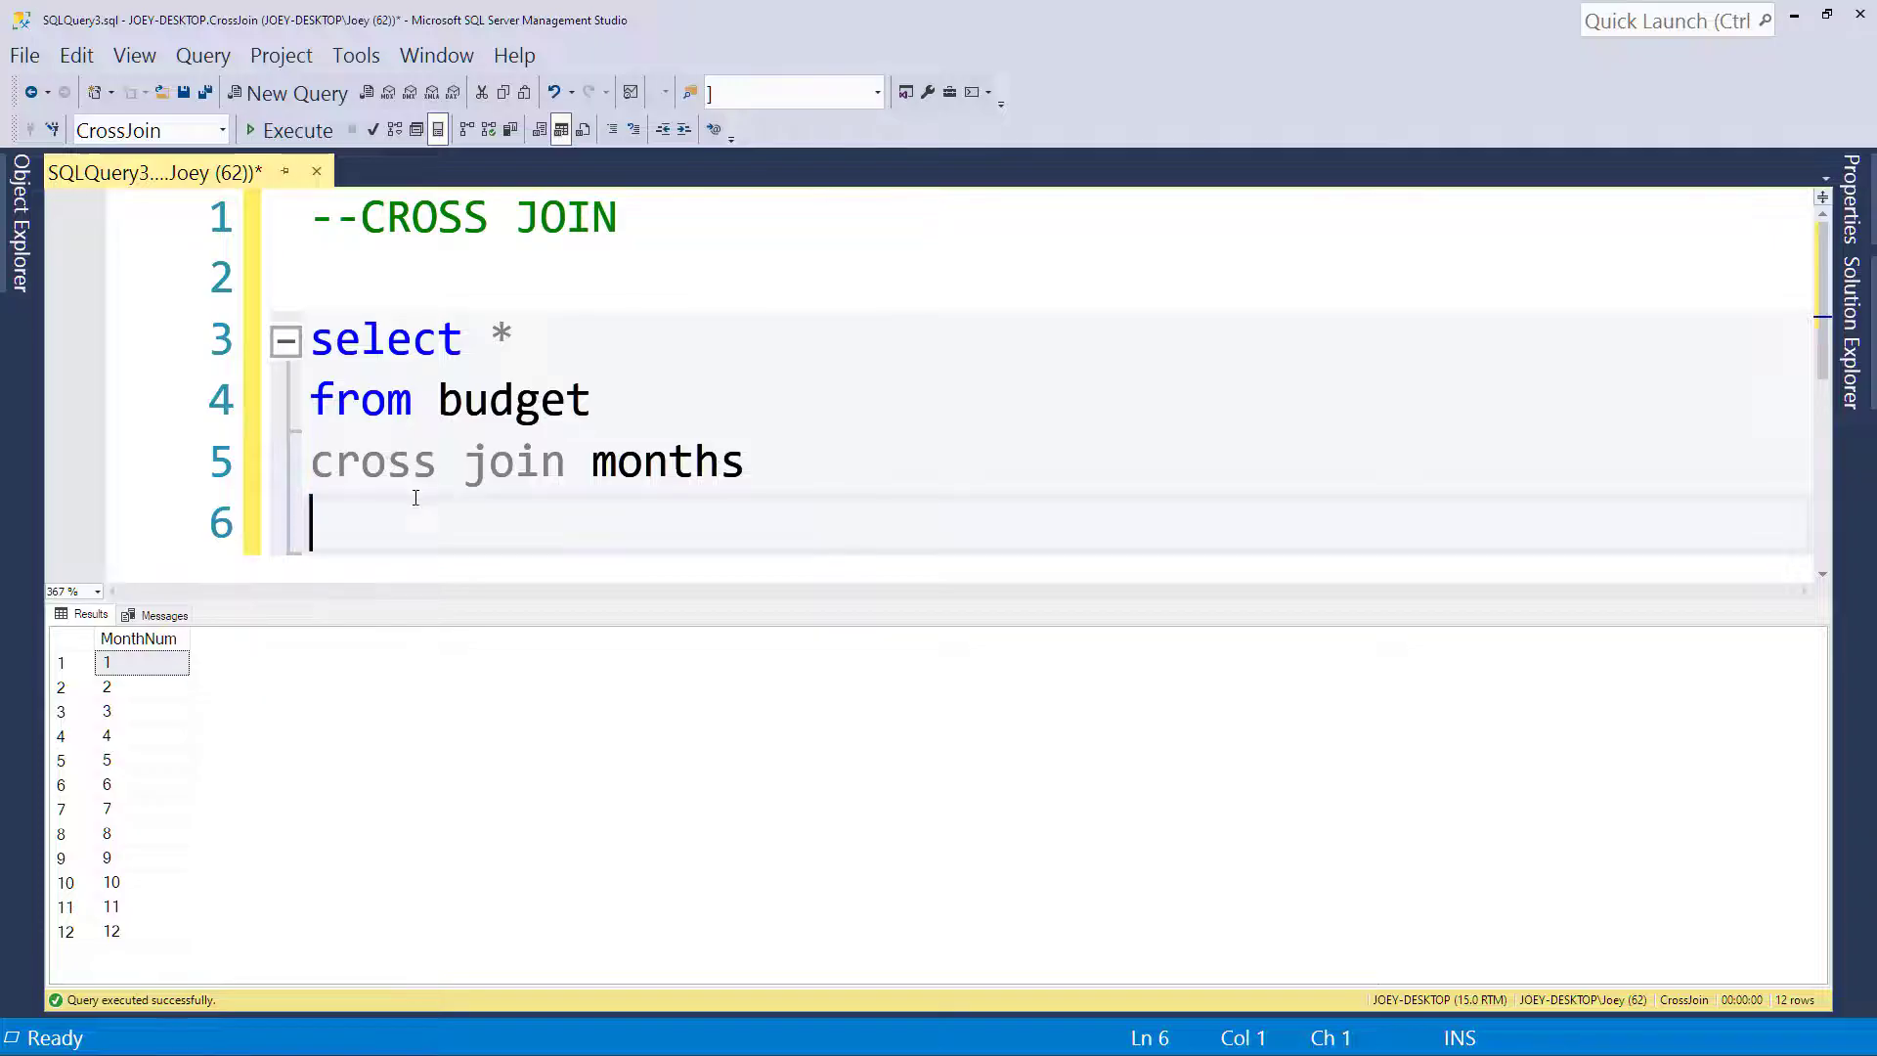
click(295, 129)
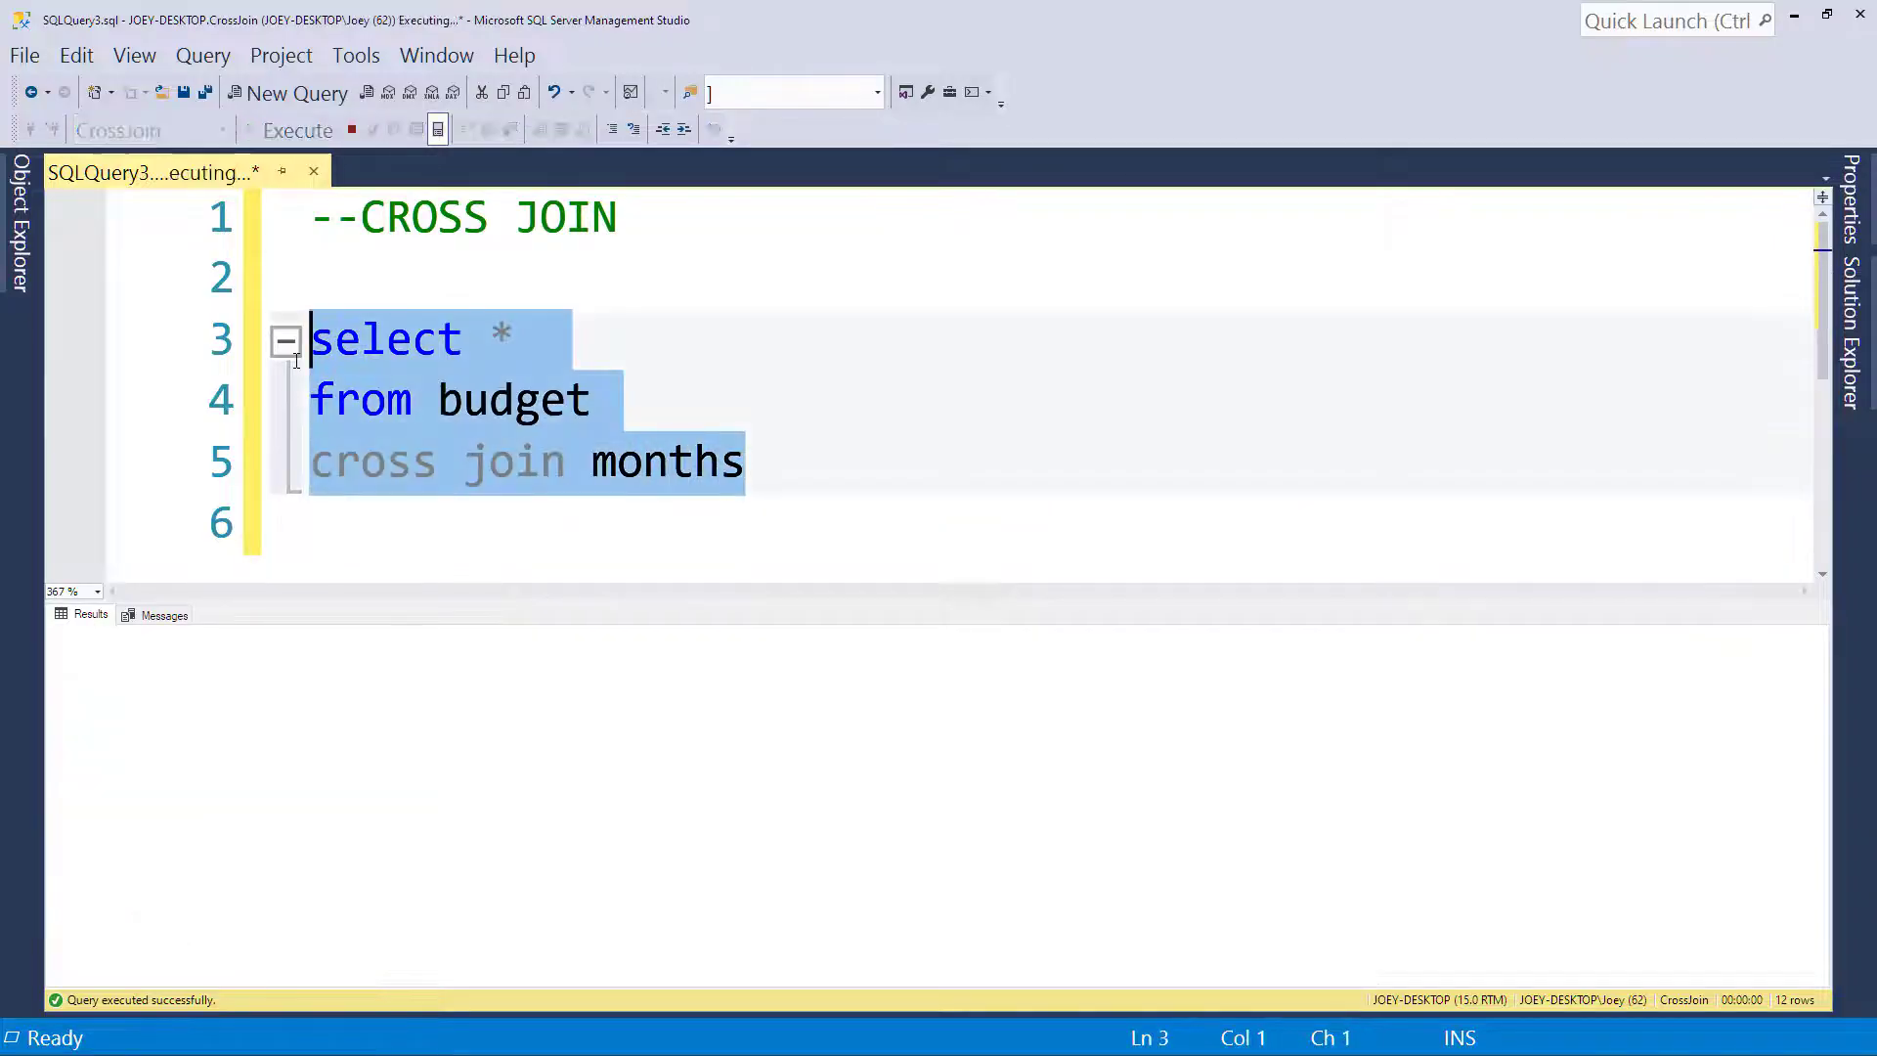
click(295, 129)
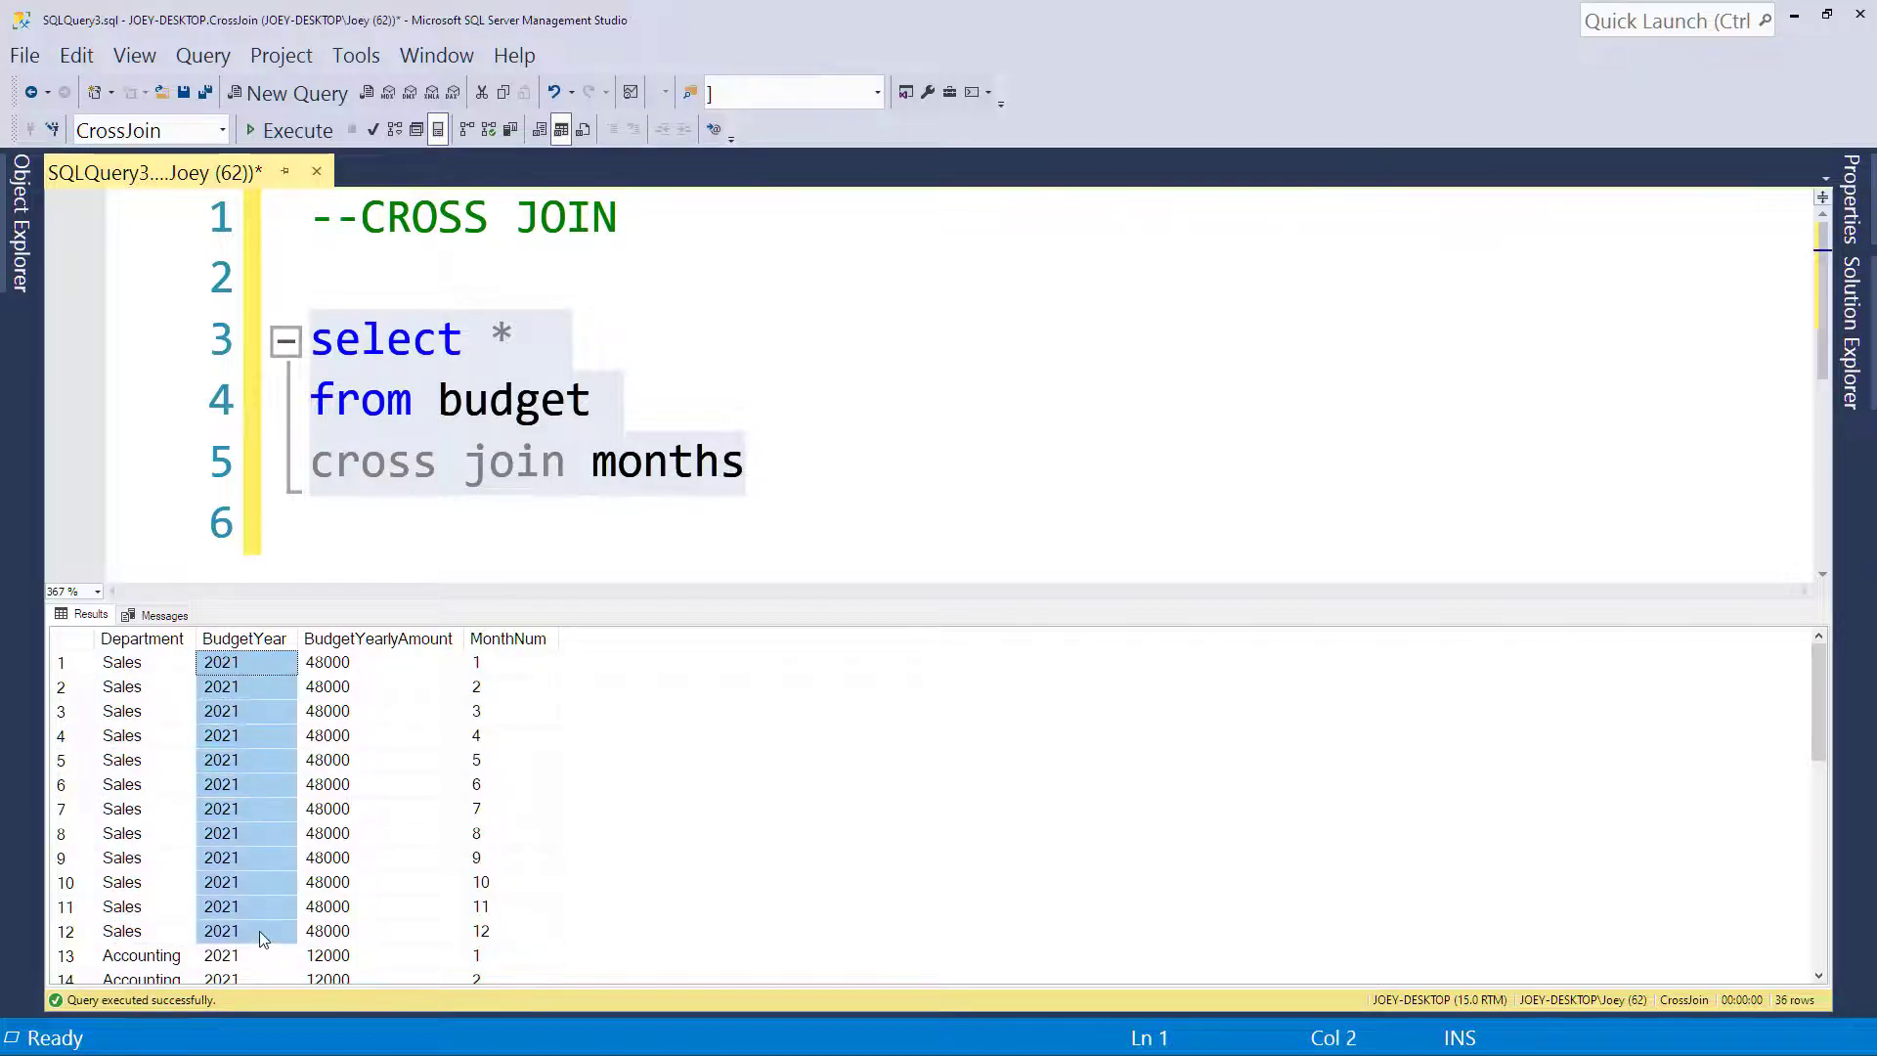
click(381, 662)
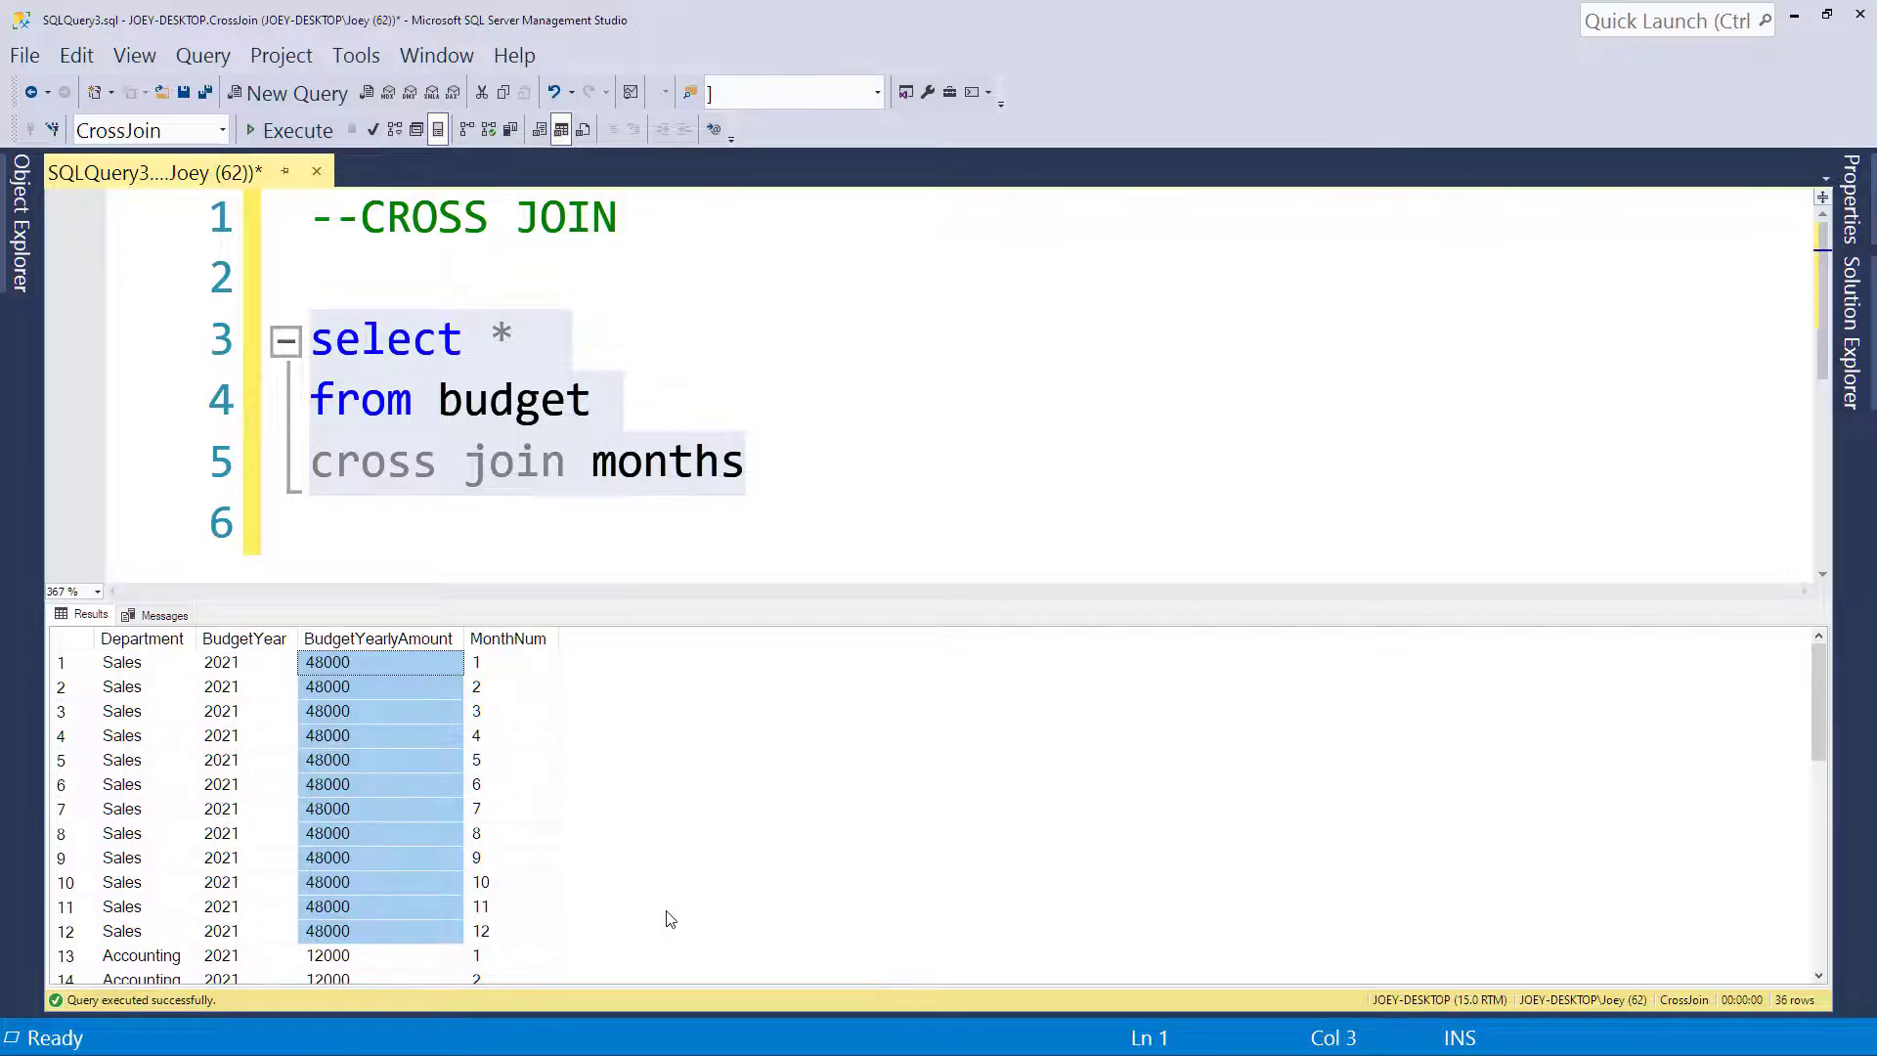
mouse_move(655, 913)
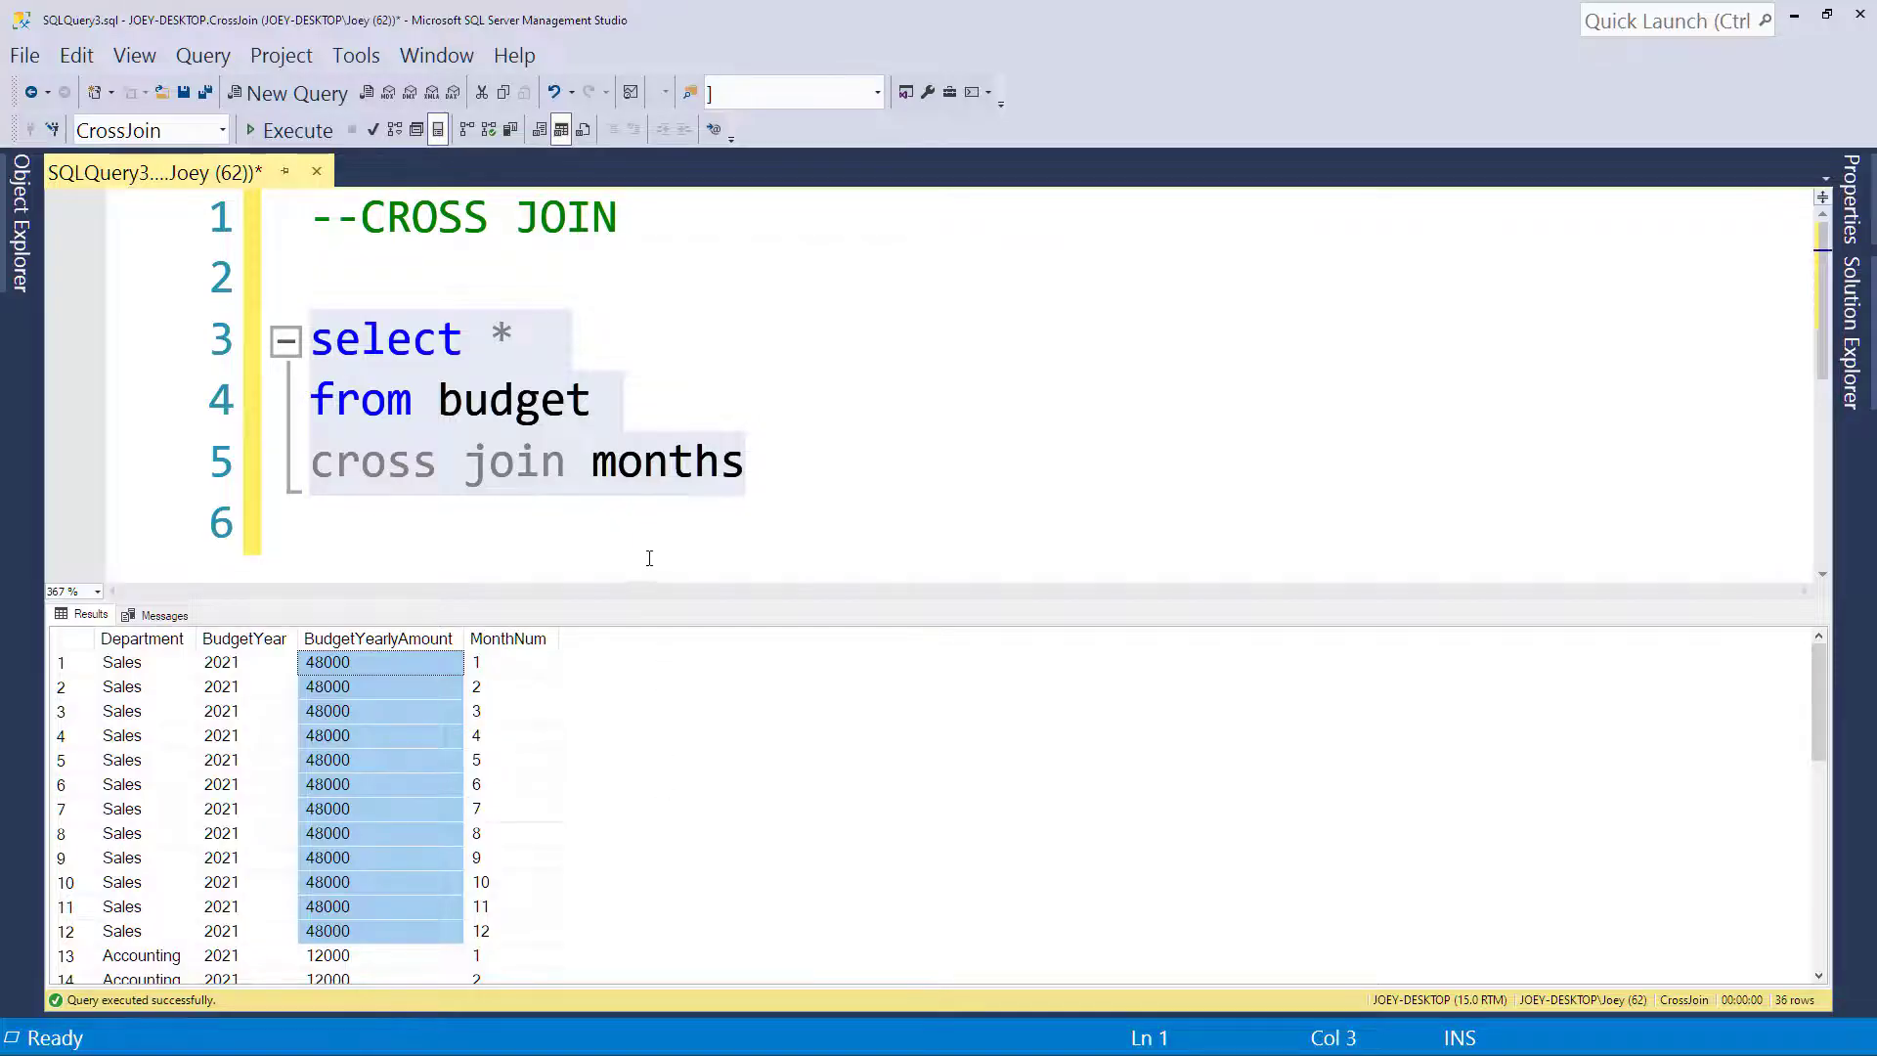
mouse_move(508, 341)
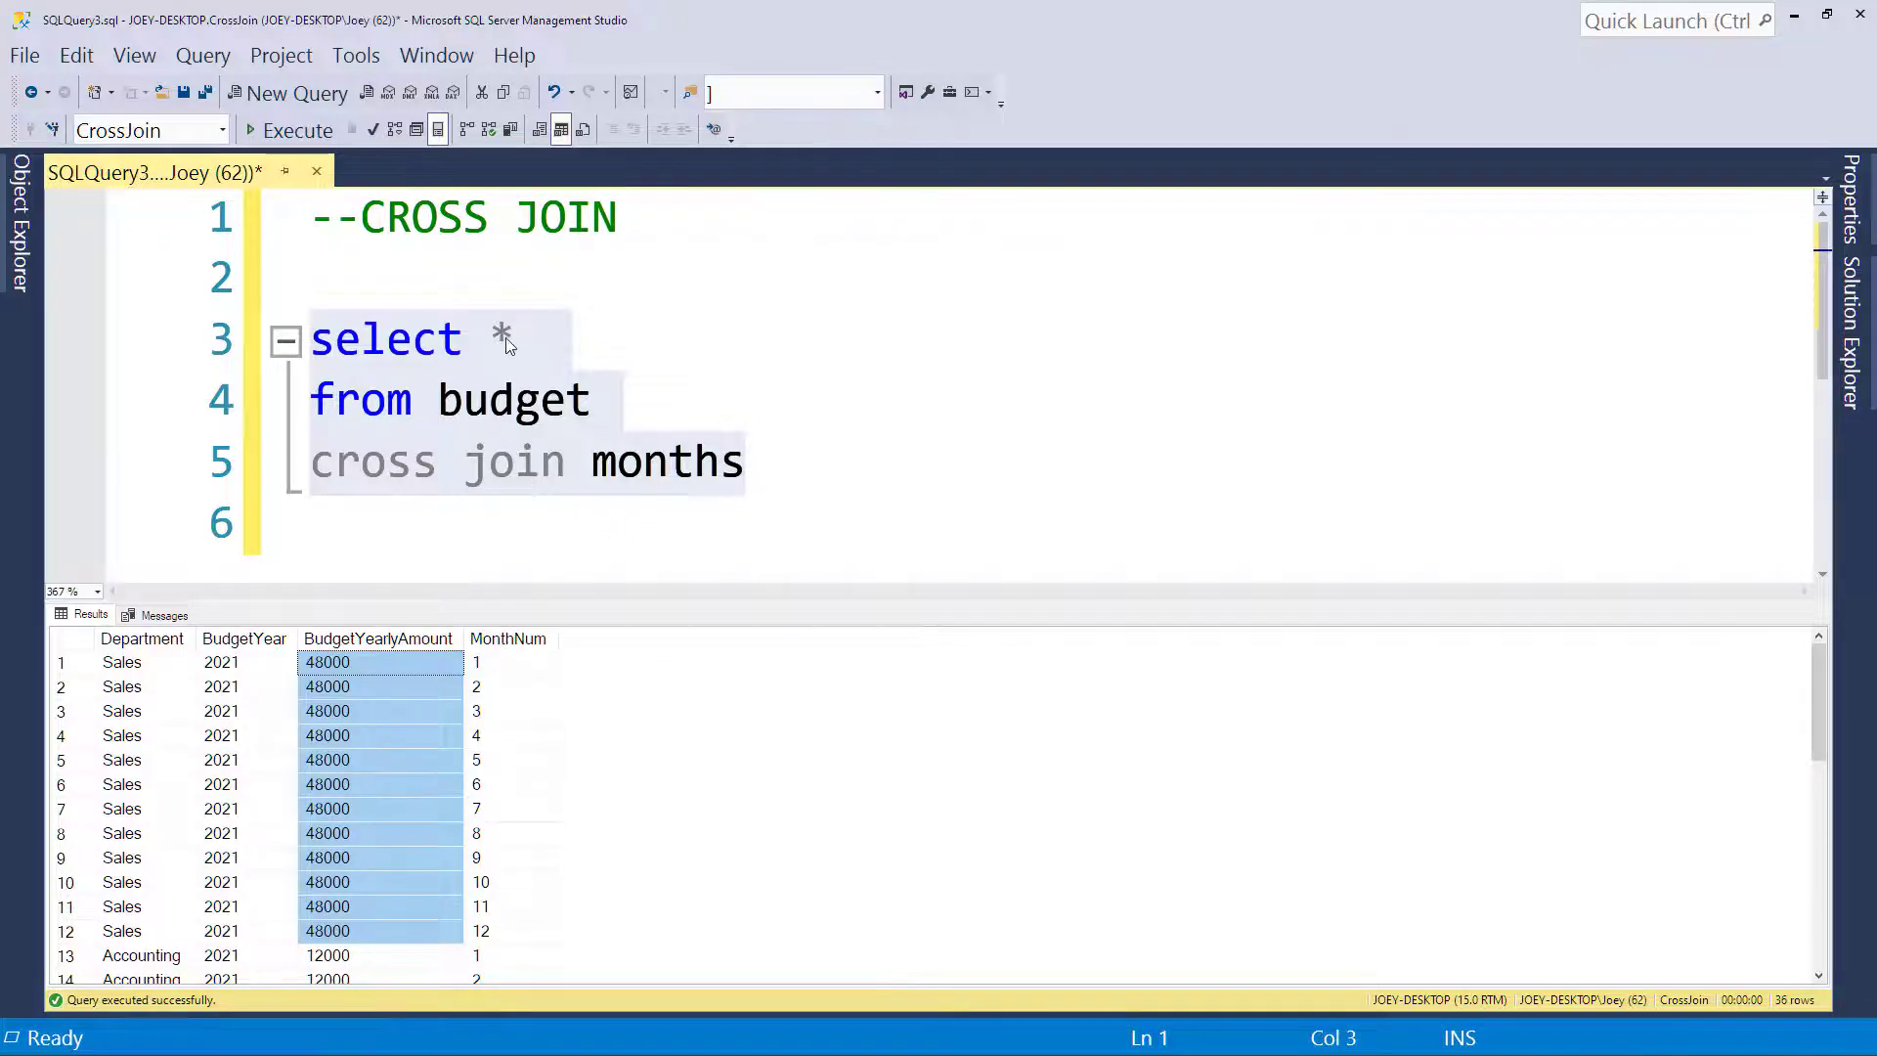
- Insert ', BudgetYearlyAmount/12 as BudgetMonthlyAmount' into the select list
text(,)
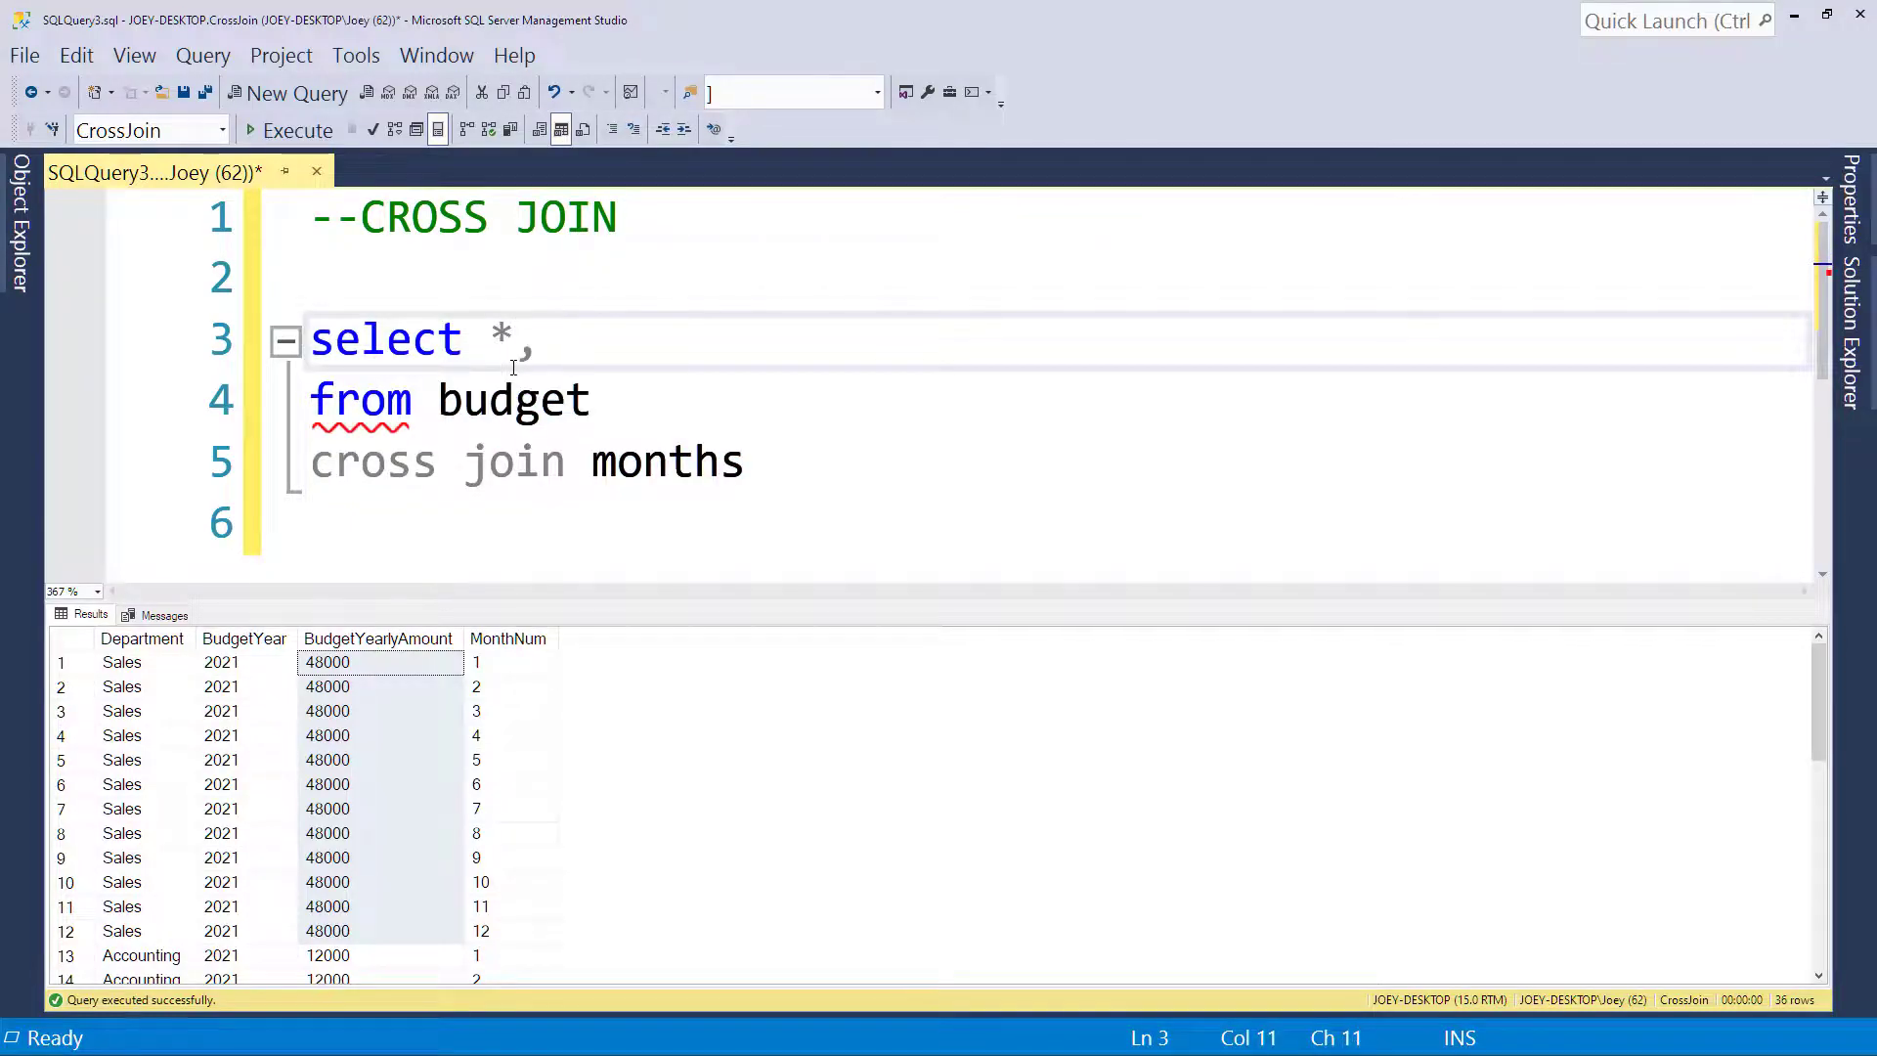
text(Budget)
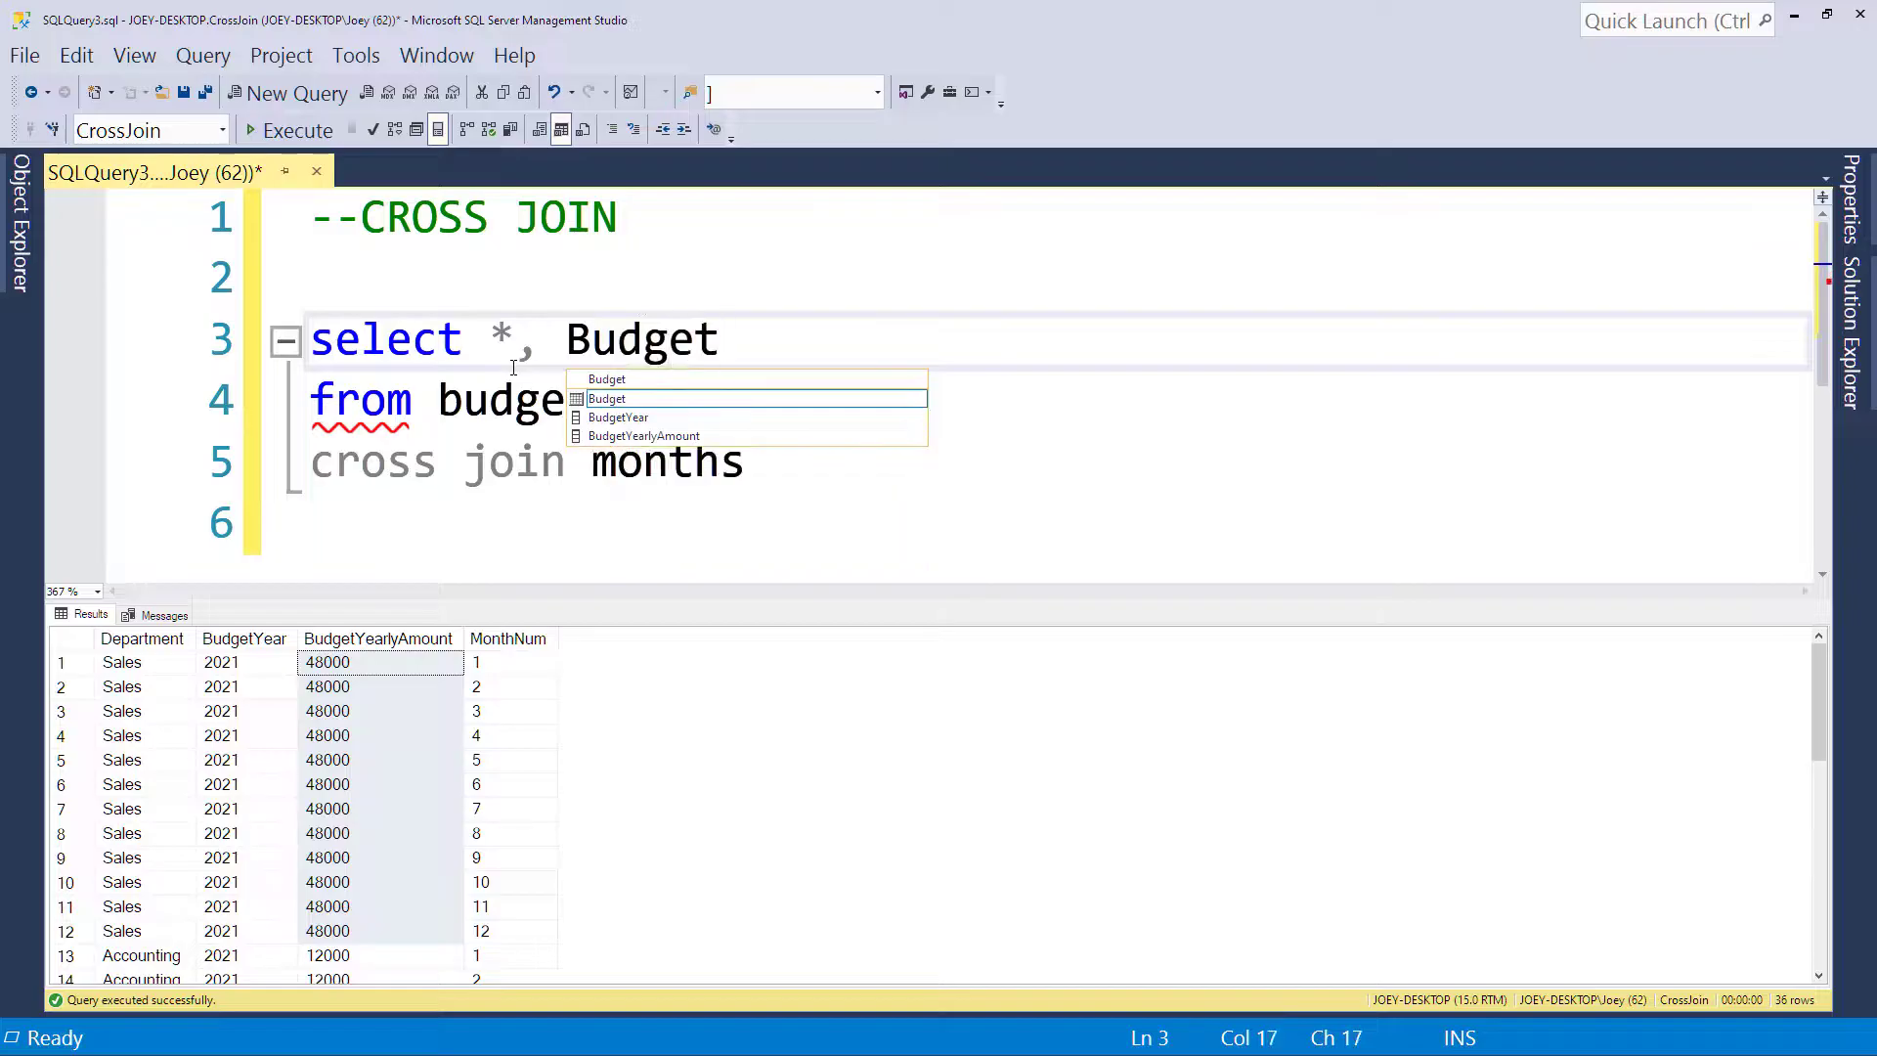
text(MonthlyAm)
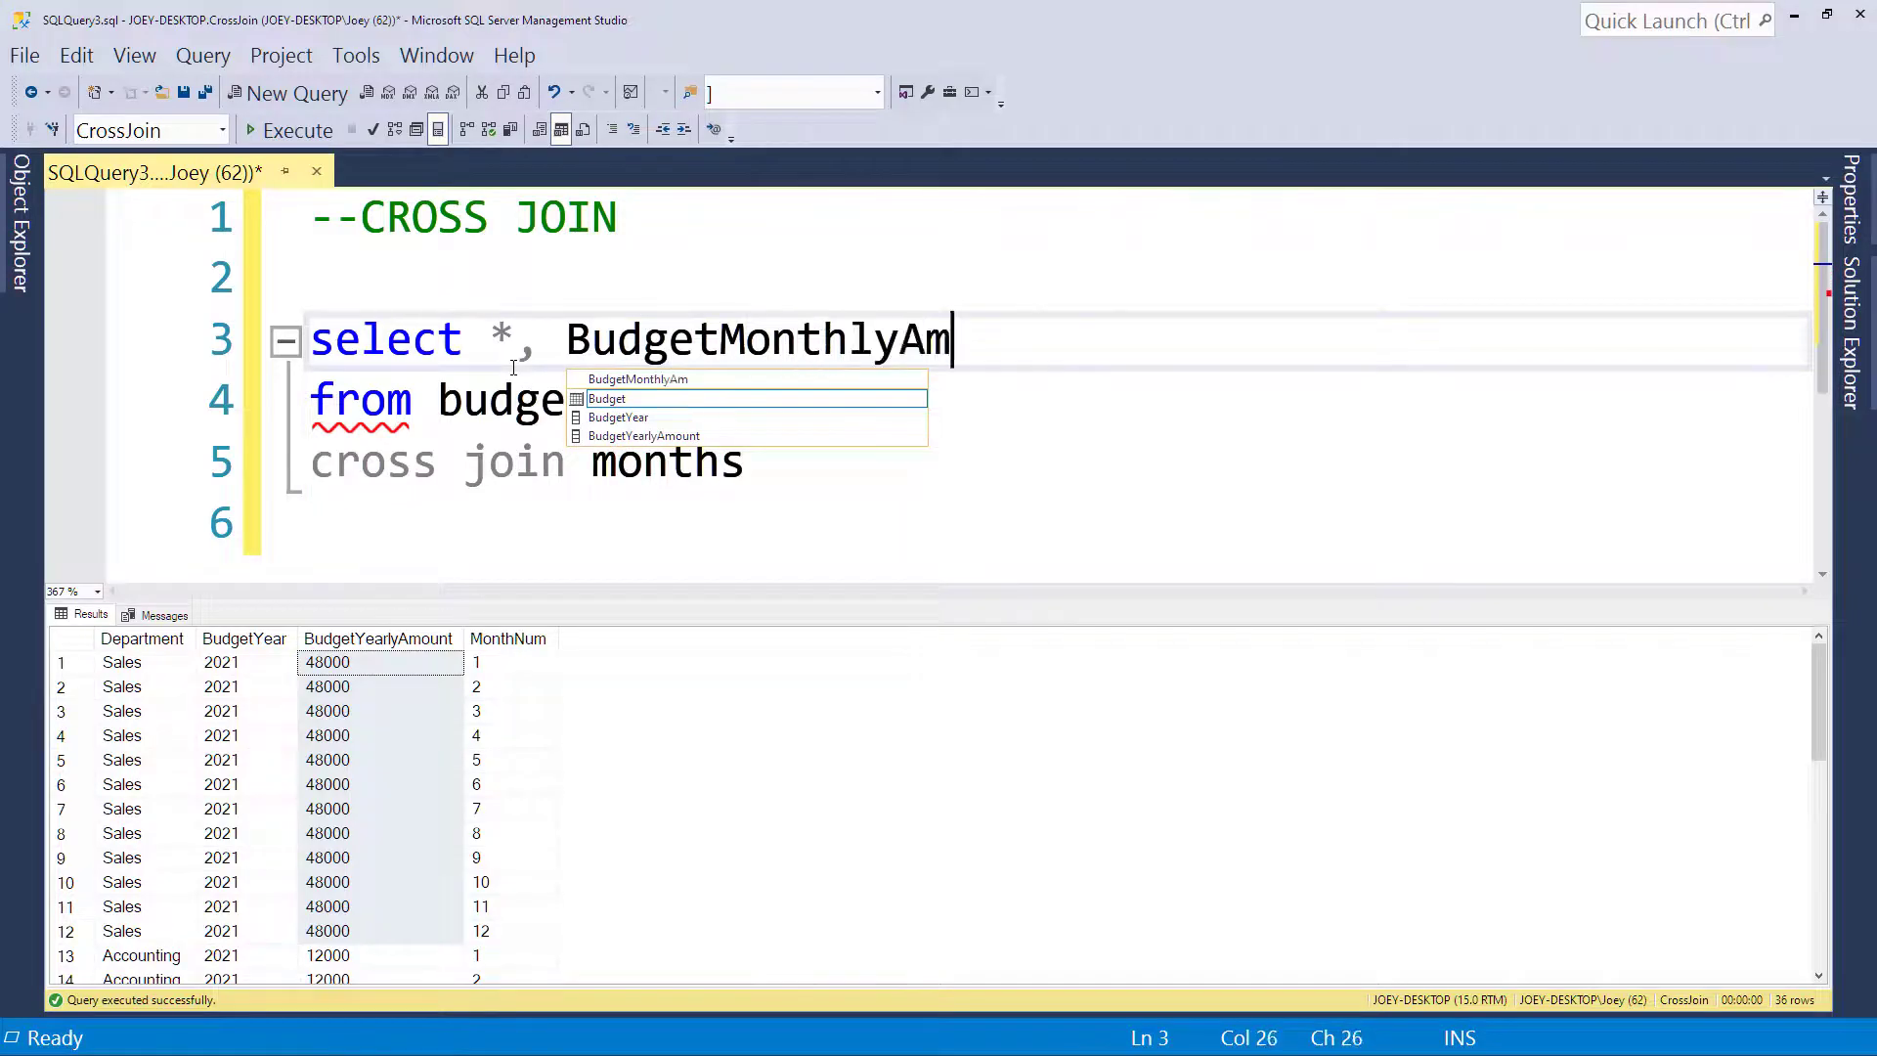
text(ount)
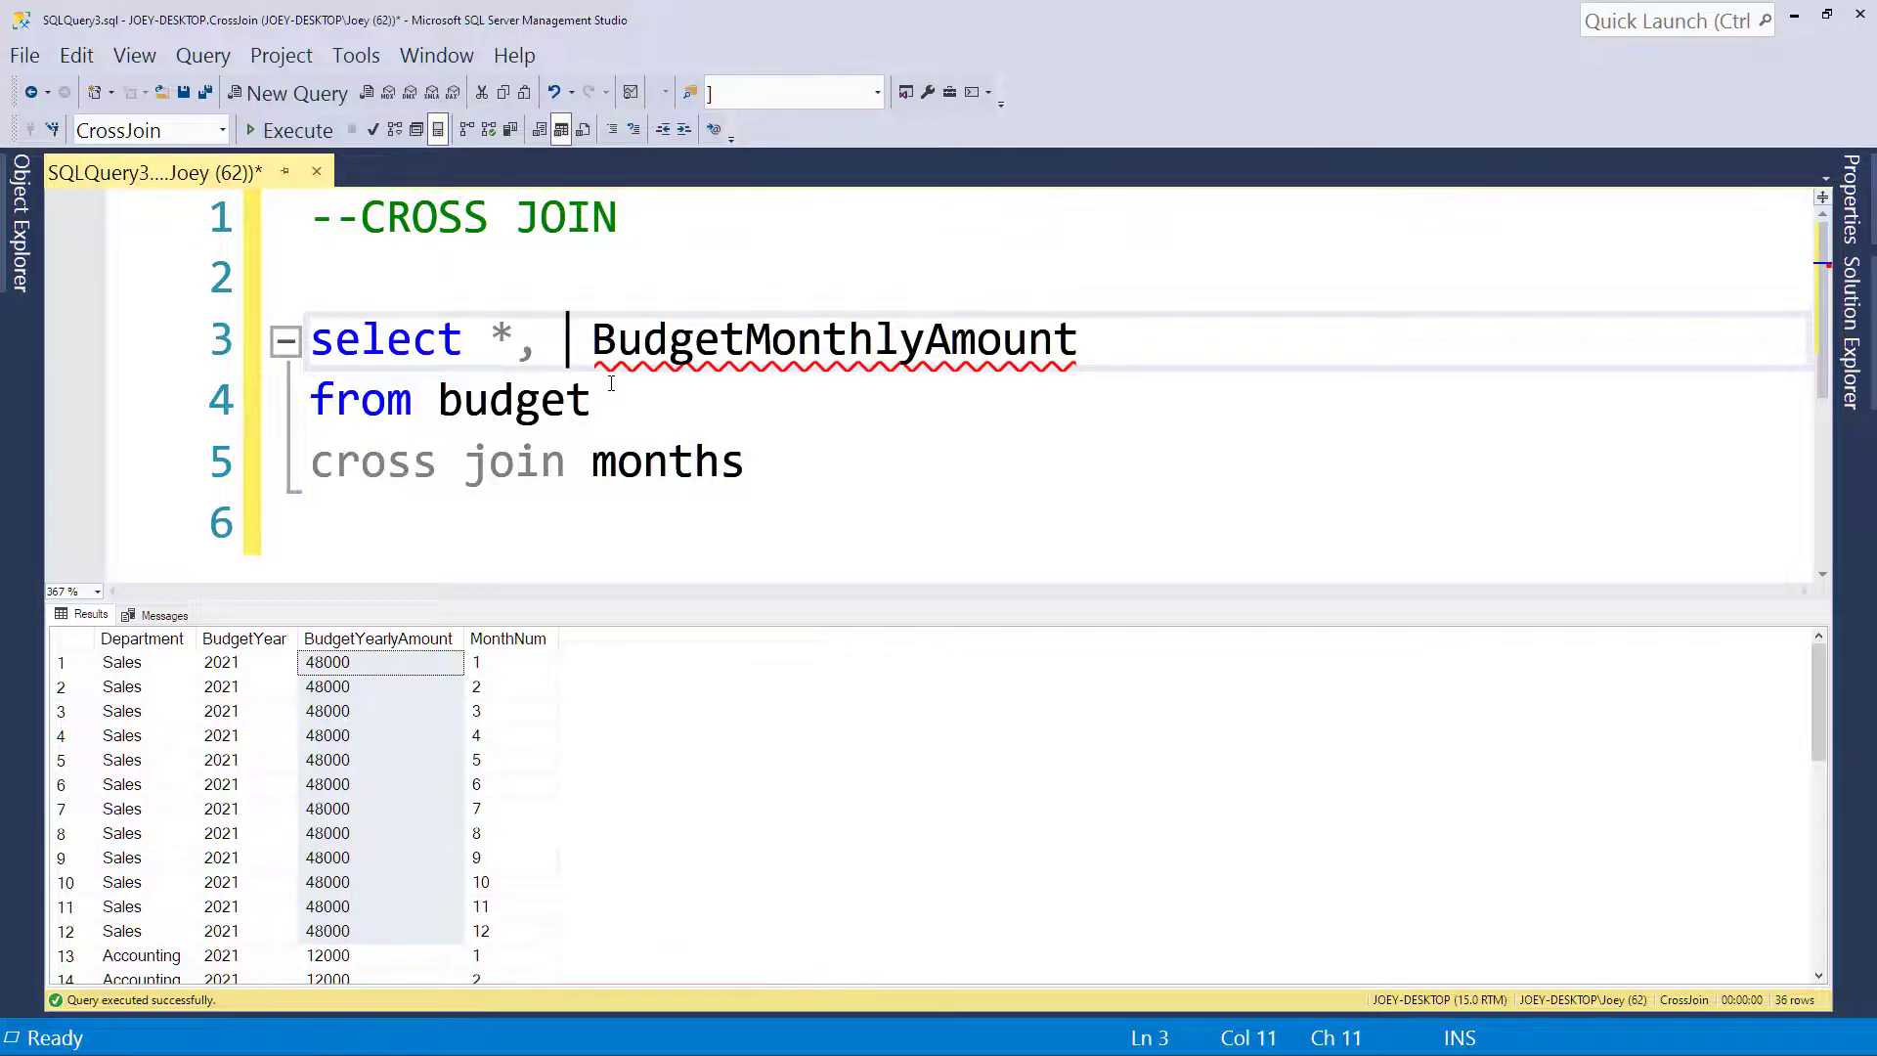
text(BudgetYearlyAmount)
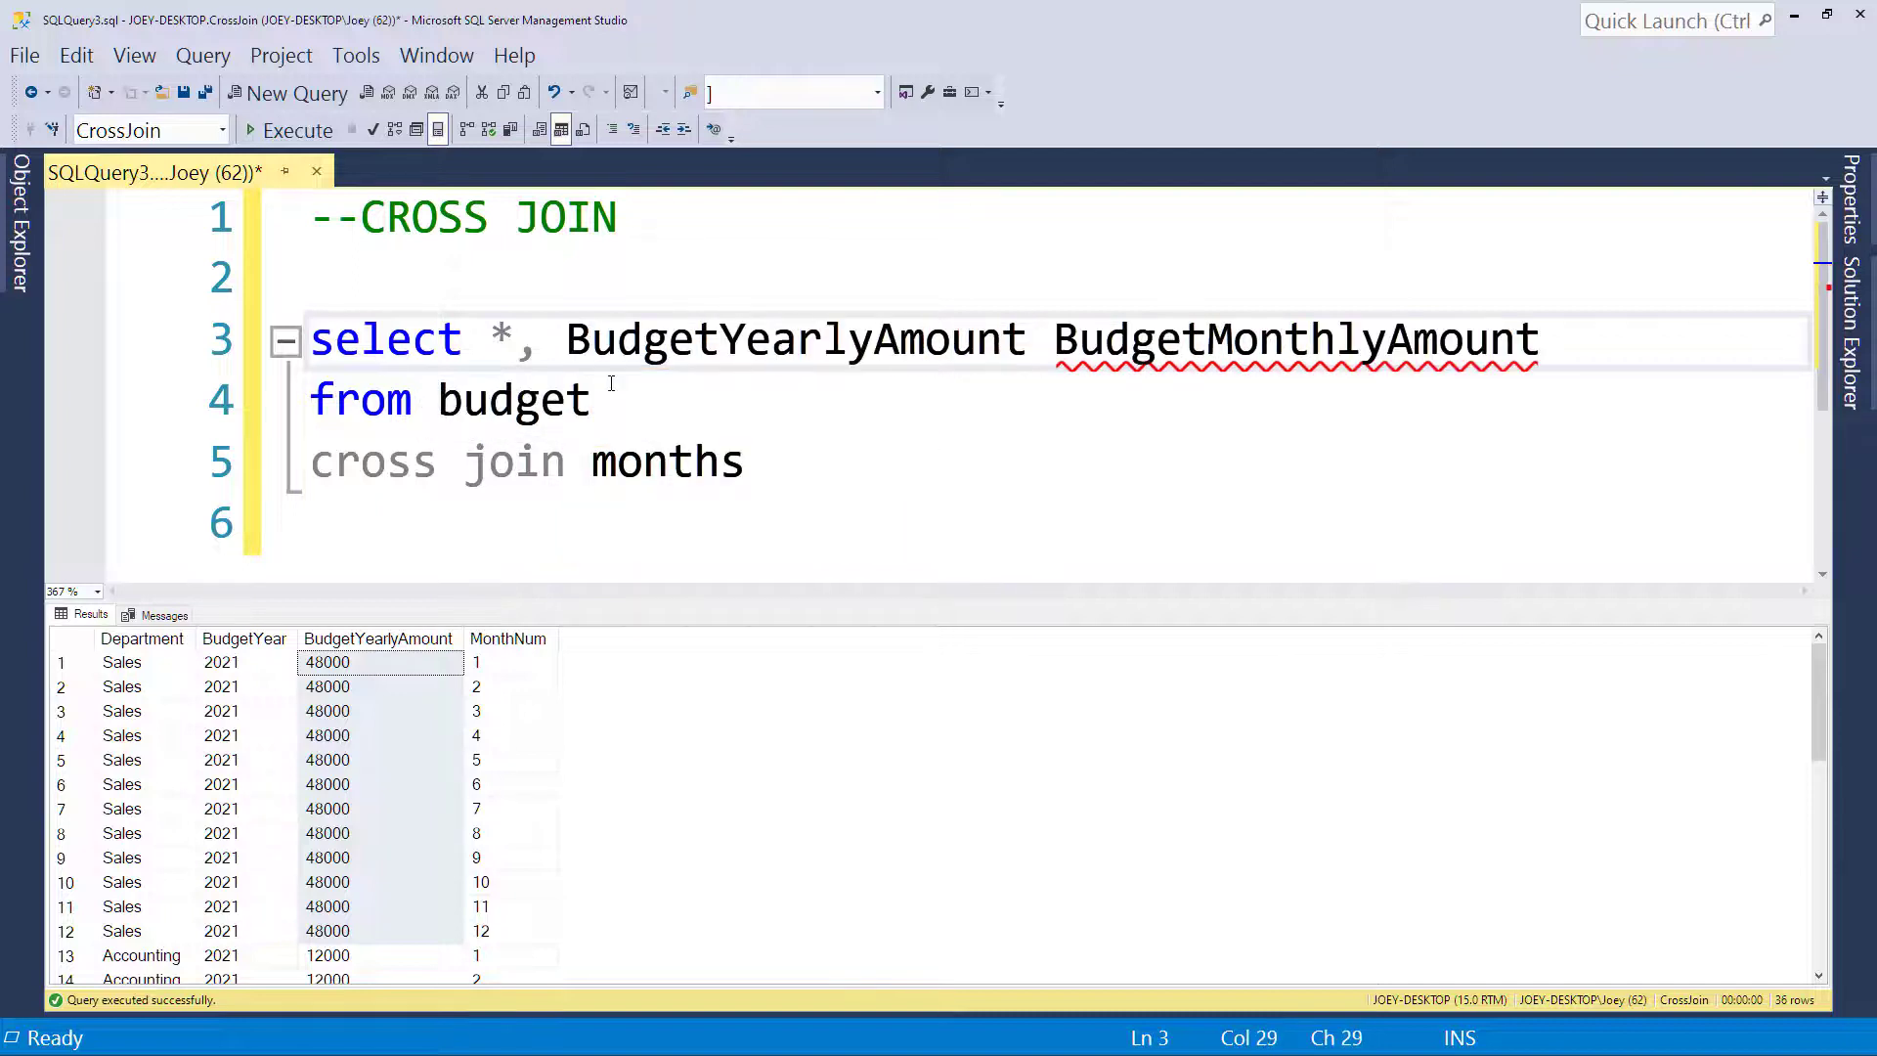
text(/12)
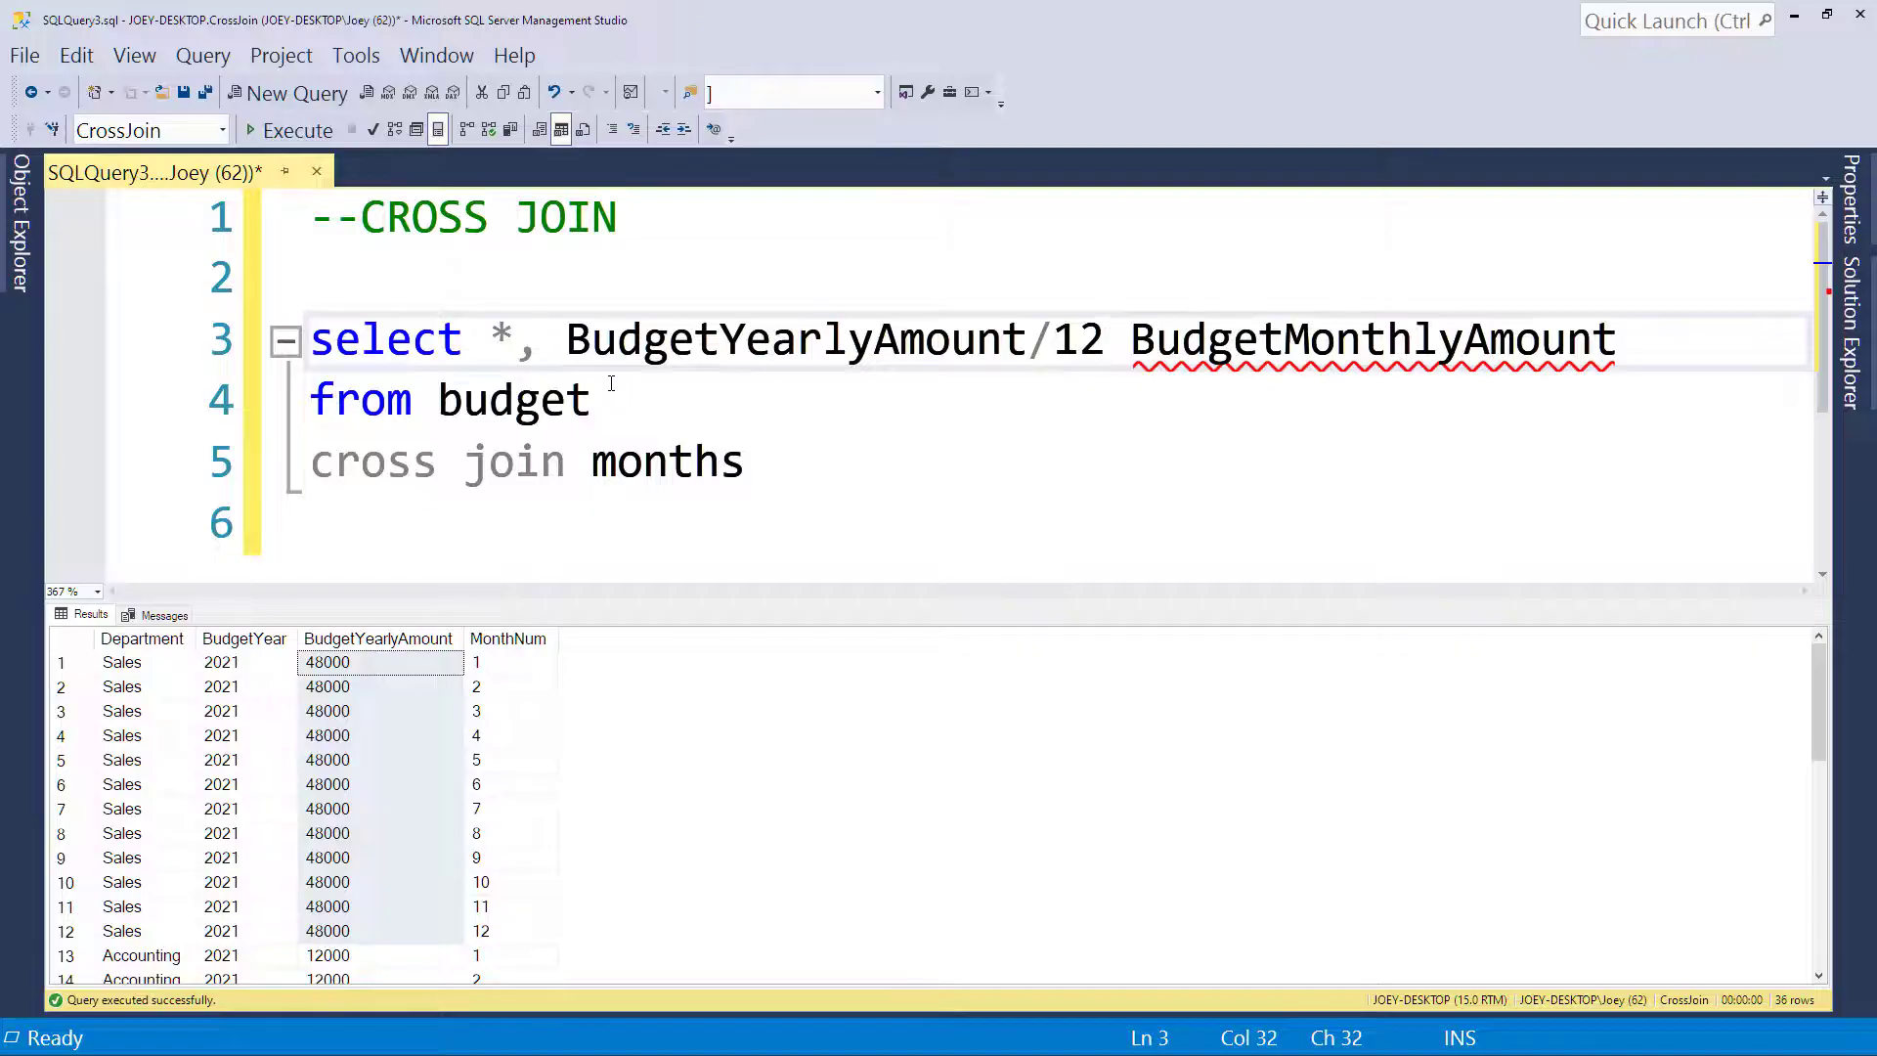
text(as)
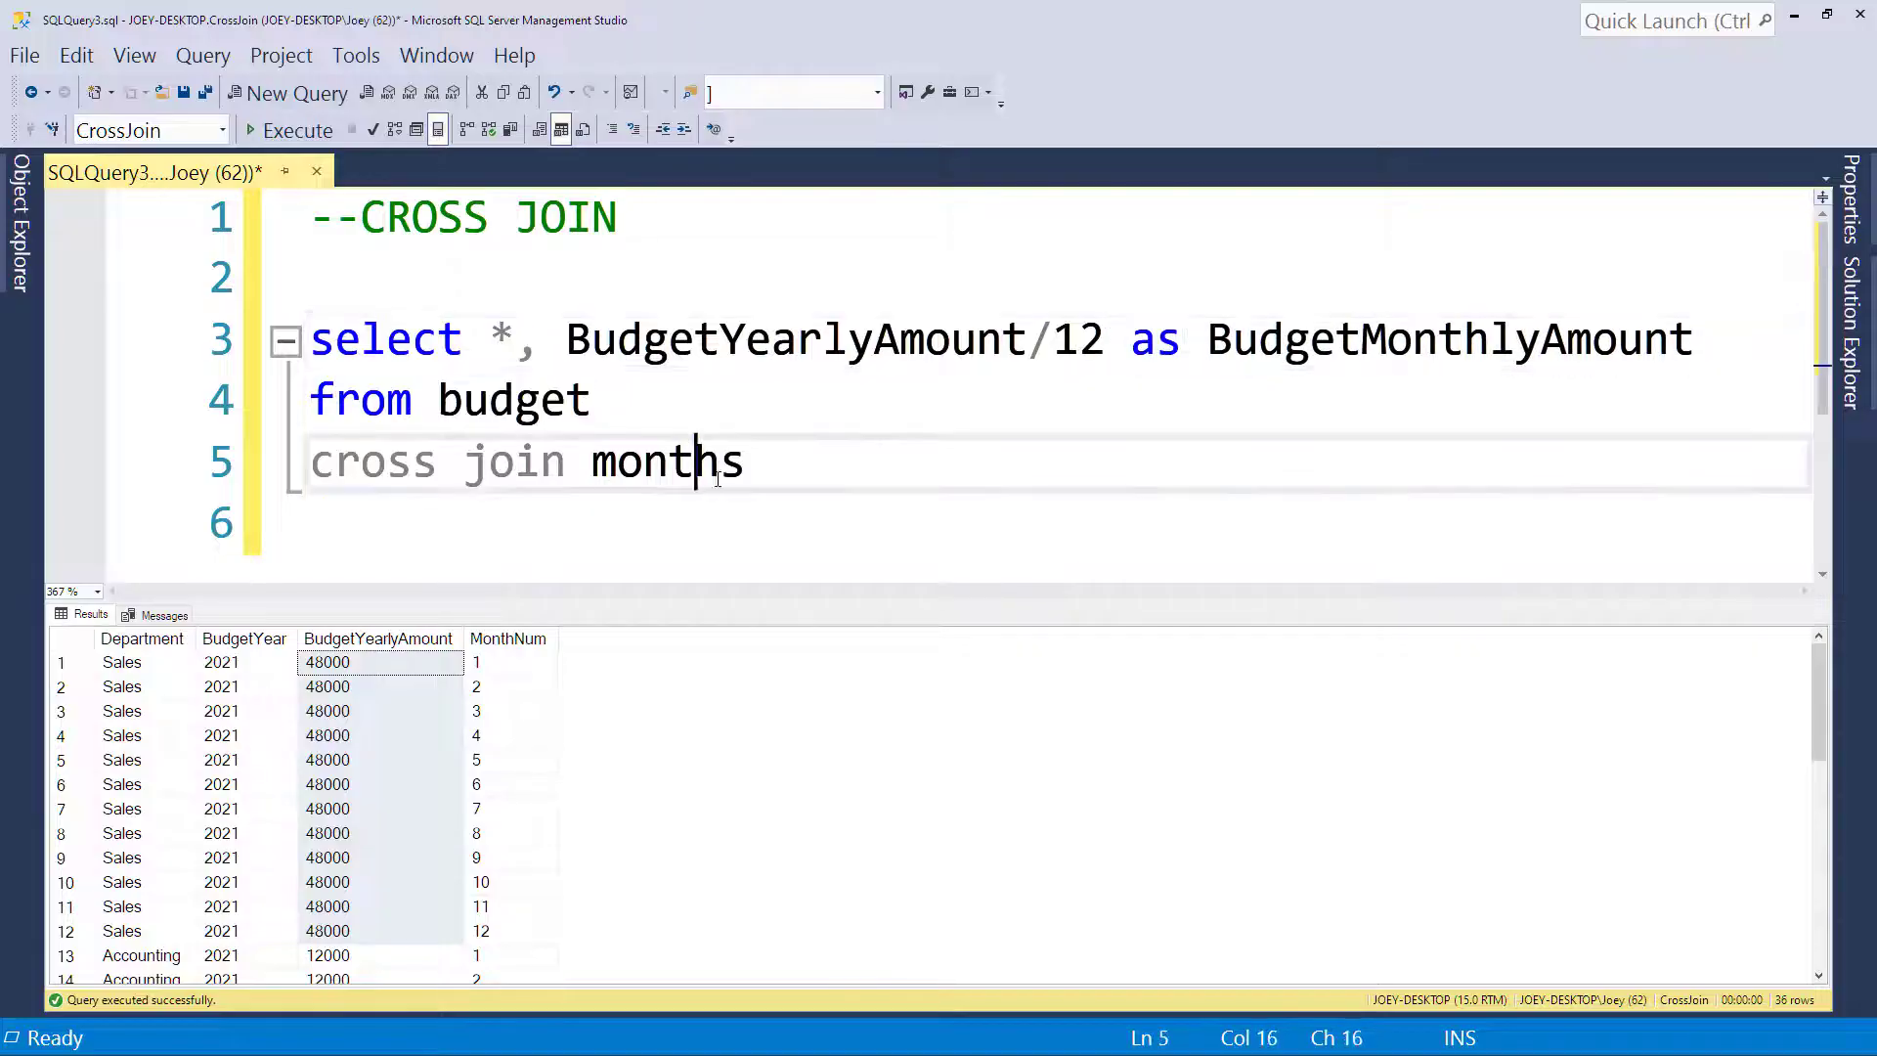
- Rerun the query and check monthly amounts: Sales 4000, Accounting 1000, Operations 20000
drag(718, 462, 311, 339)
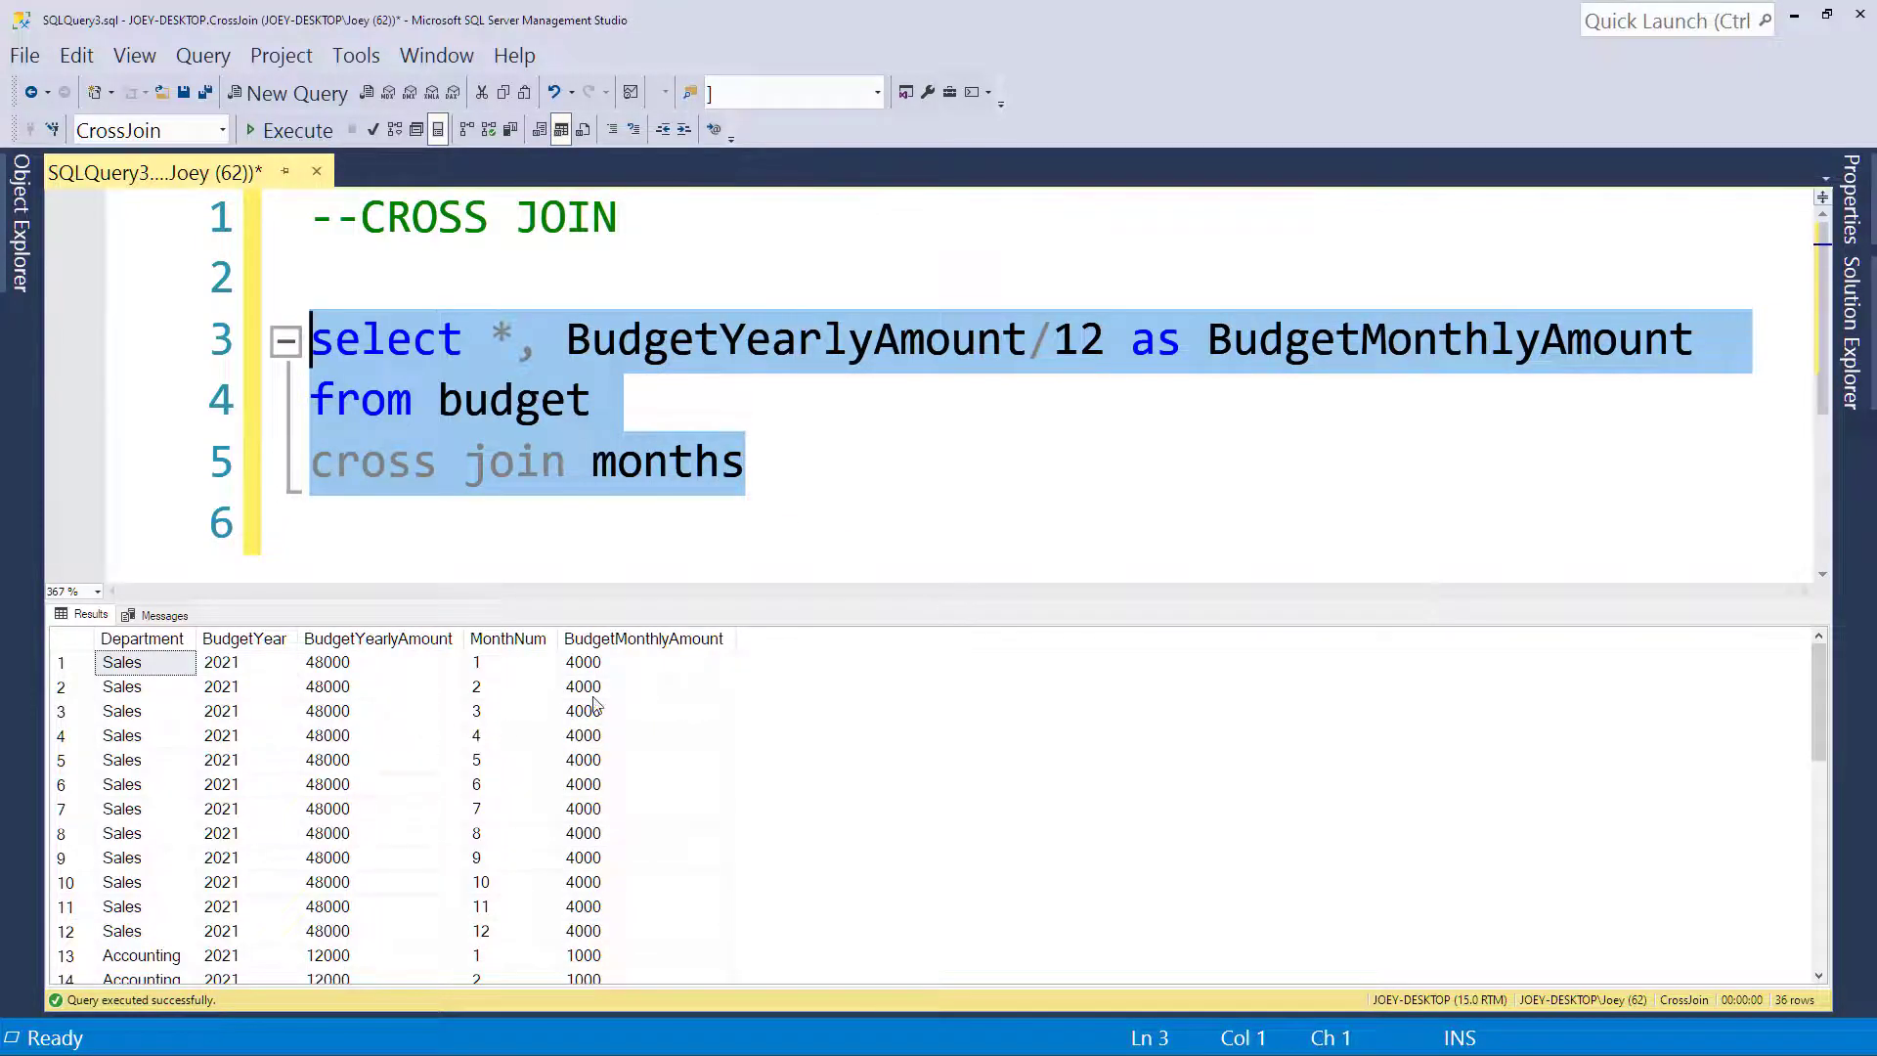
mouse_move(161, 683)
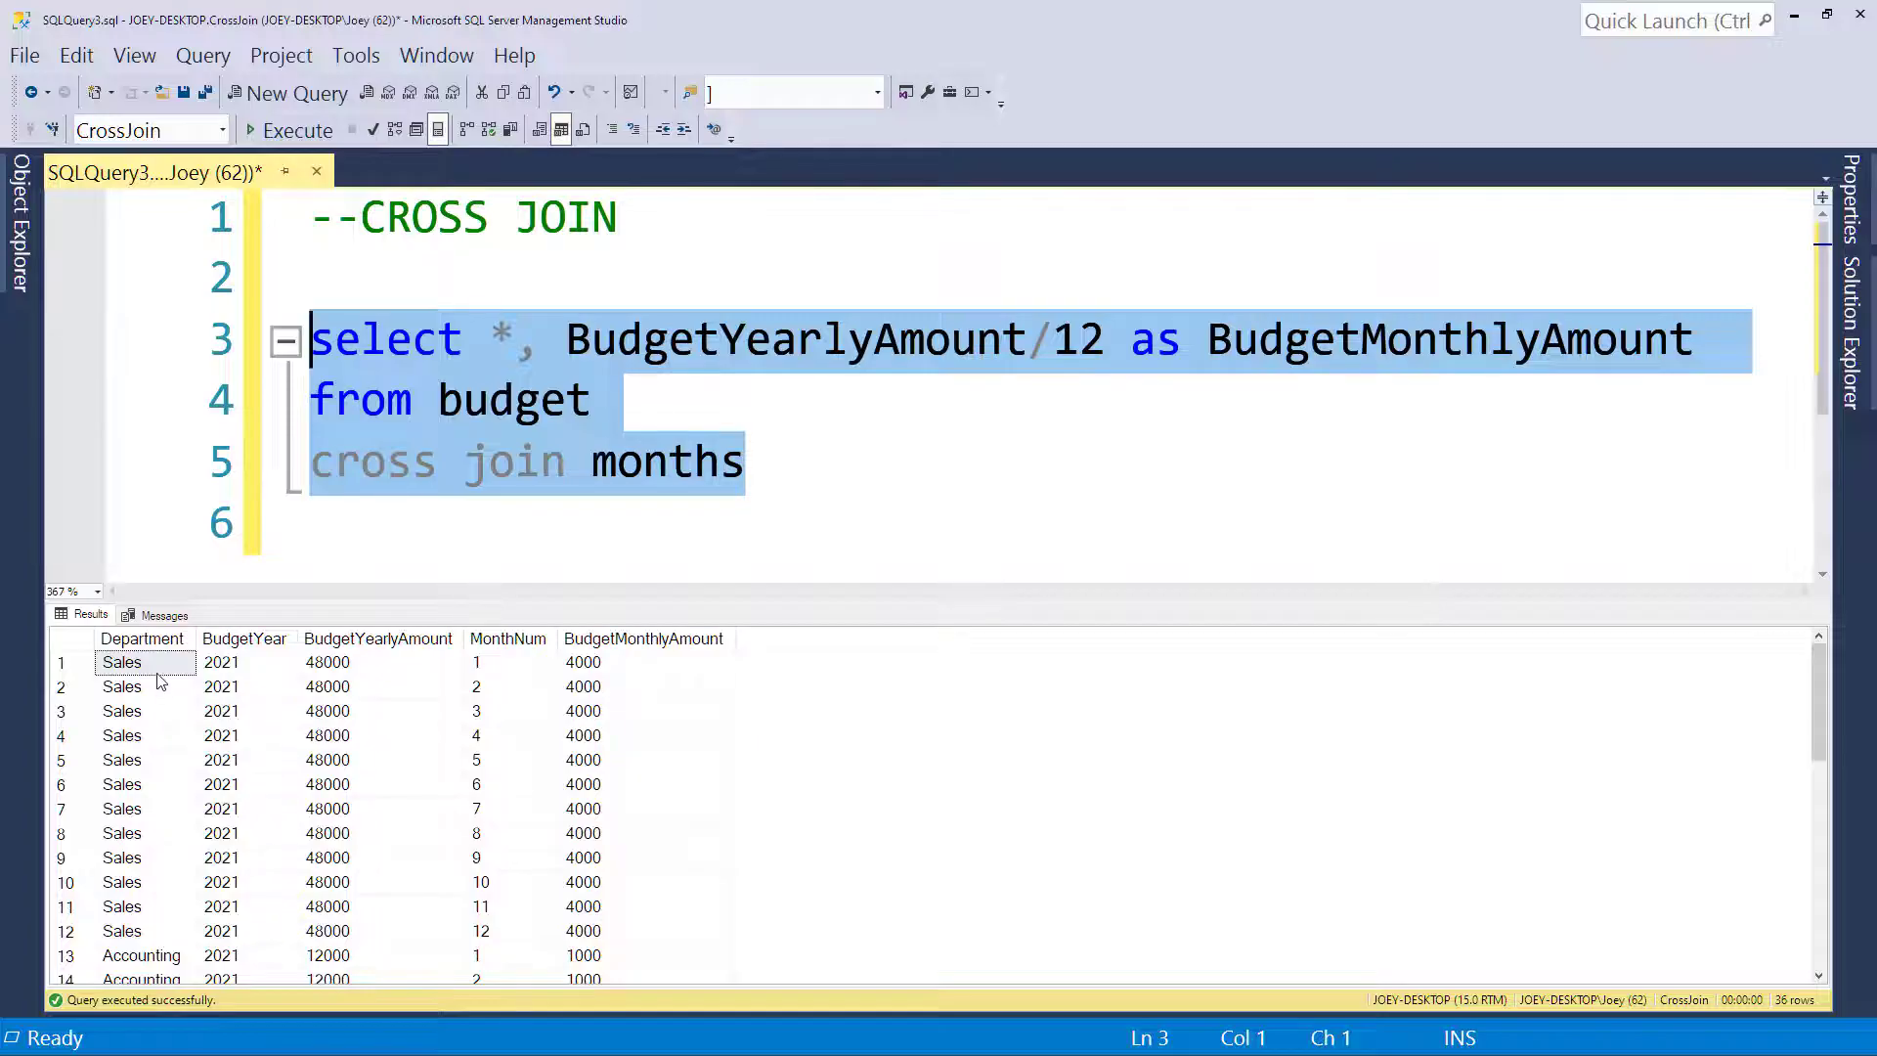
mouse_move(508, 672)
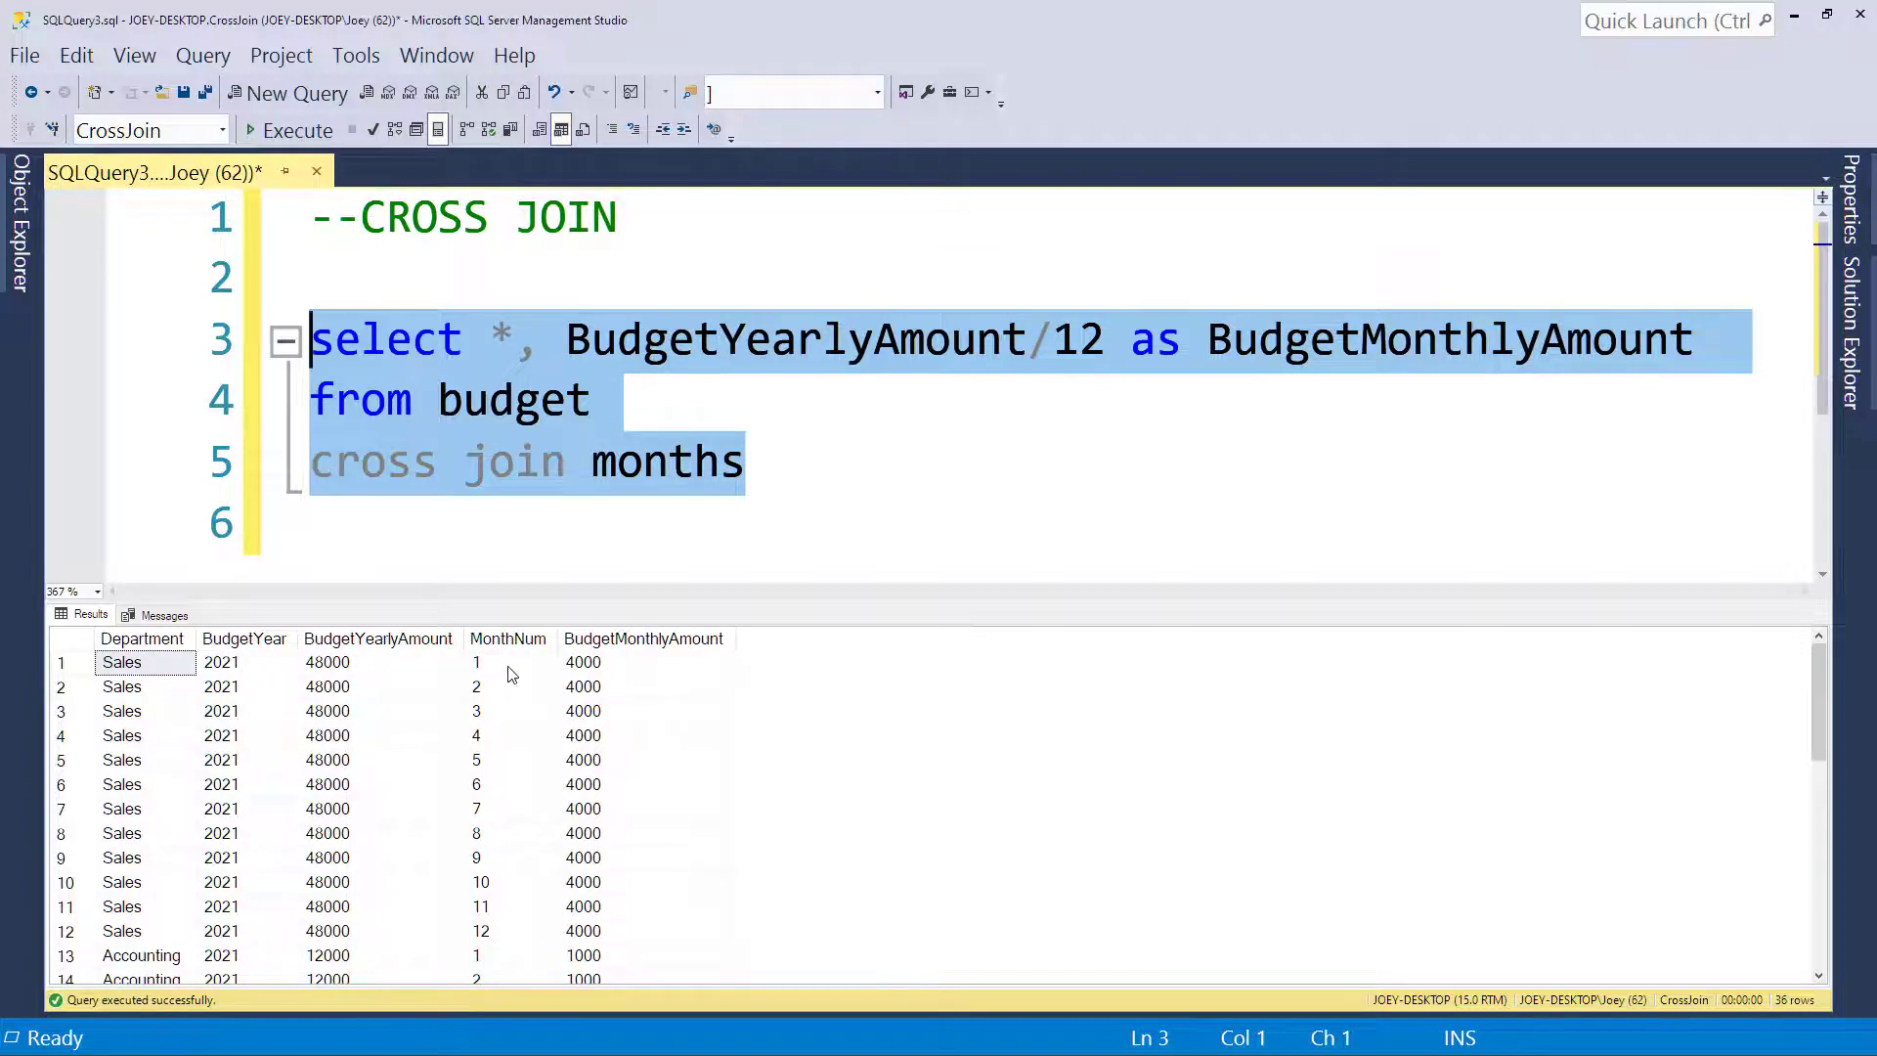
click(475, 662)
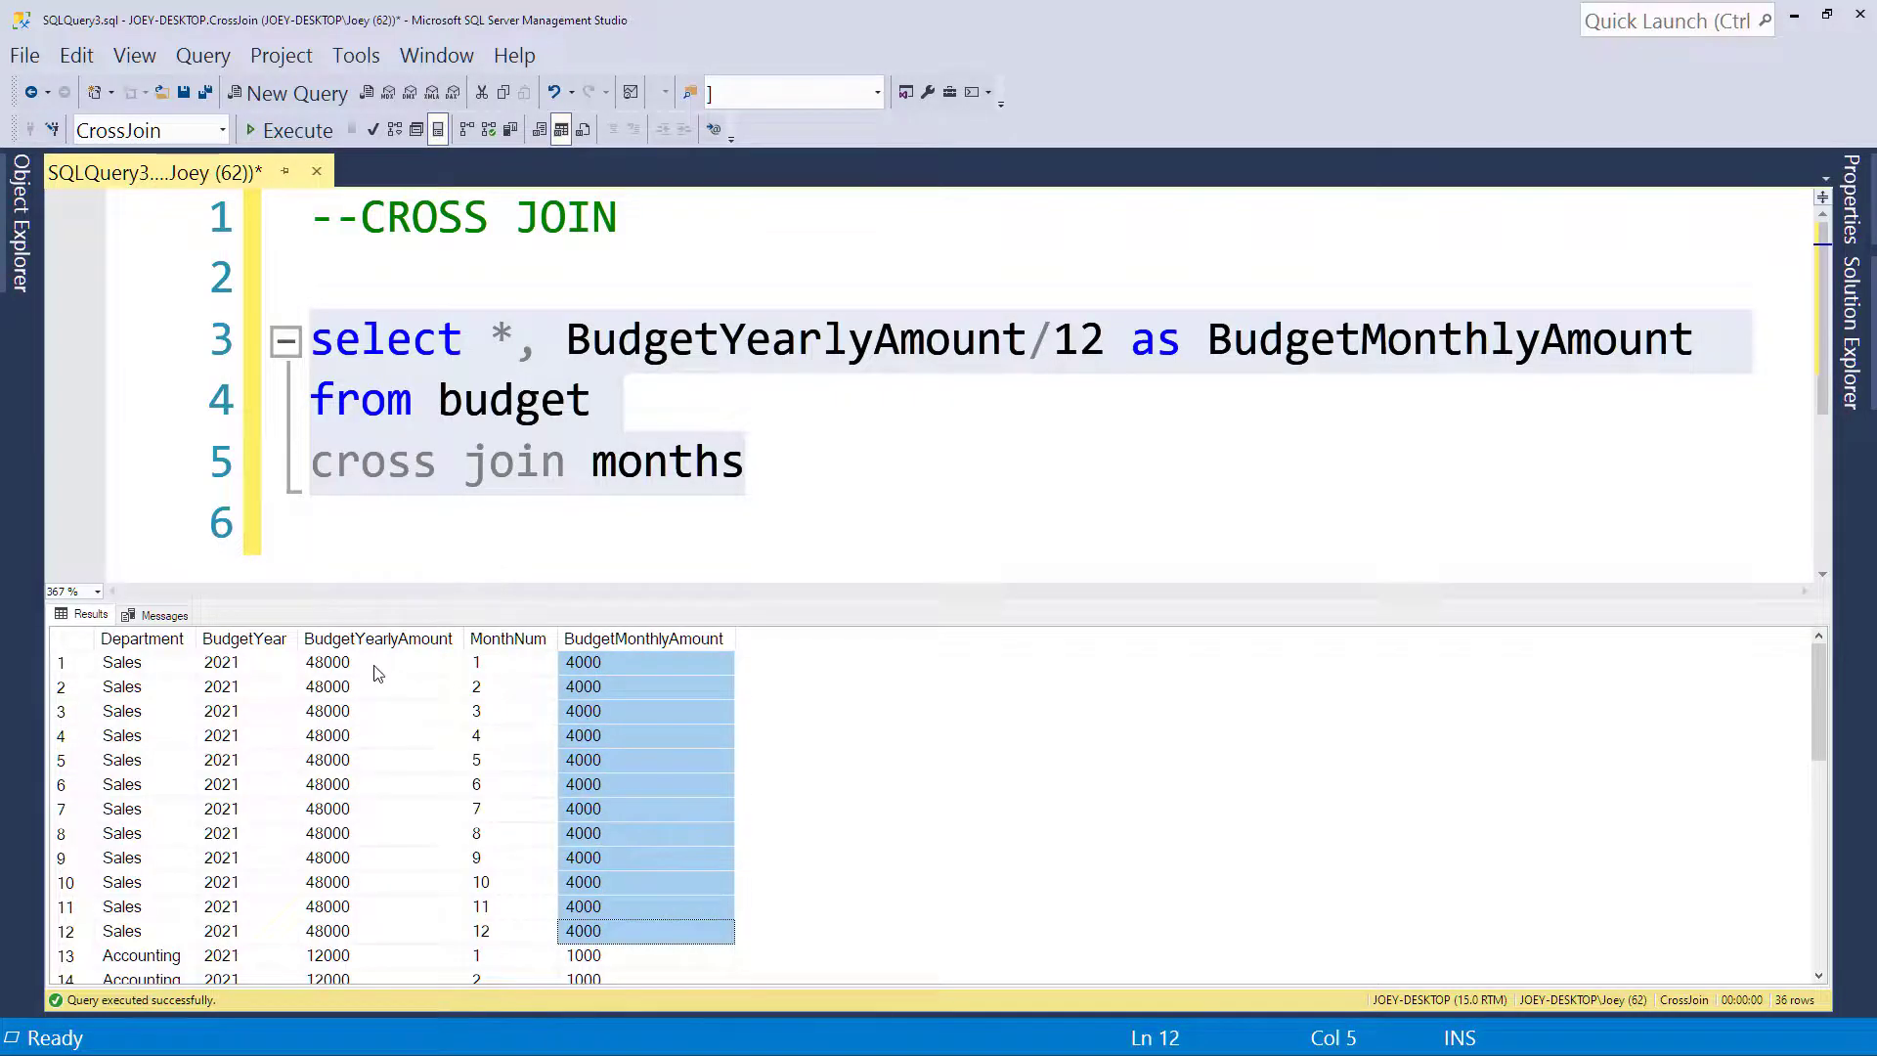
mouse_move(437, 743)
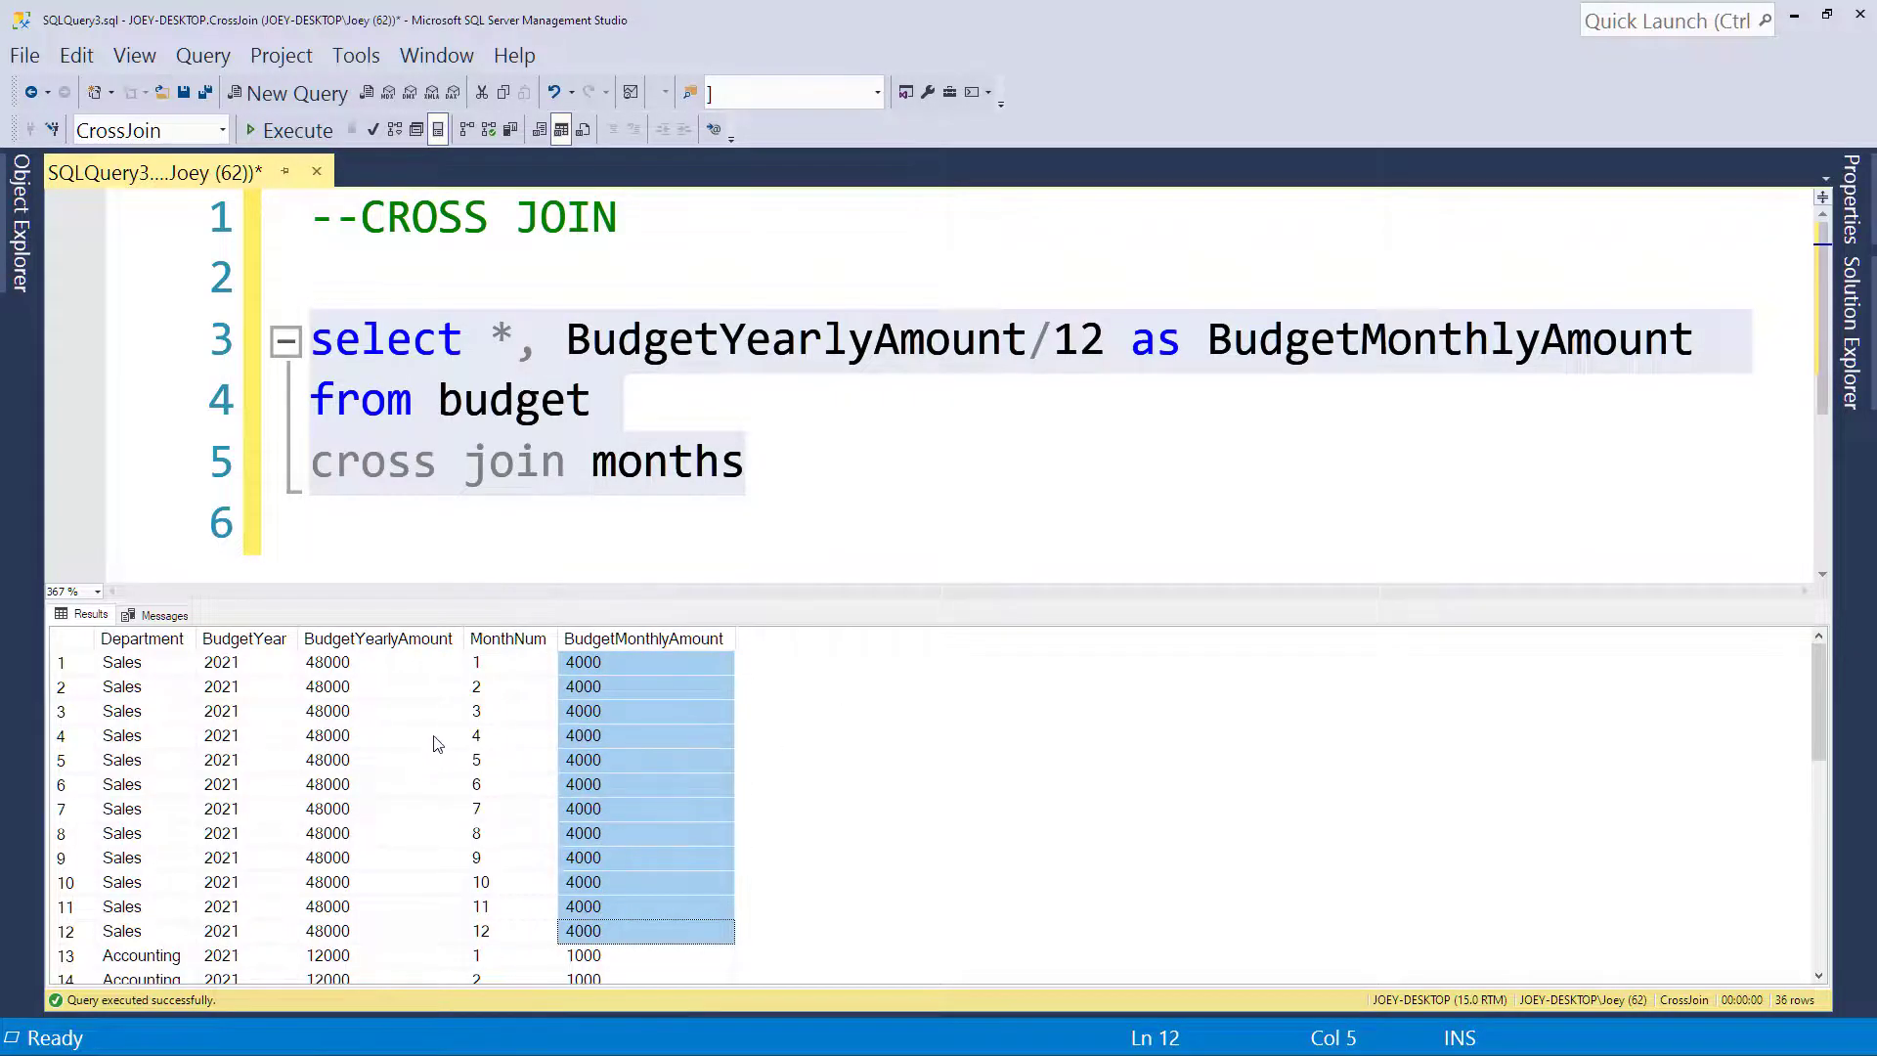
scroll(down, 3)
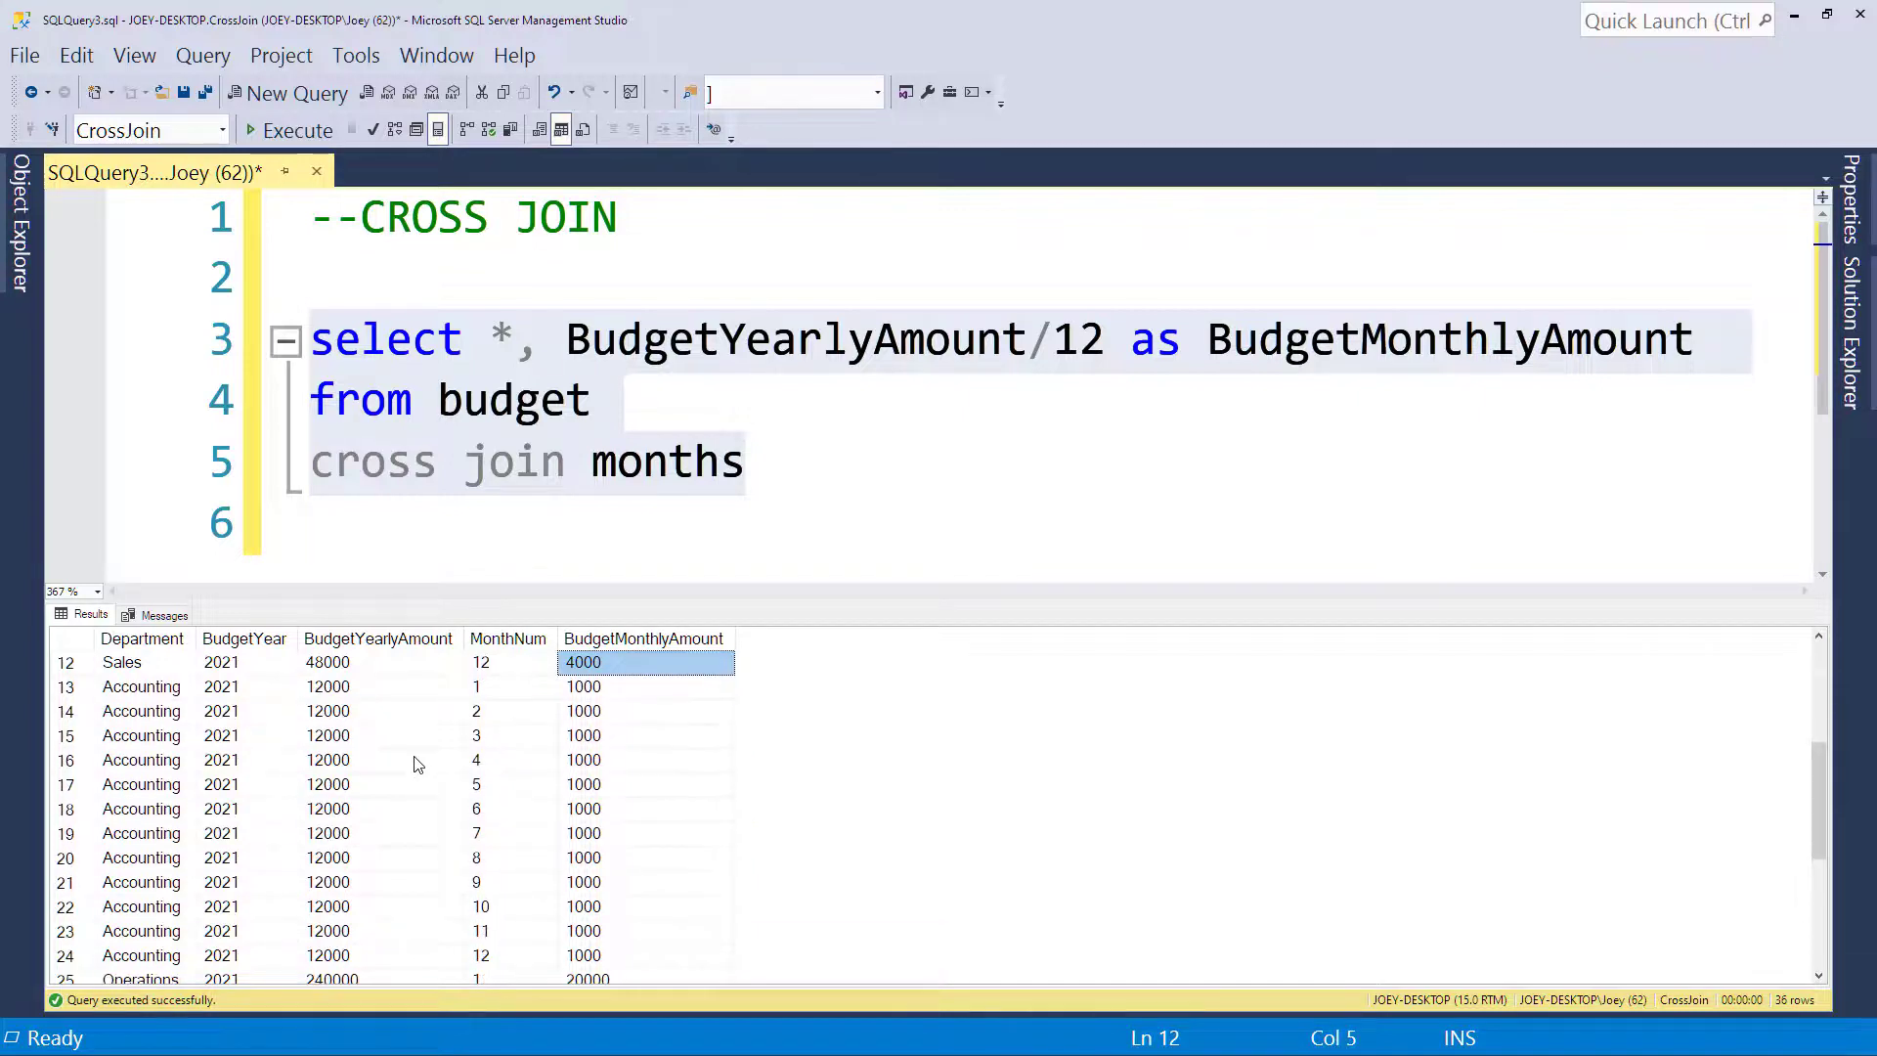
click(140, 687)
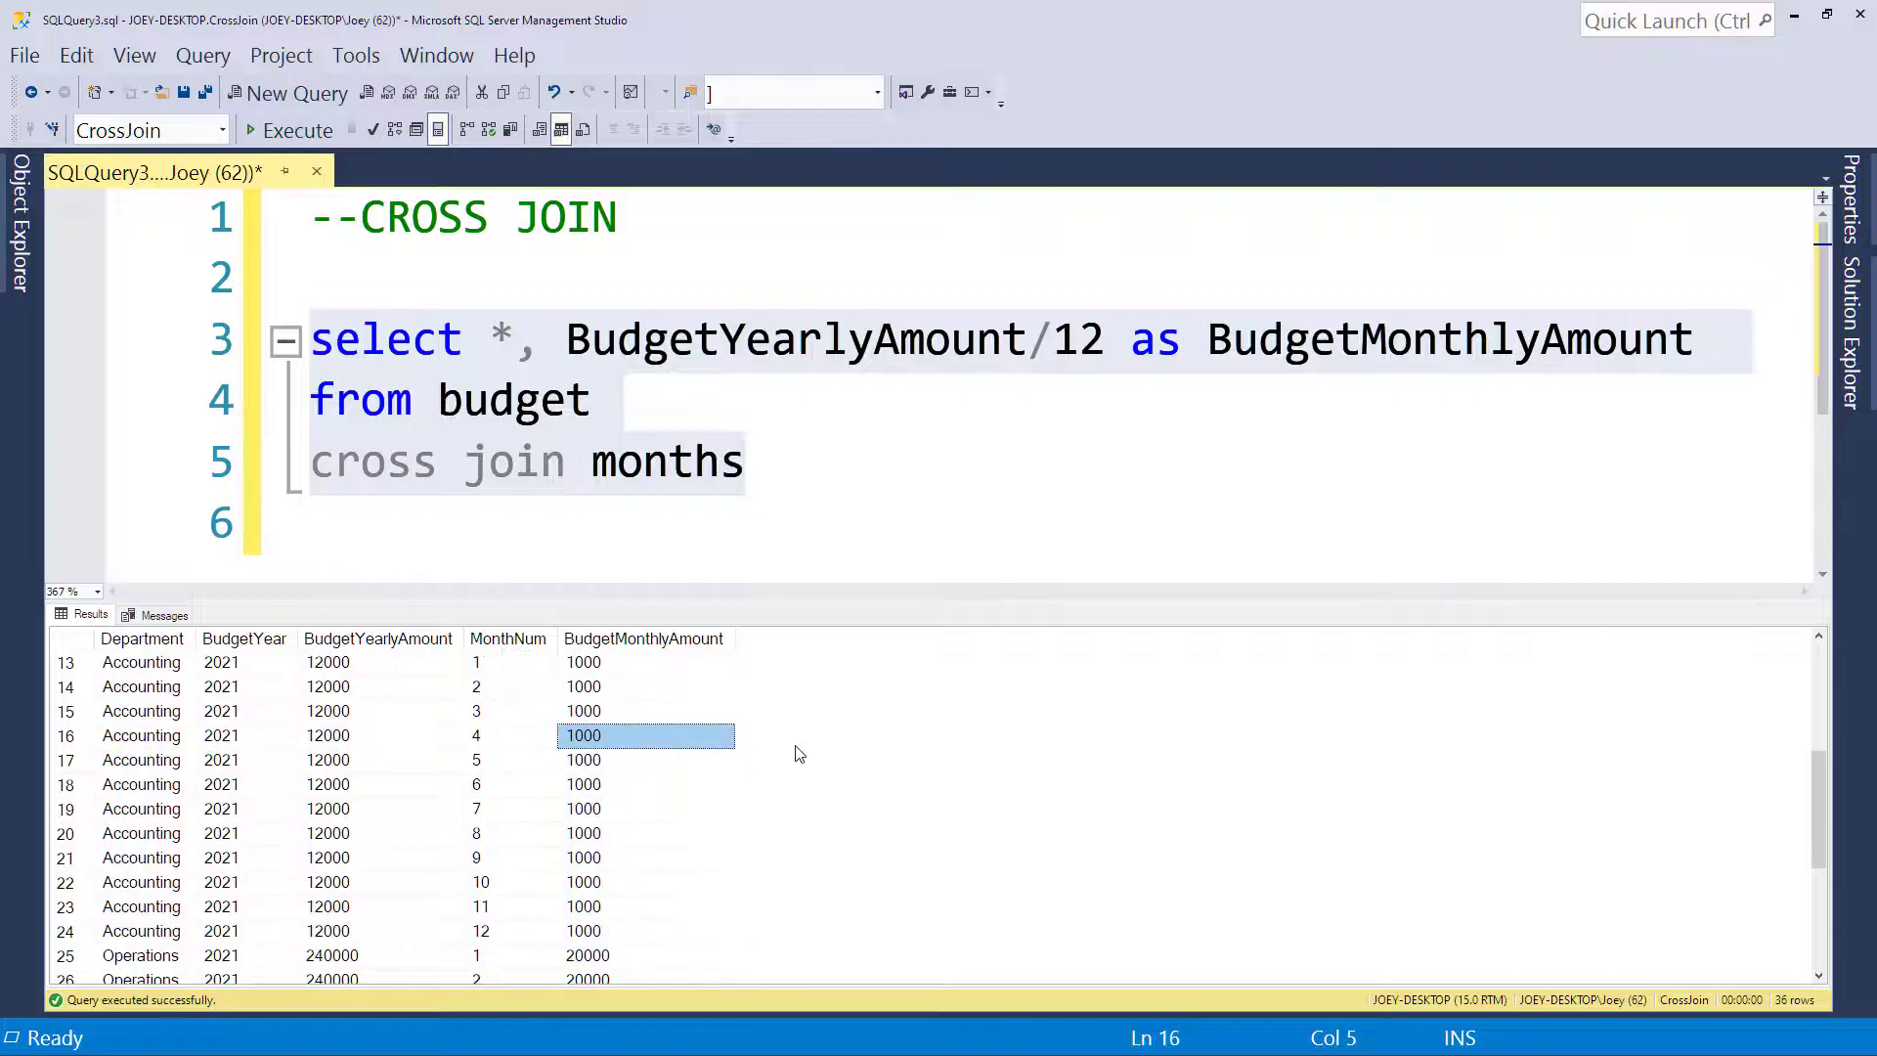
scroll(down, 3)
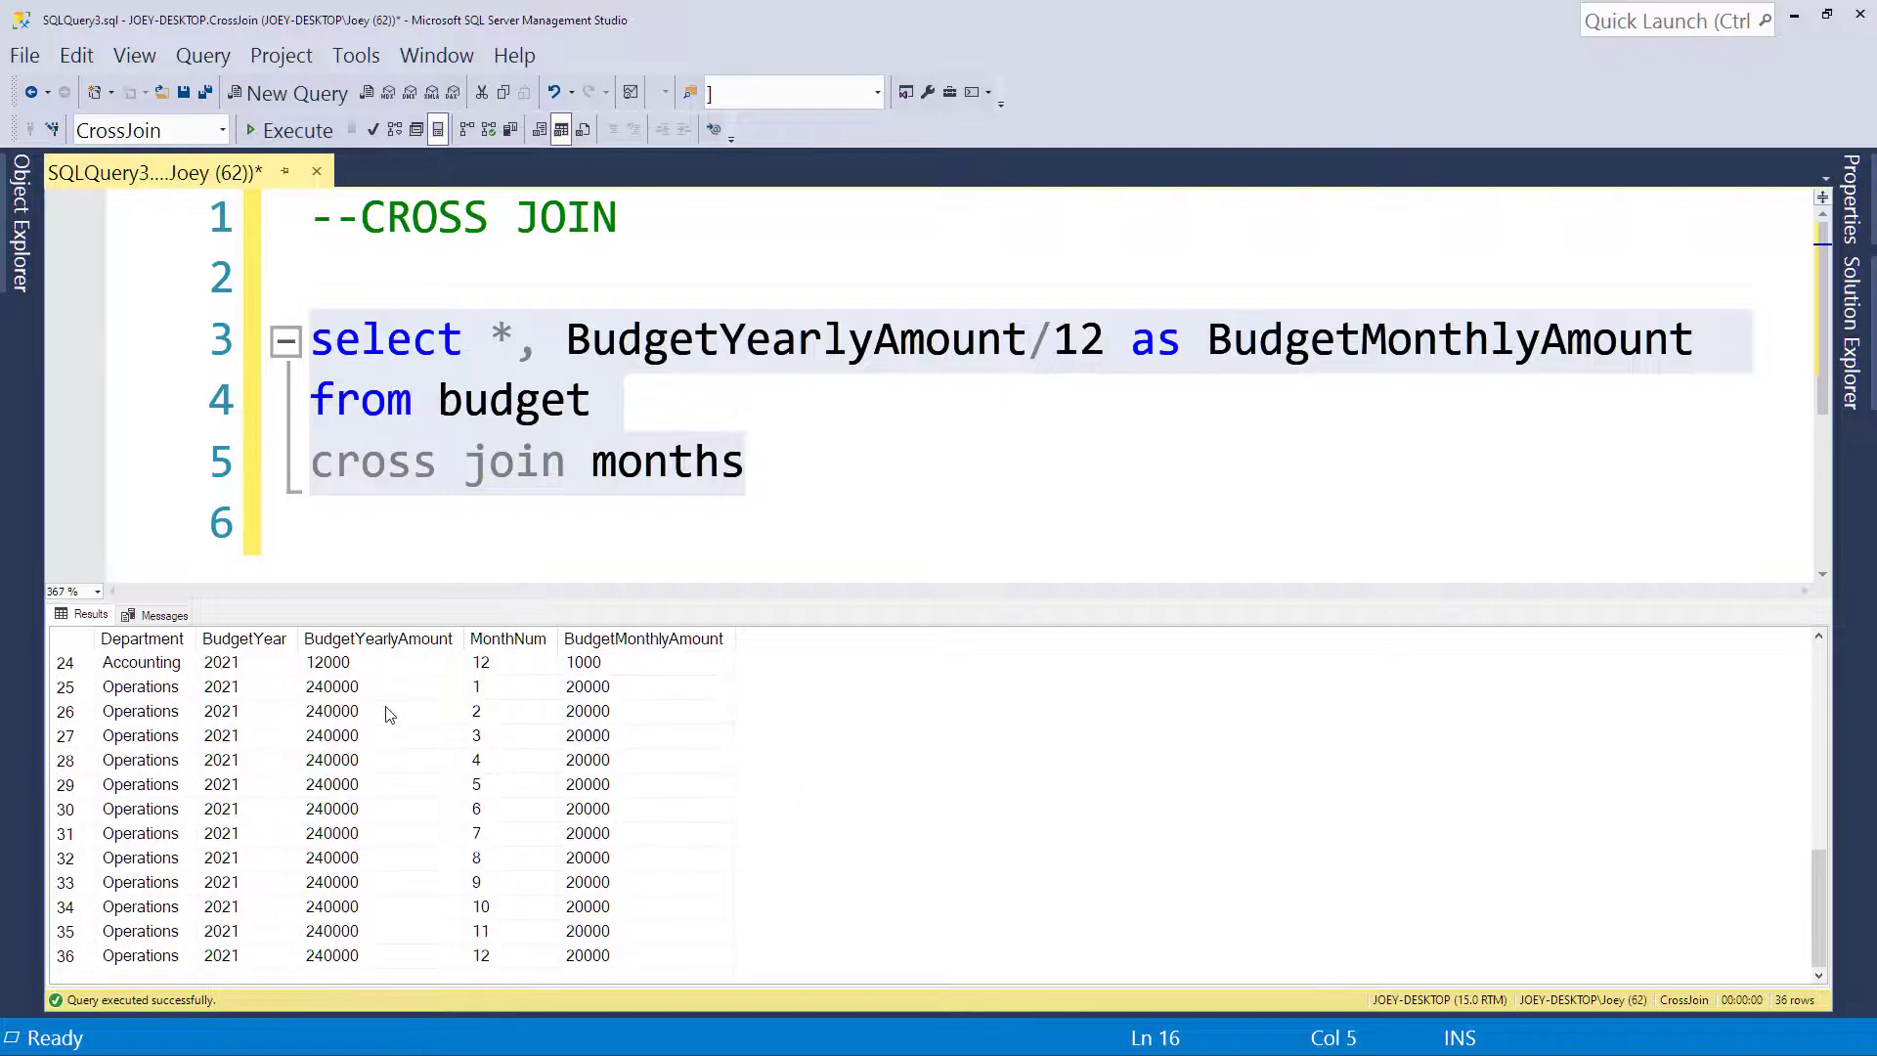
click(379, 686)
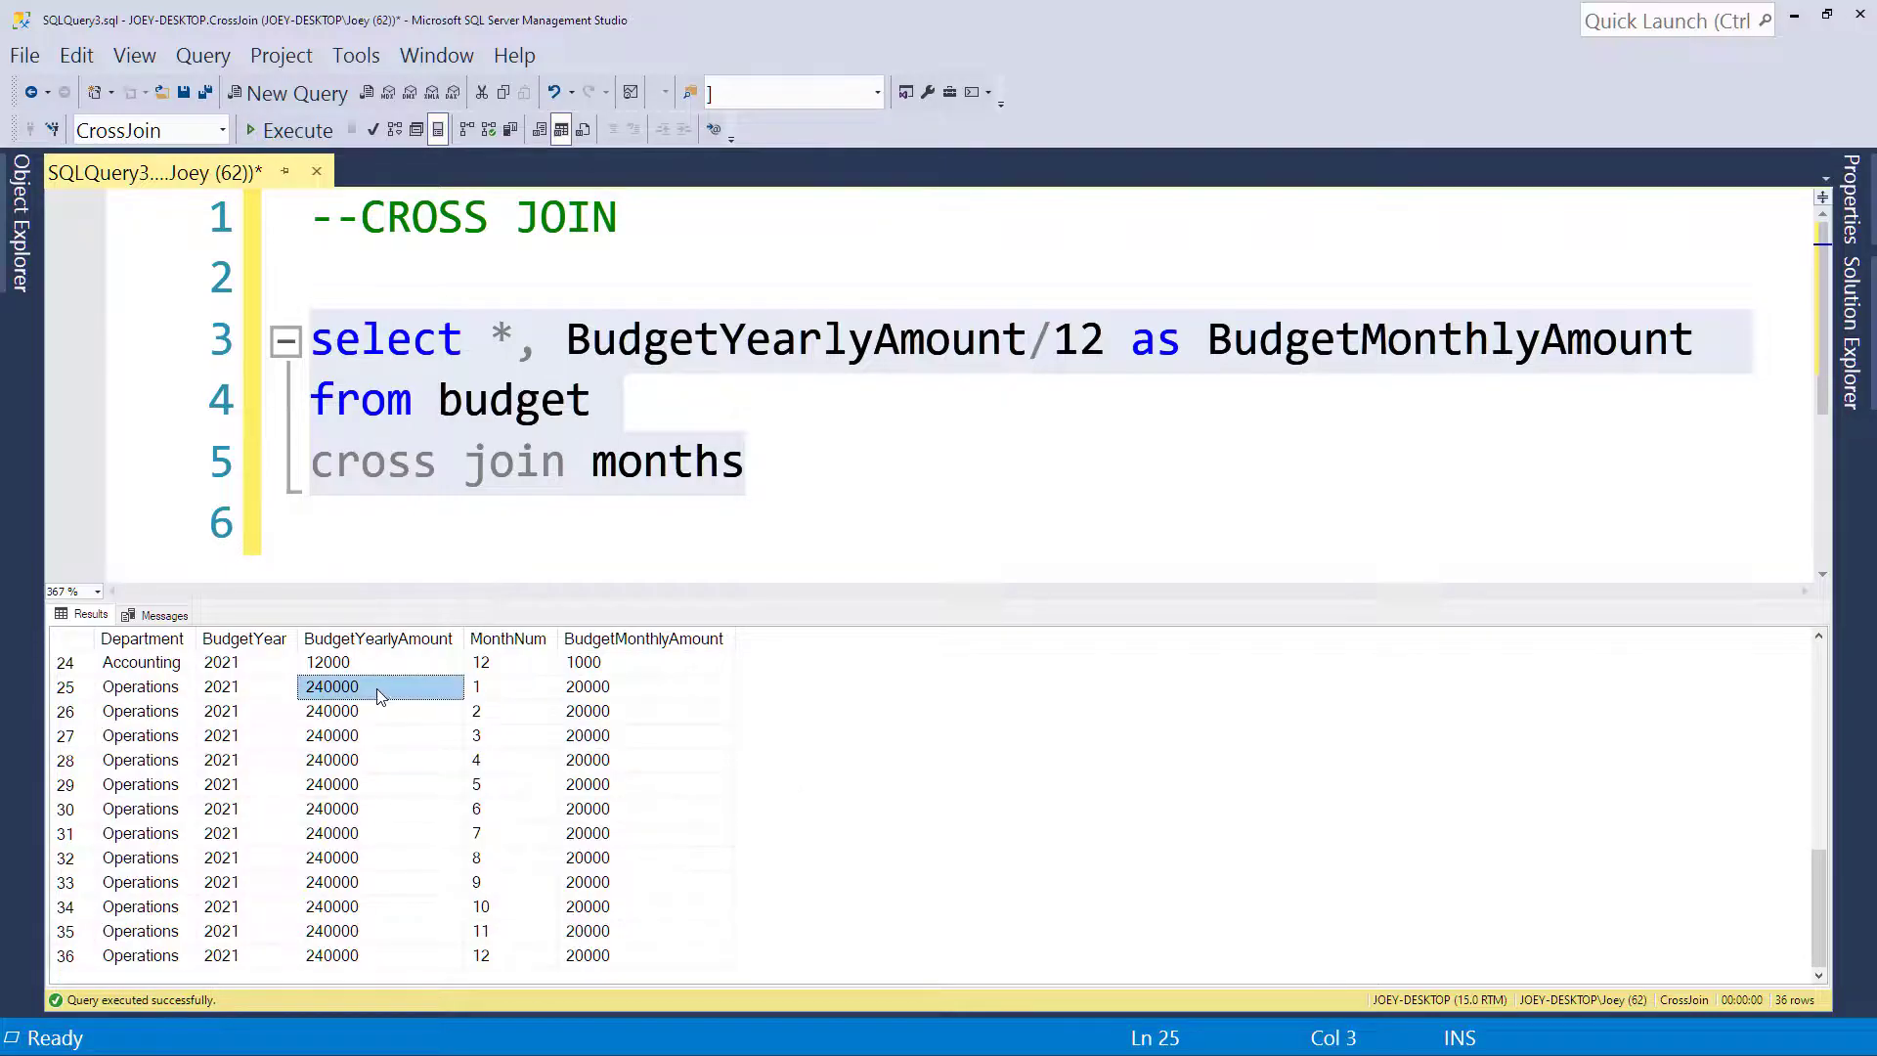